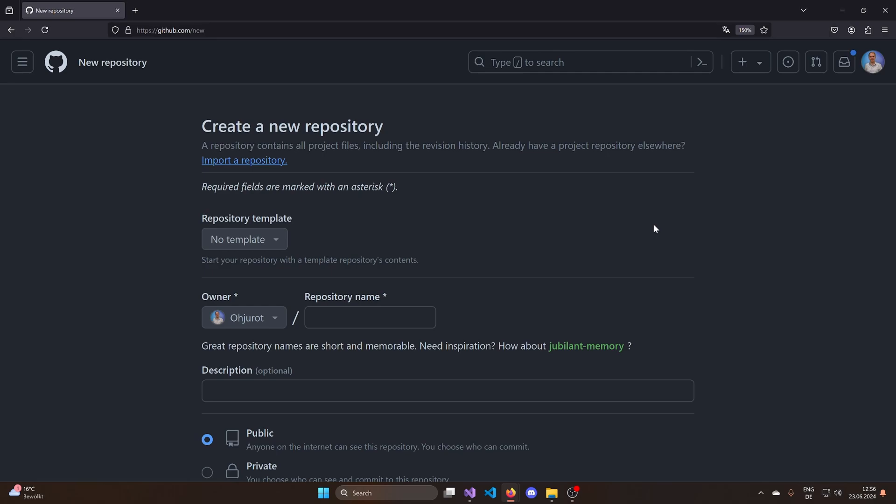
Step: Create a public GameEngine repository with a README and an MIT License
{"action": "left_click", "coordinate": [369, 318]}
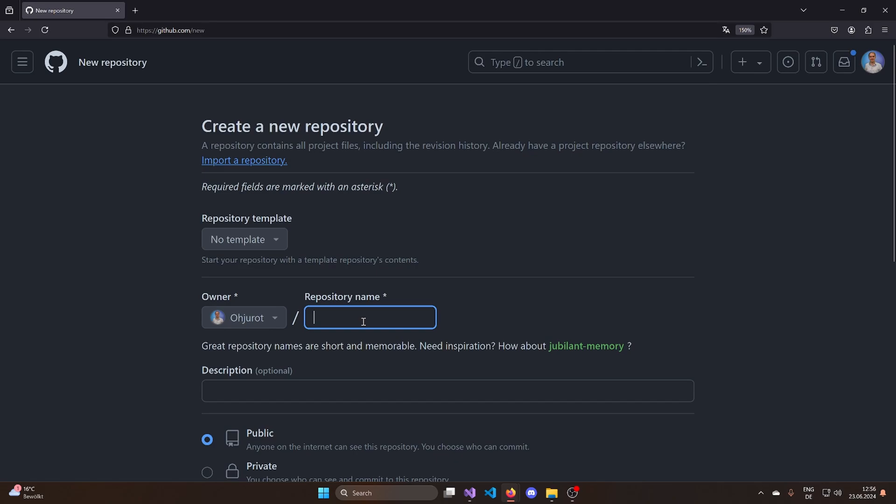
{"action": "type", "text": "GameEngine"}
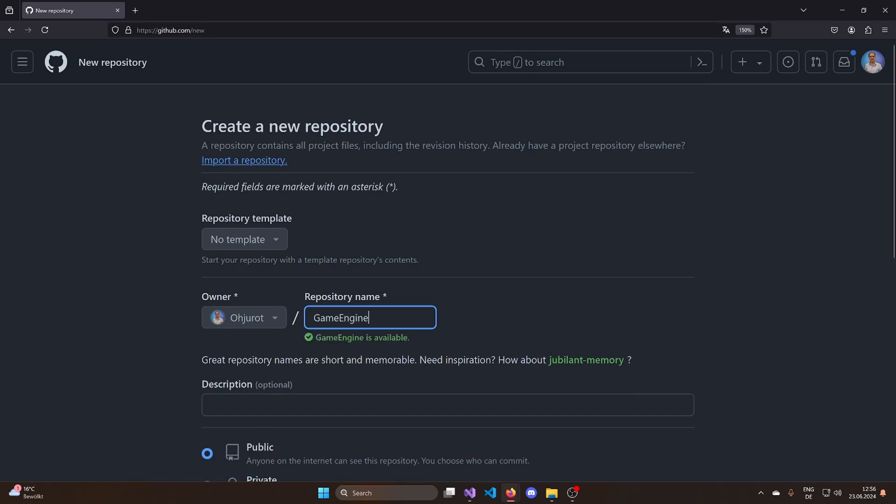
{"action": "mouse_move", "coordinate": [259, 256]}
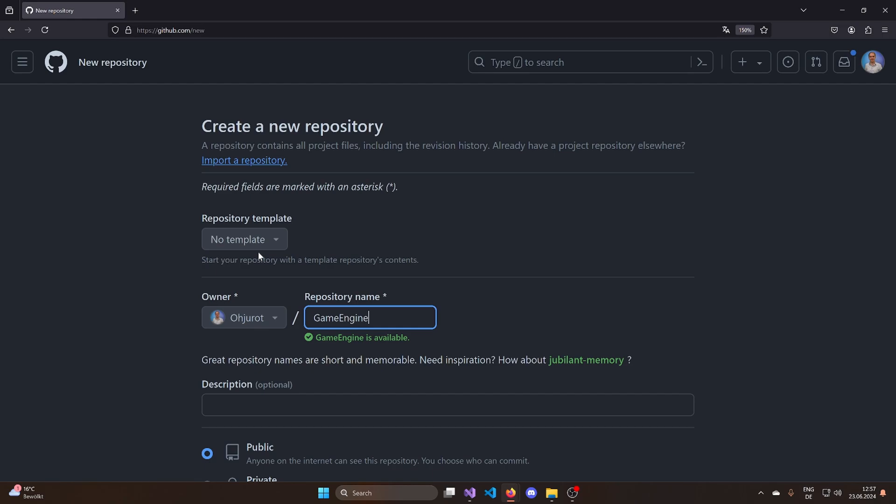
{"action": "scroll", "scroll_direction": "down", "scroll_amount": 3}
{"action": "type", "text": "mit"}
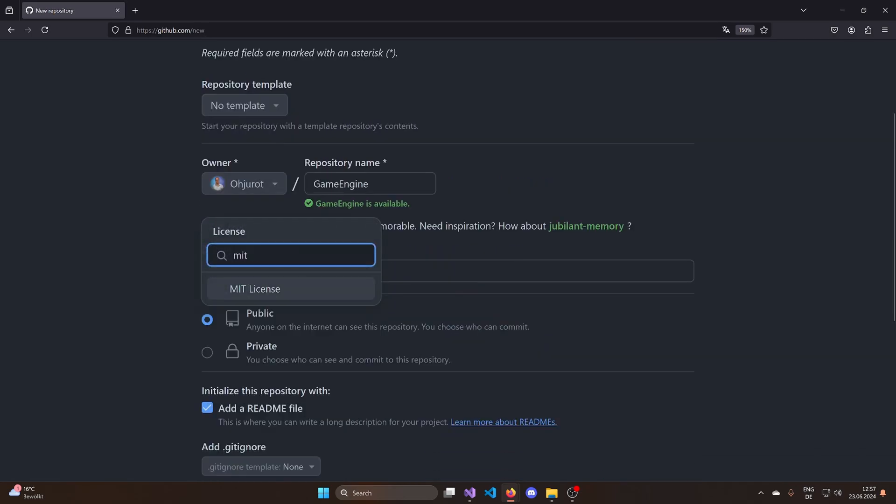
{"action": "left_click", "coordinate": [255, 289]}
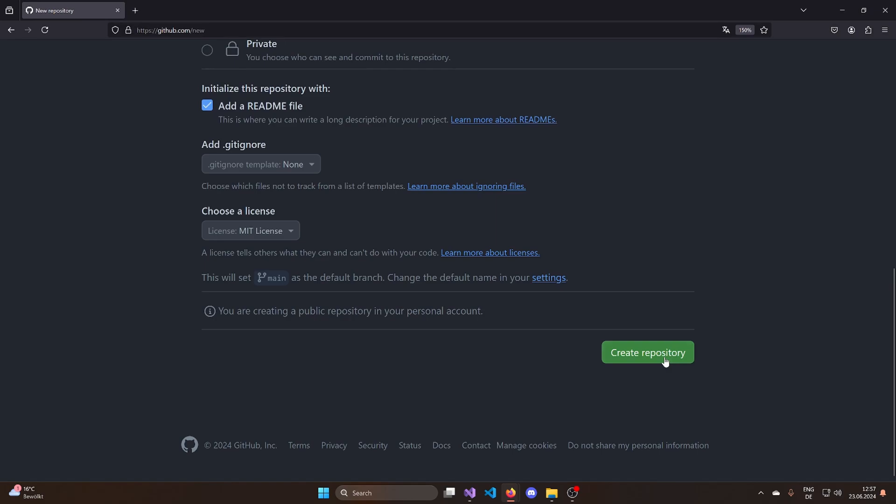
{"action": "left_click", "coordinate": [648, 353]}
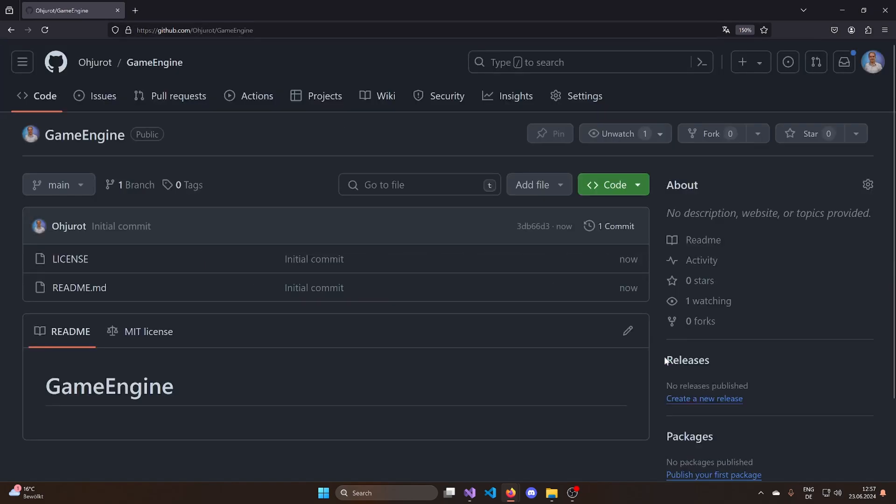
{"action": "mouse_move", "coordinate": [663, 230]}
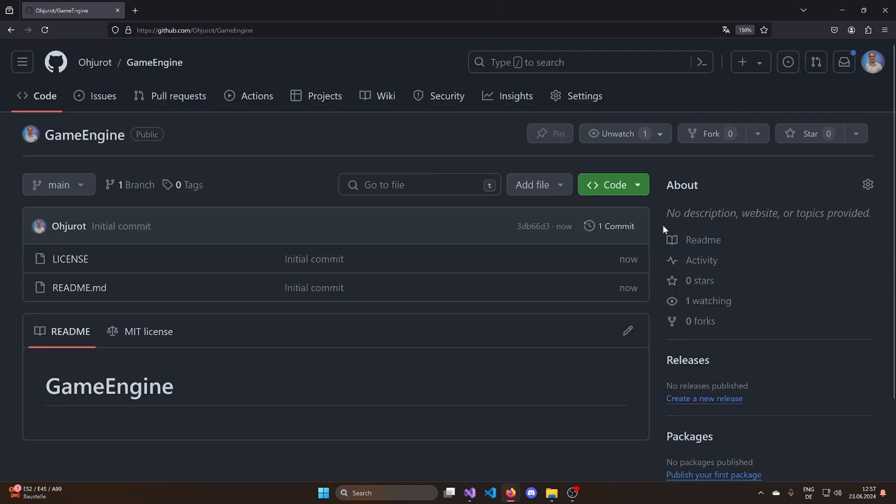
{"action": "left_click", "coordinate": [613, 183]}
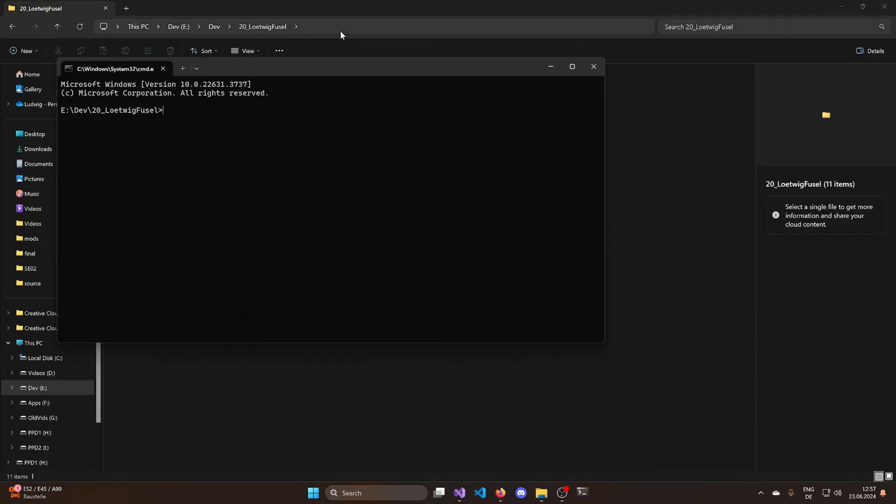
{"action": "type", "text": "git clone"}
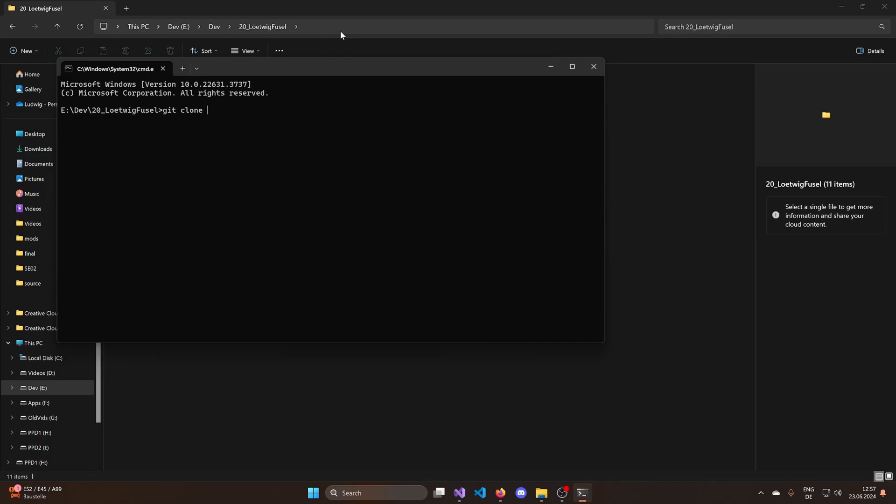
{"action": "type", "text": "https://github.com/Ohjurot/GameEngine.git"}
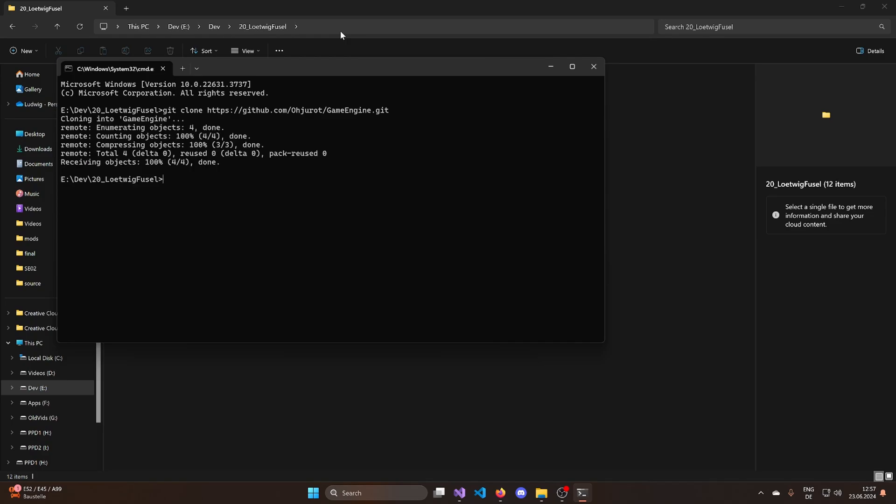
{"action": "left_click", "coordinate": [593, 67]}
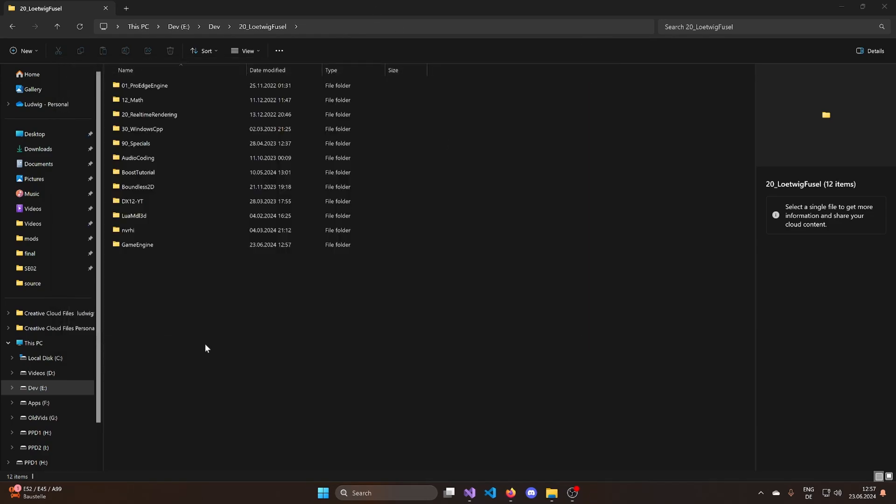
Step: Enter the cloned GameEngine folder and start a new Visual Studio project
{"action": "double_click", "coordinate": [138, 245]}
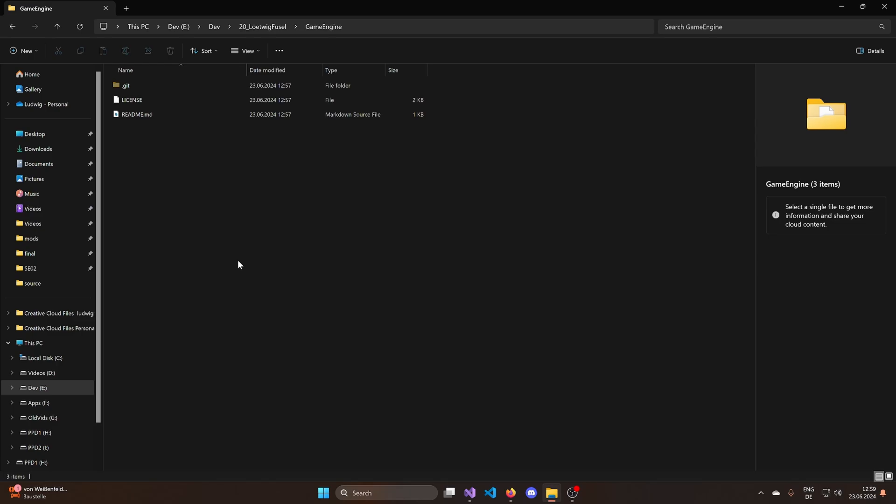
{"action": "left_click", "coordinate": [372, 26]}
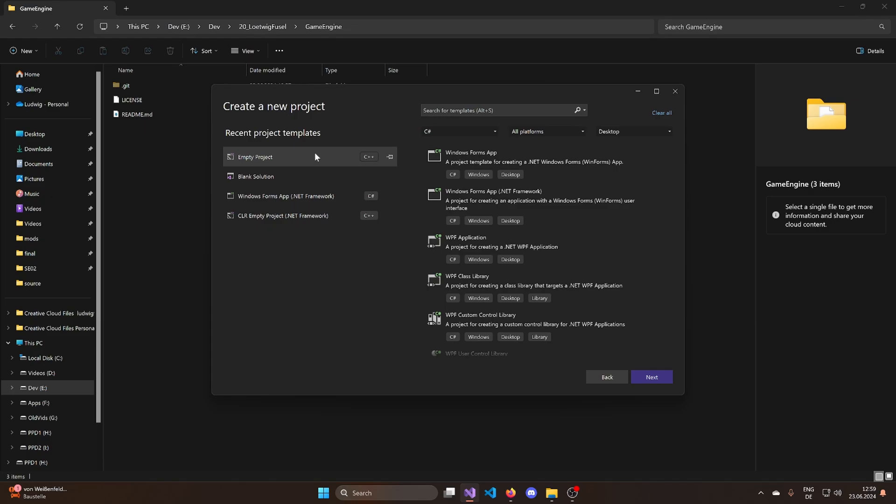
Step: Create a Blank Solution named GameEngine in the repository and return to the folder view
{"action": "left_click", "coordinate": [274, 176]}
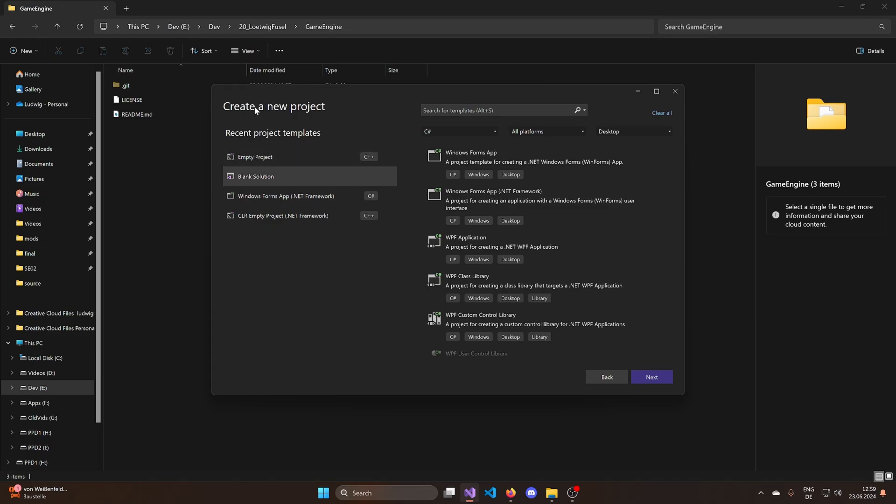
{"action": "left_click", "coordinate": [652, 376]}
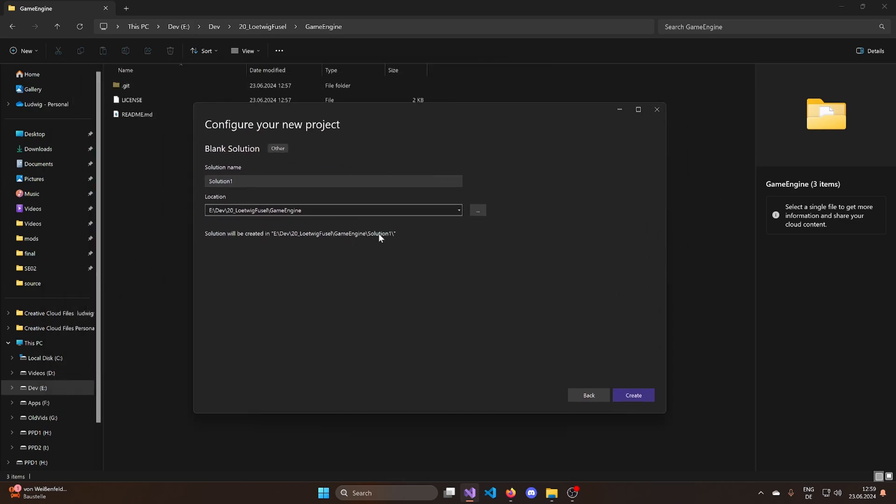
{"action": "type", "text": "GameEn"}
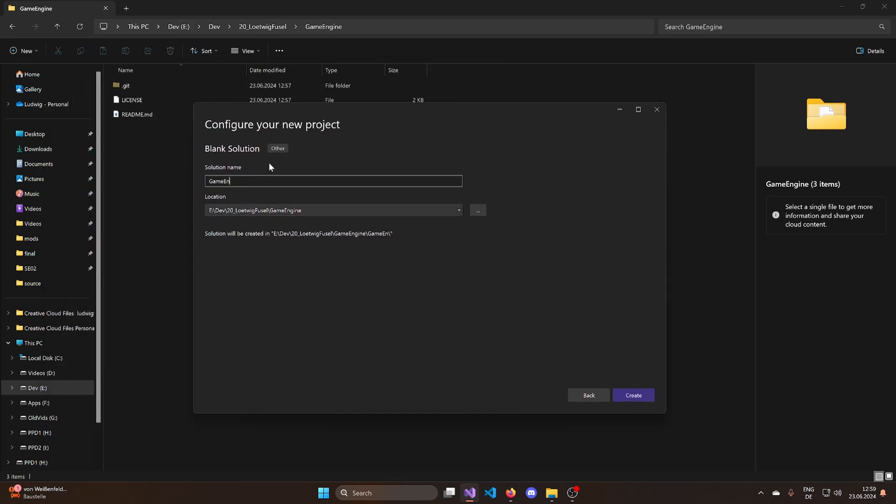
{"action": "left_click", "coordinate": [633, 395]}
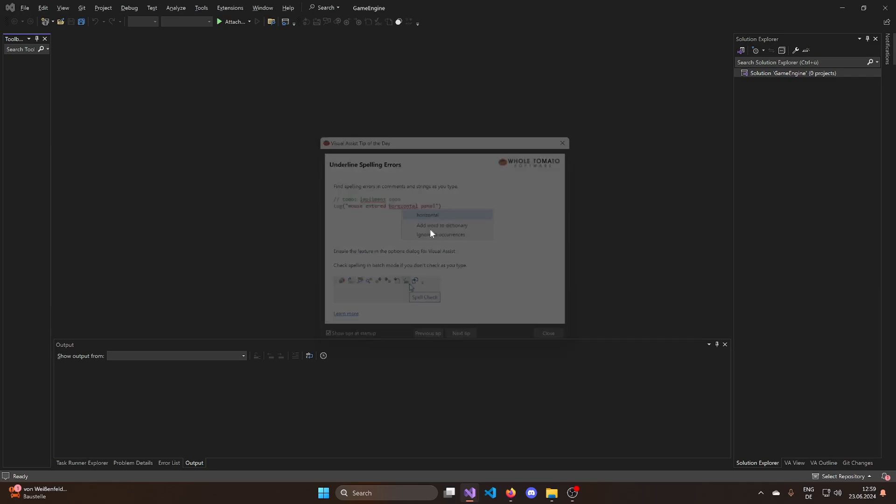
{"action": "left_click", "coordinate": [562, 143]}
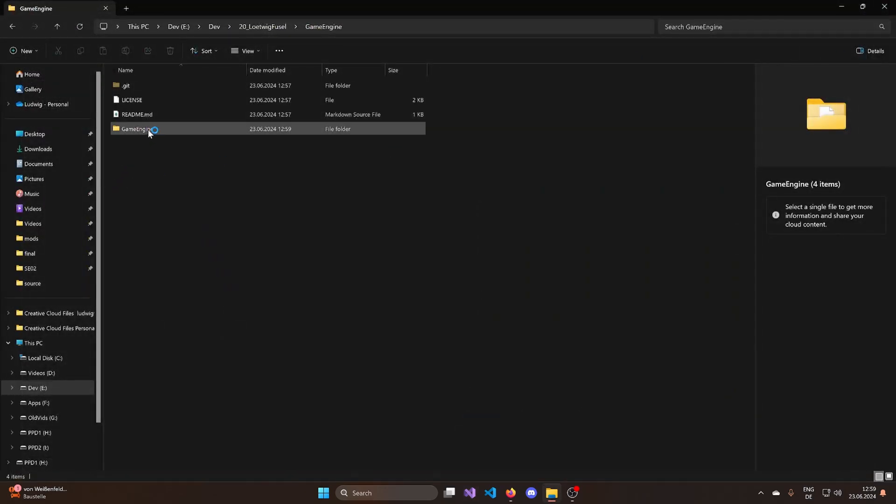
Step: Move .vs and GameEngine.sln into the repository root and reopen GameEngine.sln
{"action": "double_click", "coordinate": [137, 129]}
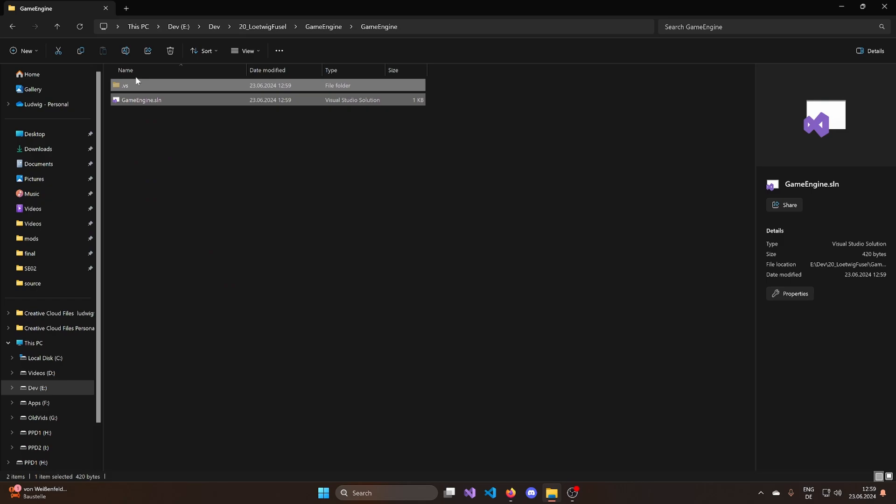
{"action": "left_click", "coordinate": [323, 26]}
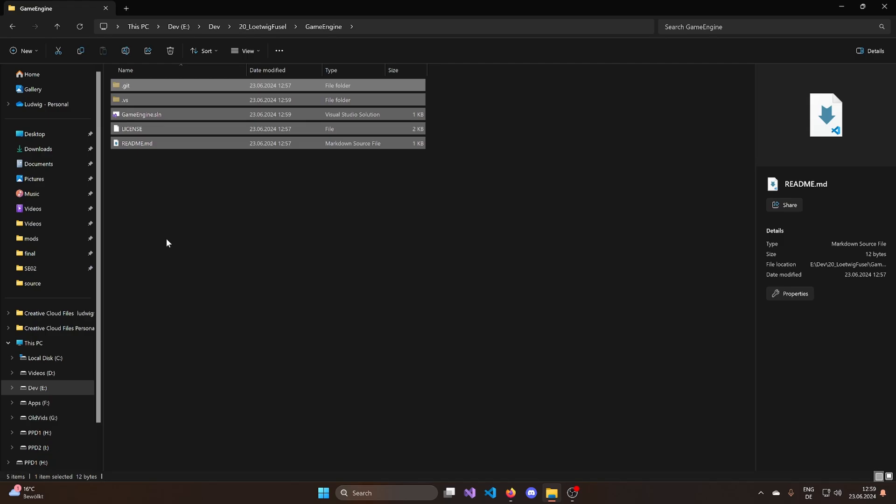
{"action": "left_click", "coordinate": [140, 114]}
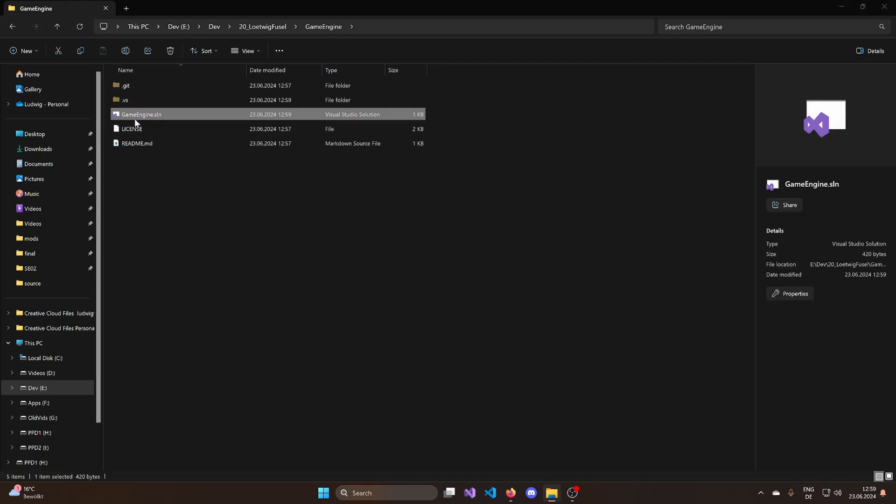
{"action": "double_click", "coordinate": [140, 114]}
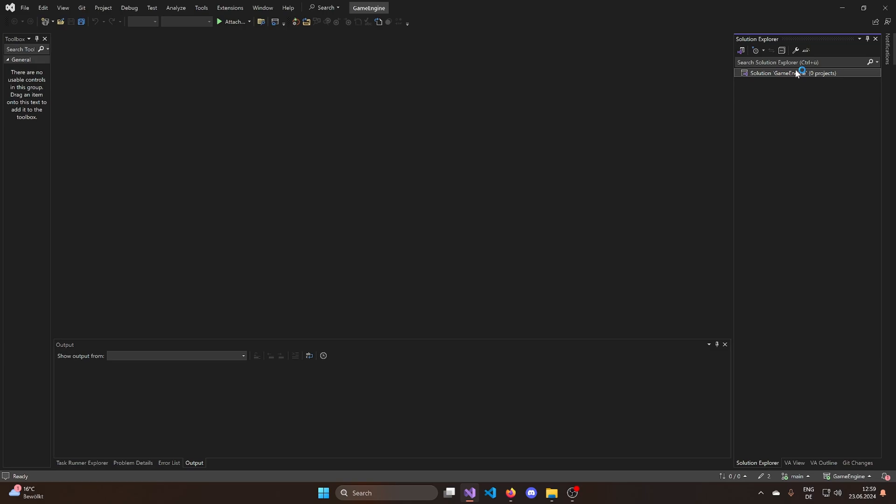
Step: Add Dependencies and Engine solution folders to the GameEngine solution
{"action": "right_click", "coordinate": [800, 72]}
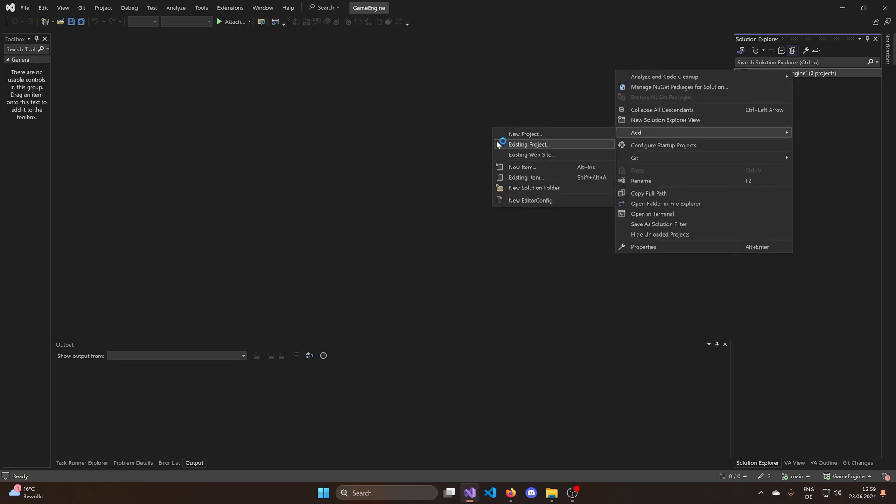
{"action": "left_click", "coordinate": [534, 188]}
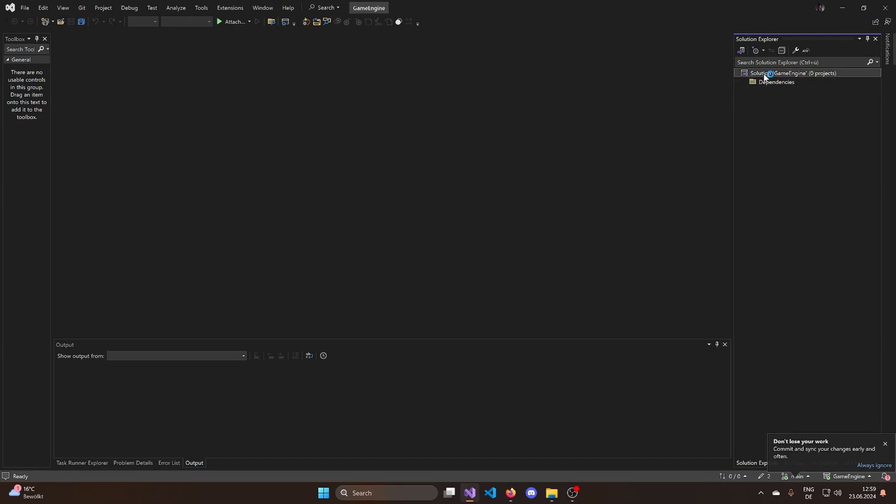
{"action": "right_click", "coordinate": [768, 72]}
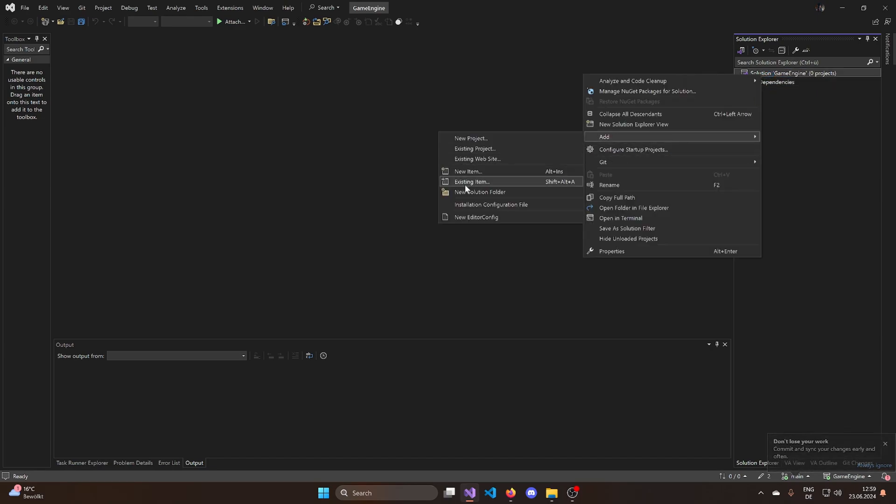
{"action": "left_click", "coordinate": [479, 192]}
{"action": "type", "text": "Engine"}
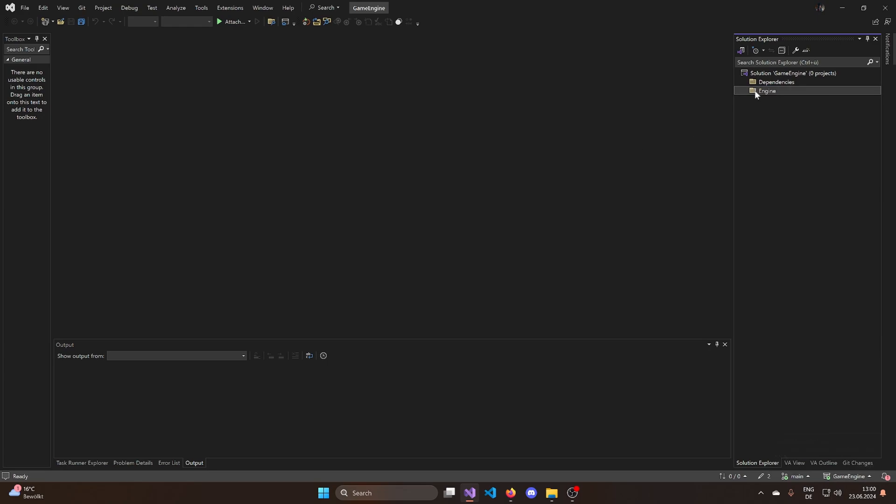
{"action": "right_click", "coordinate": [767, 90]}
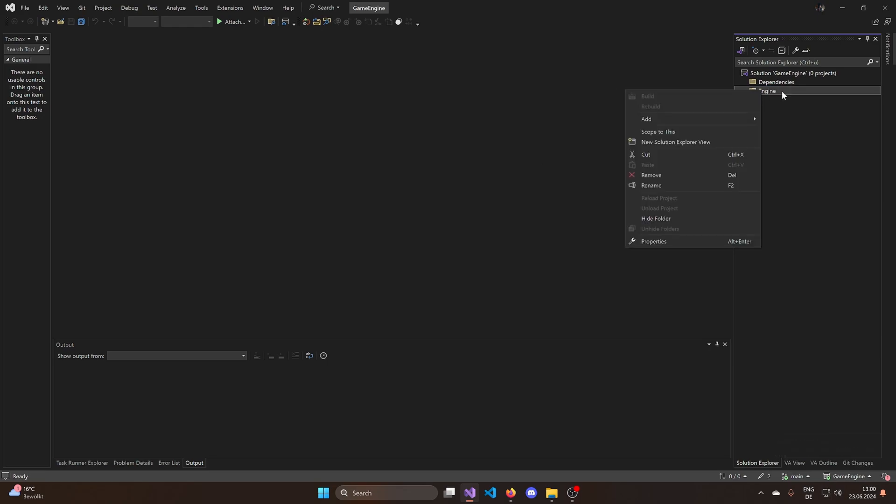
{"action": "left_click", "coordinate": [767, 90]}
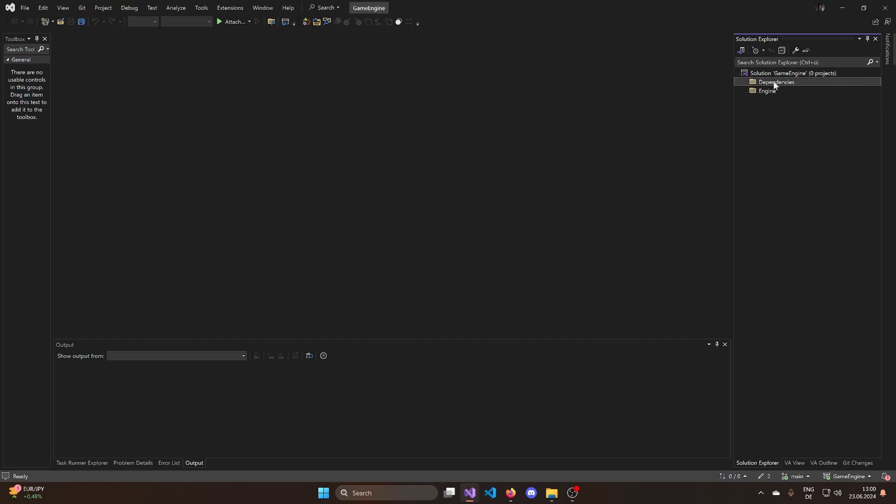
Step: Add an Empty Project named EngineCore to the Engine folder, located in a new src directory
{"action": "left_click", "coordinate": [767, 91]}
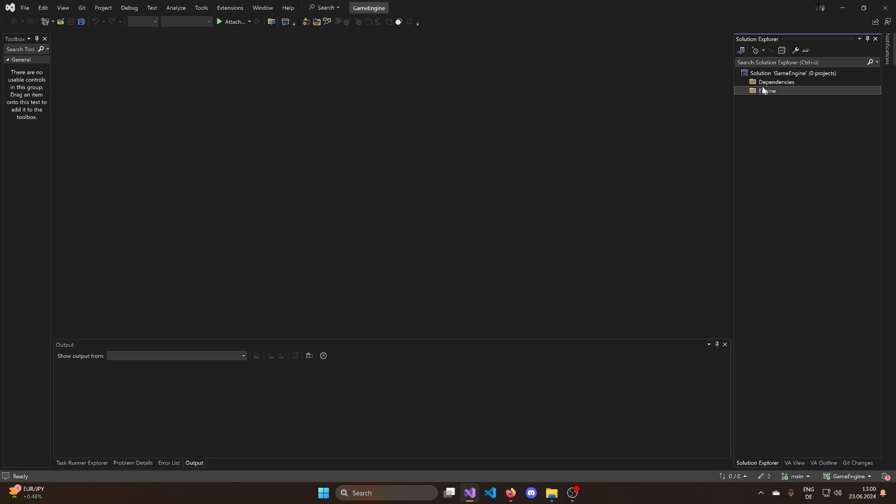
{"action": "left_click", "coordinate": [777, 82]}
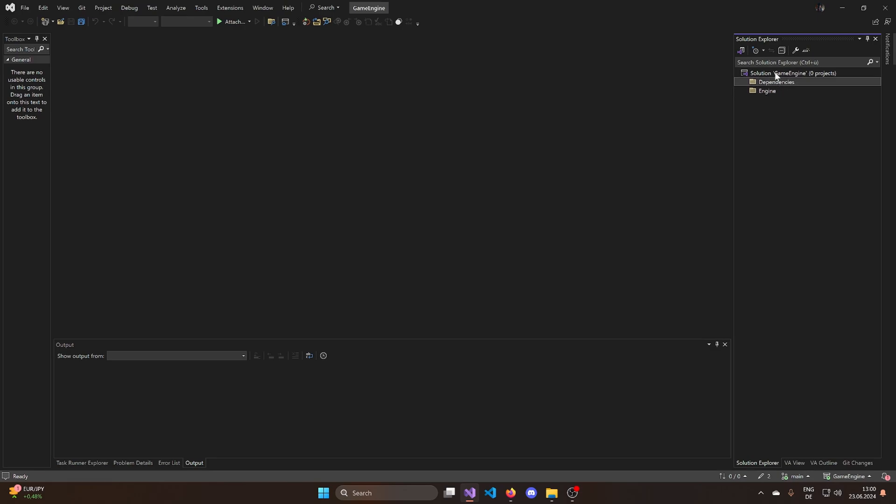
{"action": "right_click", "coordinate": [777, 73]}
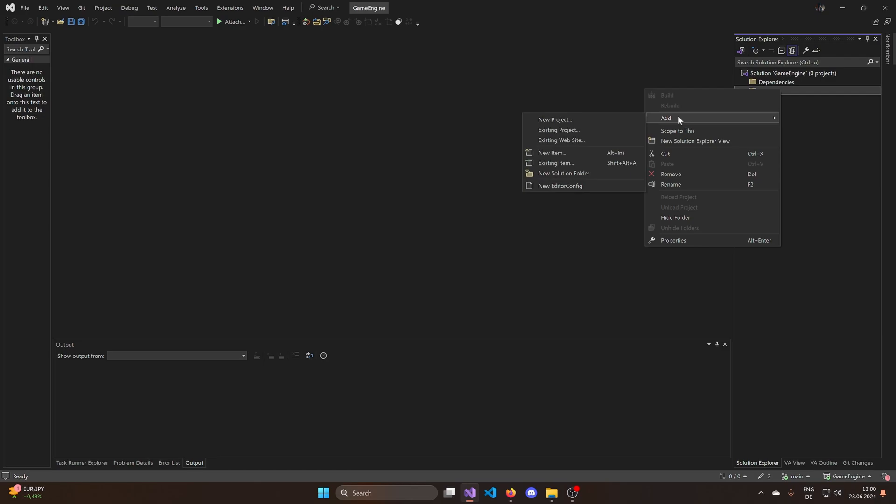
{"action": "left_click", "coordinate": [555, 119]}
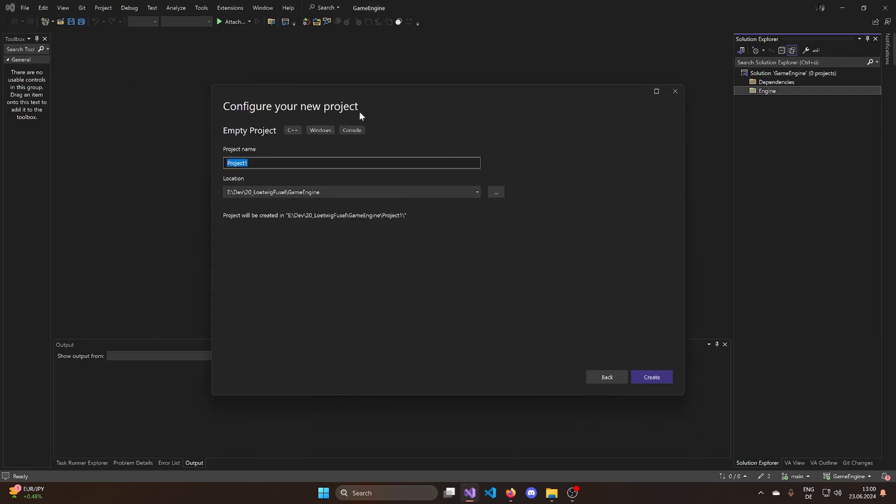
{"action": "left_click", "coordinate": [496, 192]}
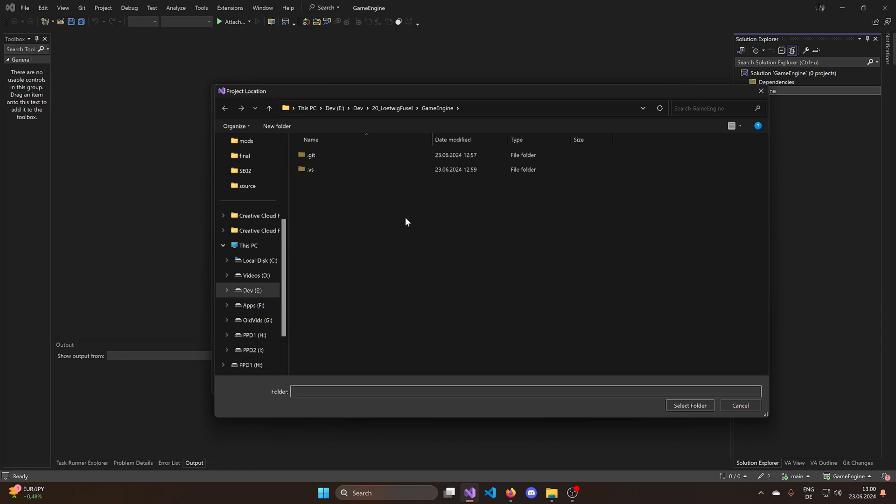
{"action": "left_click", "coordinate": [277, 126]}
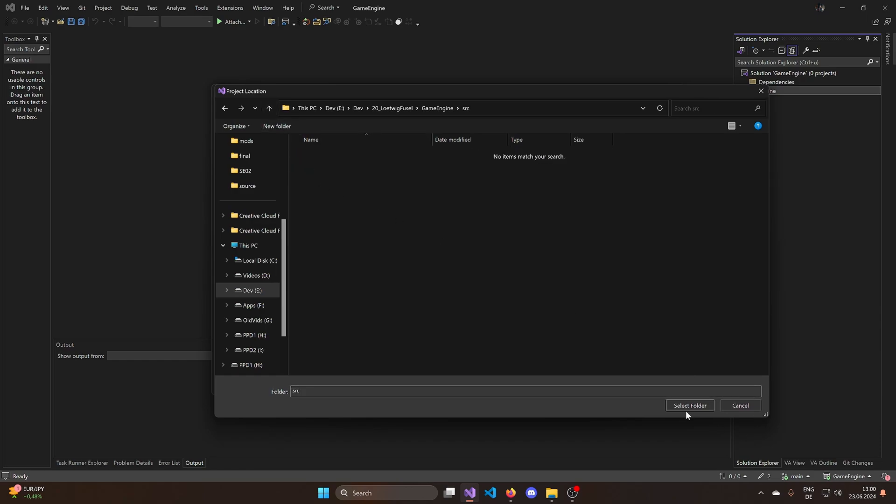
{"action": "left_click", "coordinate": [690, 405]}
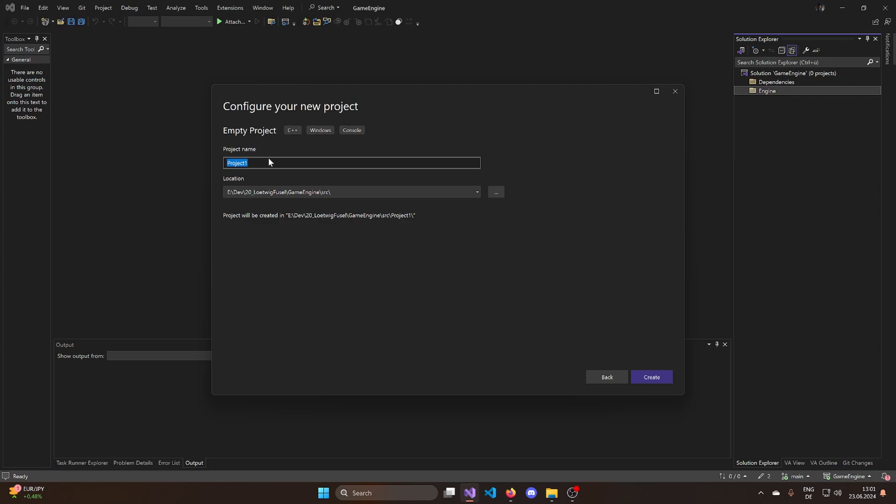
{"action": "type", "text": "EngineCore"}
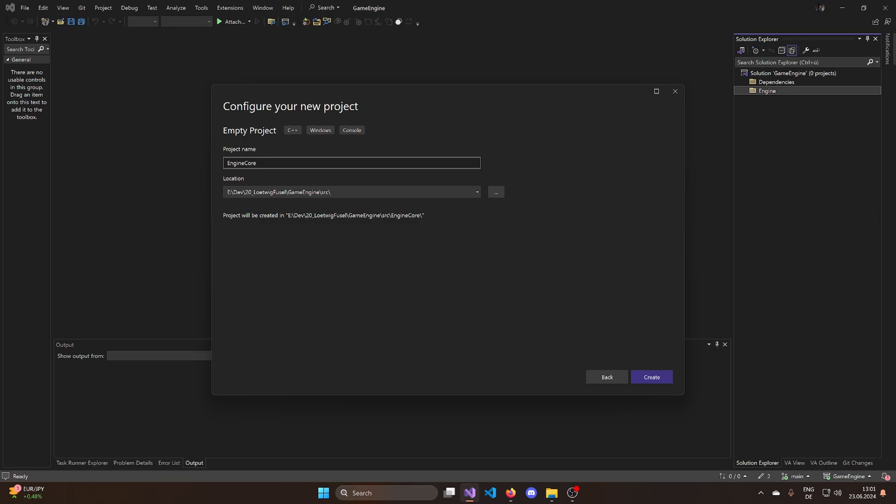
{"action": "left_click", "coordinate": [652, 376]}
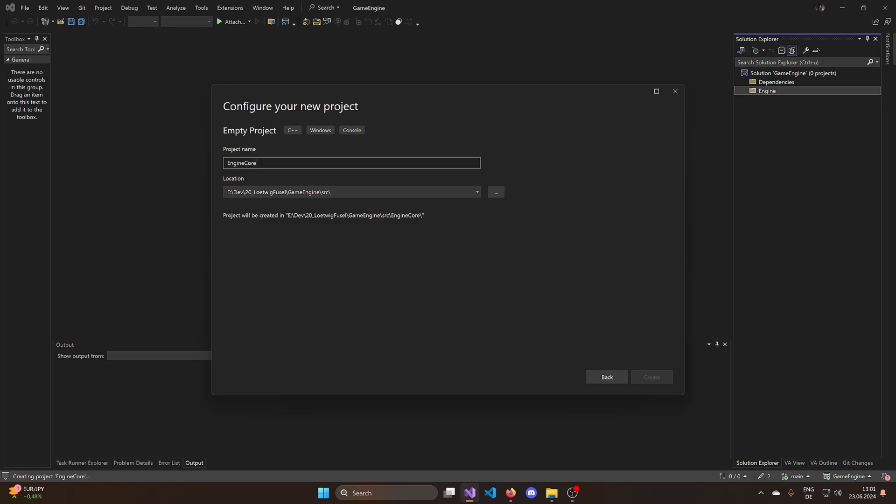
{"action": "left_click", "coordinate": [652, 377]}
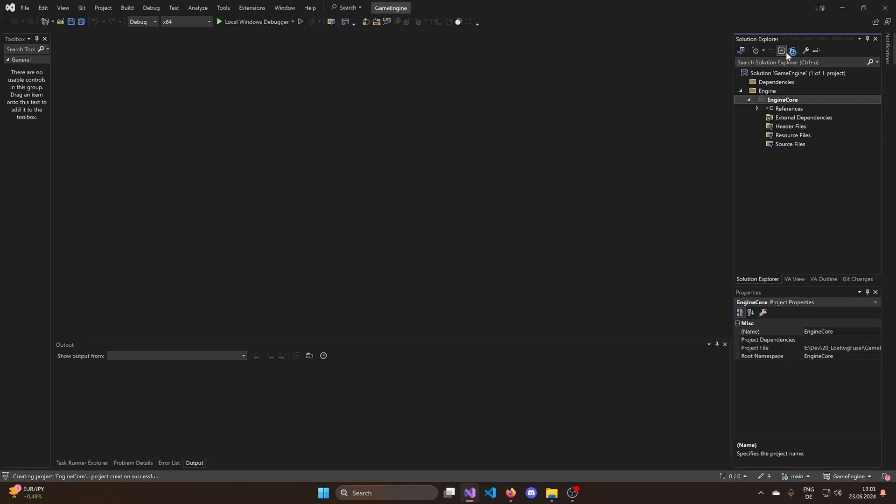
Step: Add an empty EngineWindows project inside the Engine folder
{"action": "right_click", "coordinate": [766, 90]}
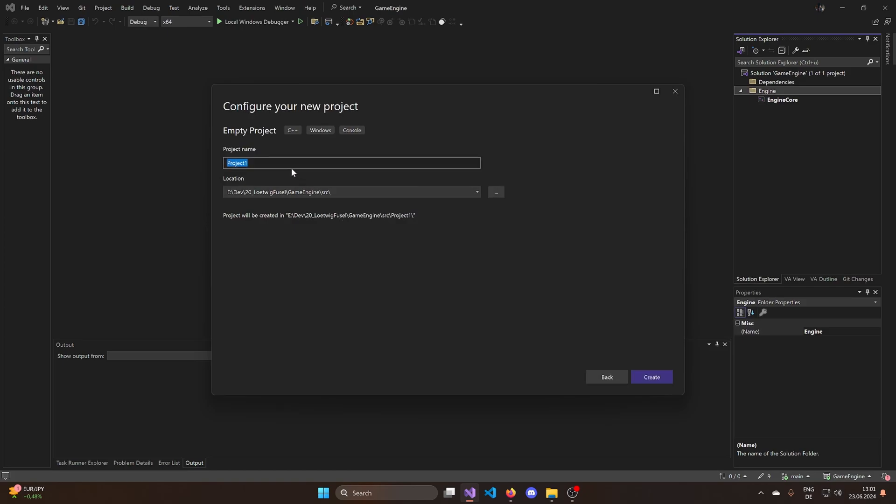
{"action": "type", "text": "Engine"}
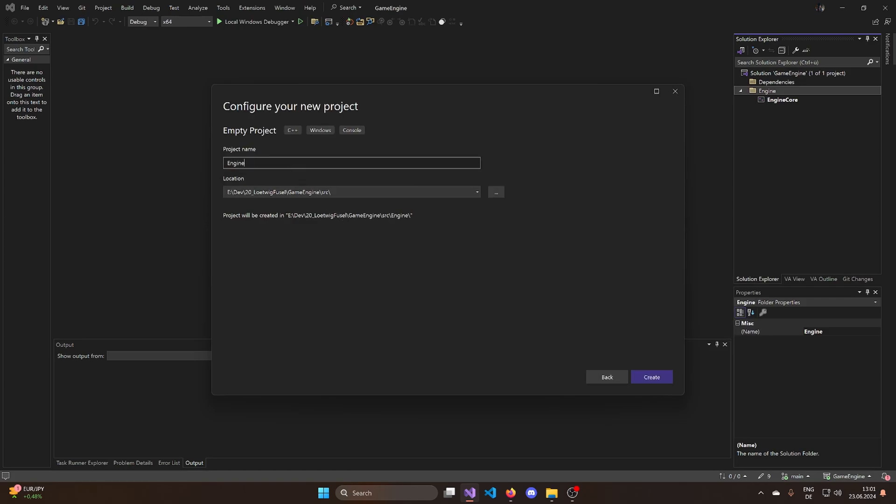
{"action": "left_click", "coordinate": [652, 377]}
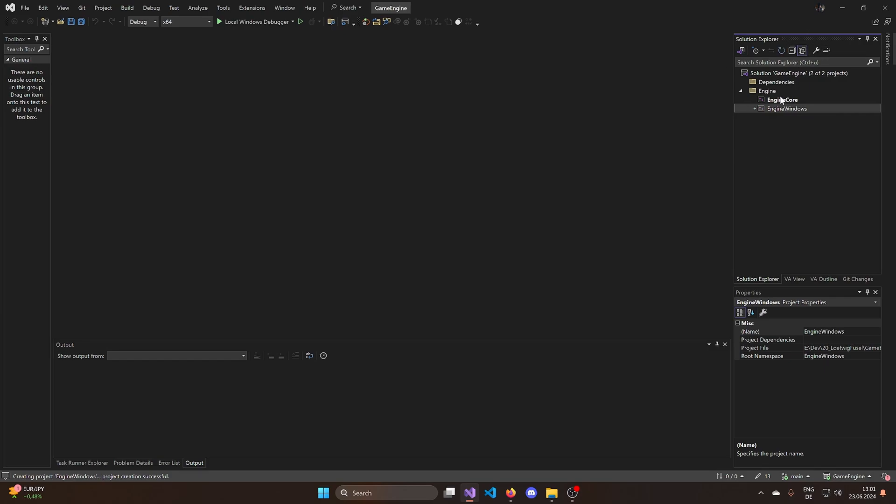
Step: Add an empty EmptyGame project at solution level, located in the src folder
{"action": "right_click", "coordinate": [776, 82]}
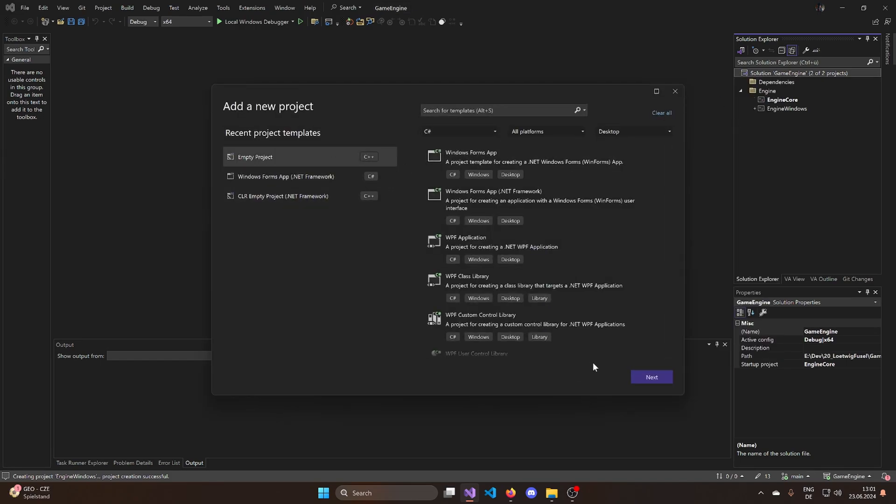
{"action": "mouse_move", "coordinate": [337, 166]}
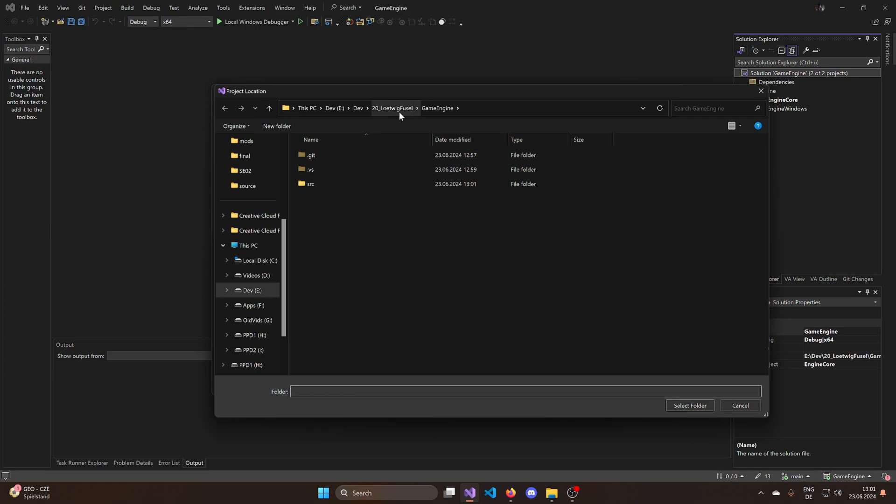
{"action": "double_click", "coordinate": [311, 184]}
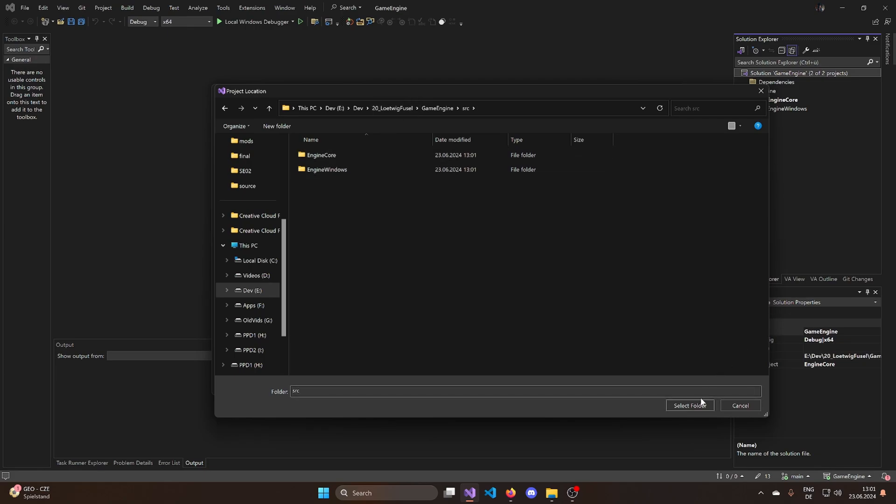
{"action": "left_click", "coordinate": [690, 406]}
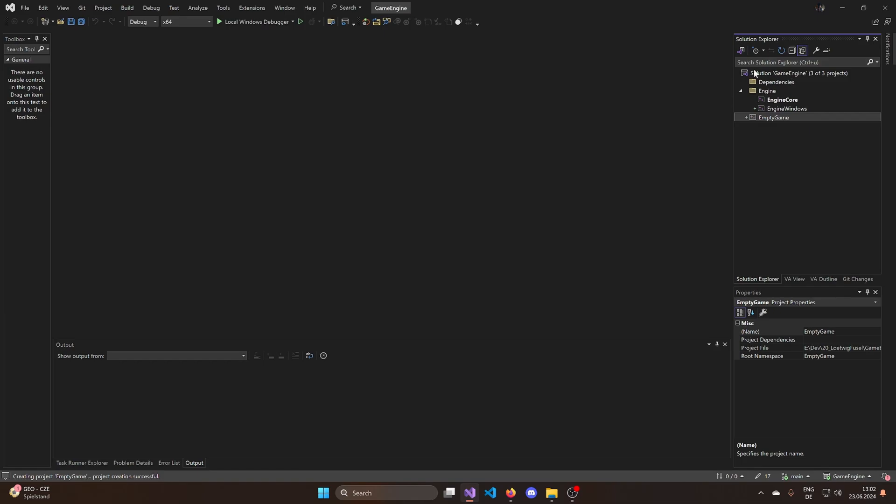
Step: Add a main.cpp source file to the EmptyGame project
{"action": "right_click", "coordinate": [773, 118]}
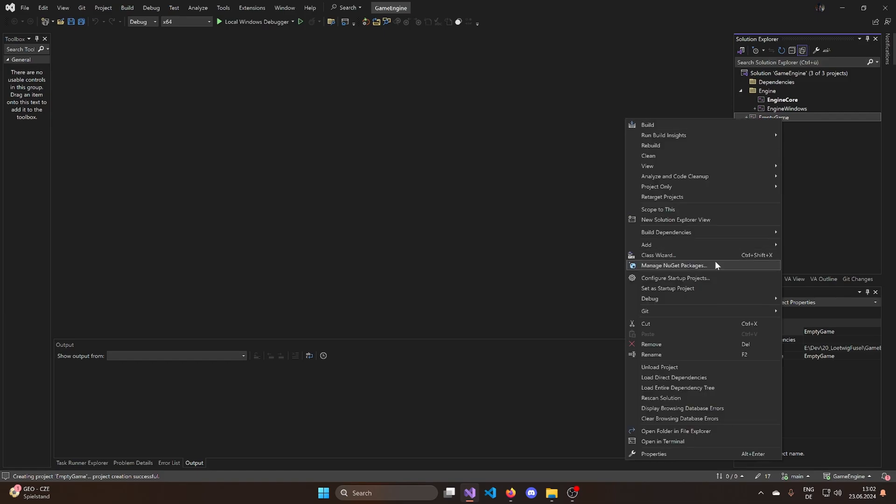
{"action": "left_click", "coordinate": [646, 245]}
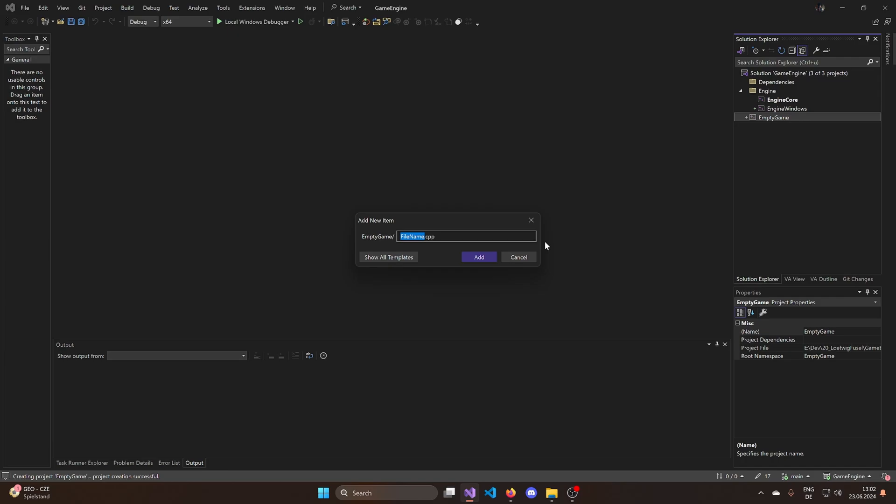
{"action": "left_click", "coordinate": [479, 256]}
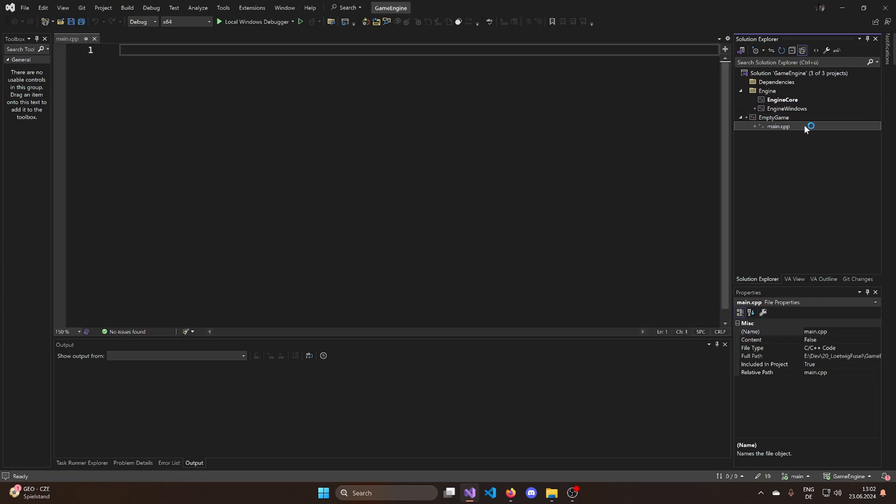
Step: Add a dummy.cpp source file to the EngineCore project
{"action": "left_click", "coordinate": [786, 108]}
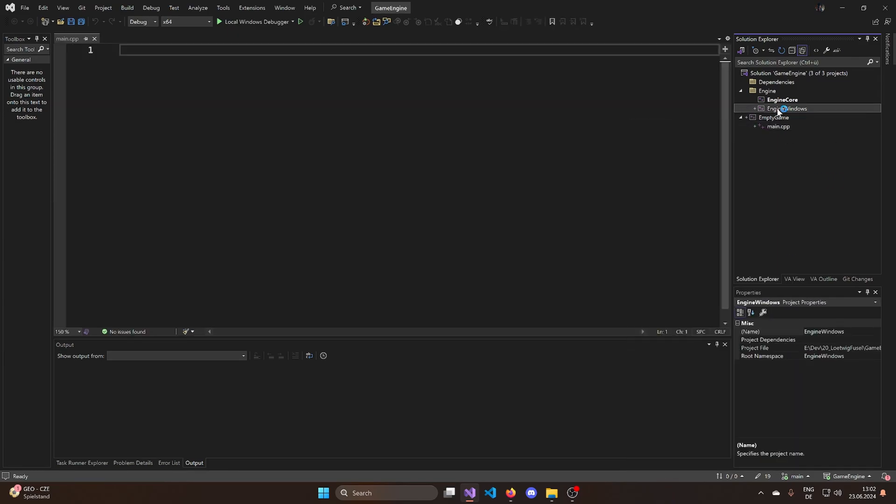
{"action": "right_click", "coordinate": [787, 118]}
{"action": "type", "text": "du.cpp"}
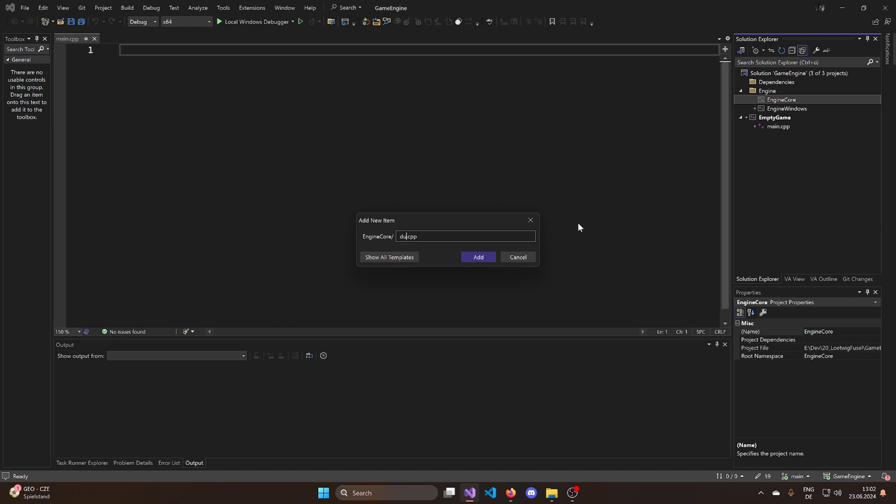
{"action": "left_click", "coordinate": [478, 257]}
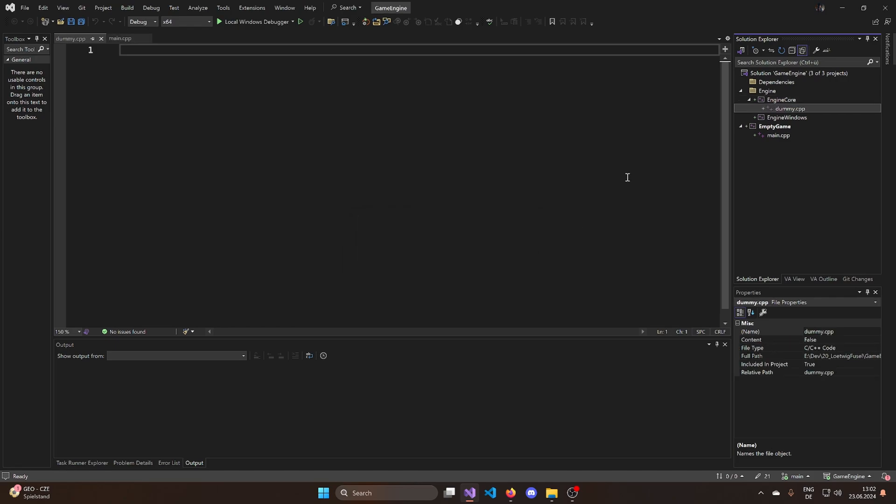
{"action": "left_click", "coordinate": [786, 118]}
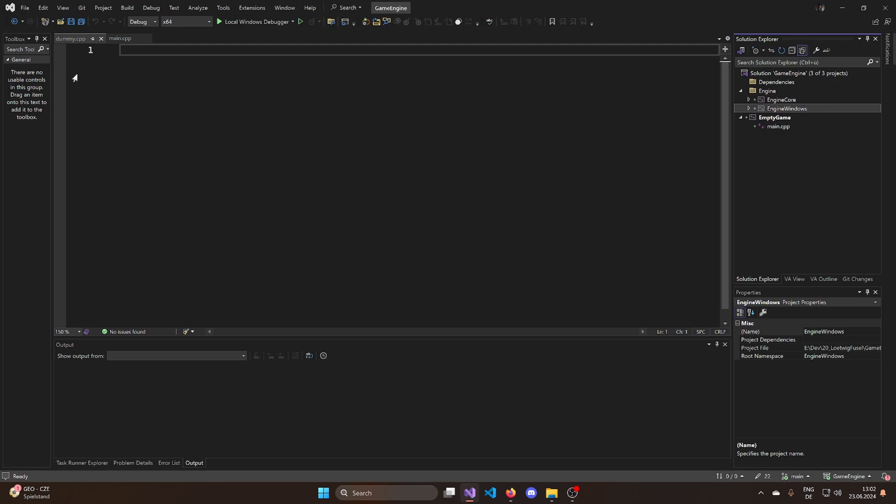
{"action": "left_click", "coordinate": [778, 126]}
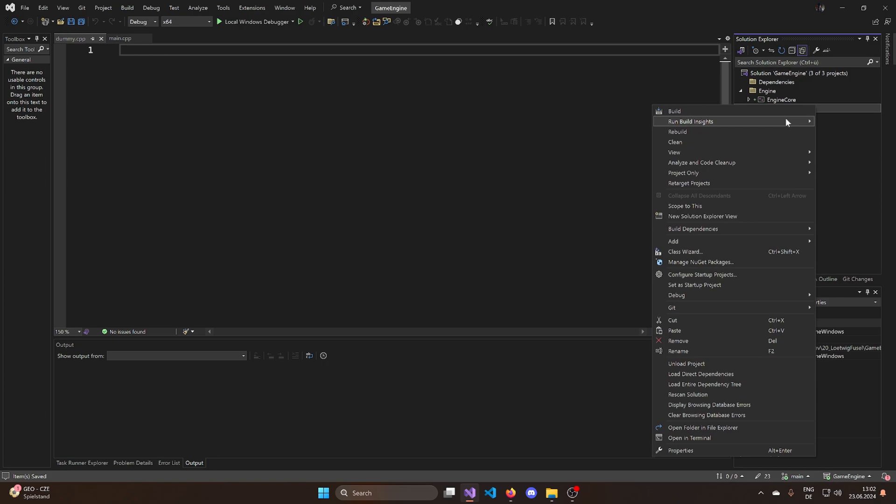
Step: Remove the Win32 platform in the Configuration Manager's Edit platforms list
{"action": "left_click", "coordinate": [681, 451]}
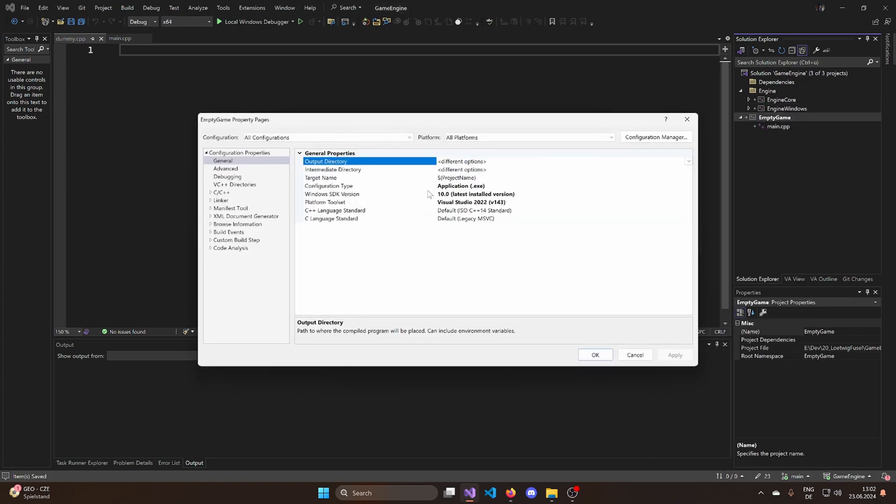
{"action": "left_click", "coordinate": [655, 136]}
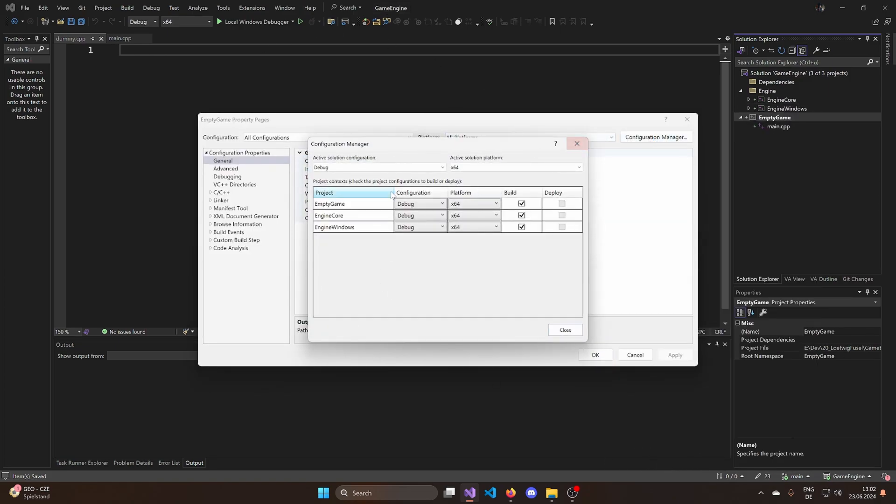
{"action": "left_click", "coordinate": [516, 167]}
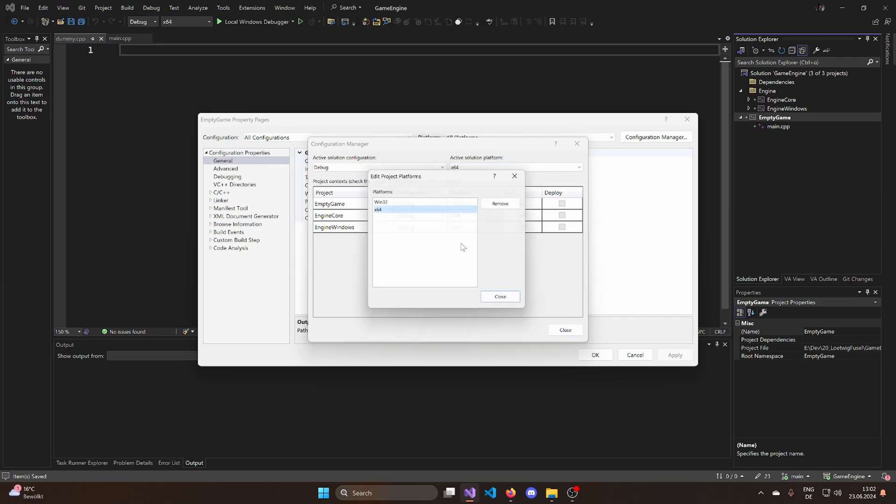
{"action": "left_click", "coordinate": [499, 204]}
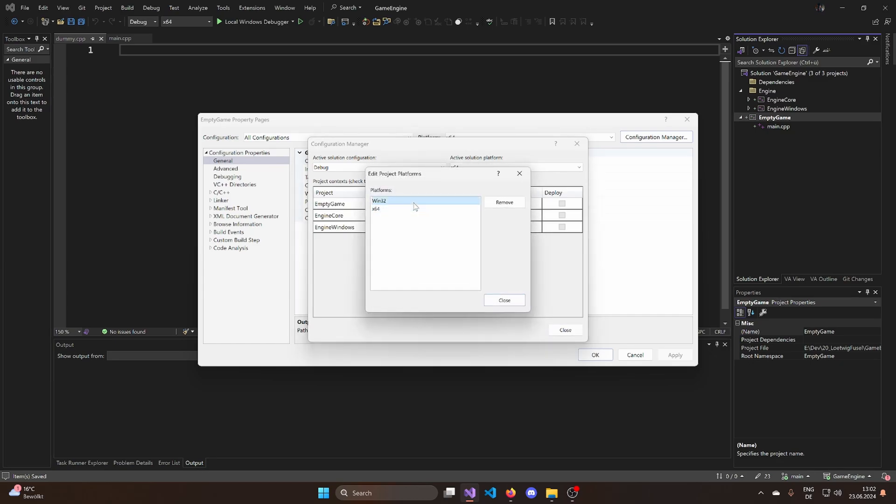
{"action": "left_click", "coordinate": [505, 301]}
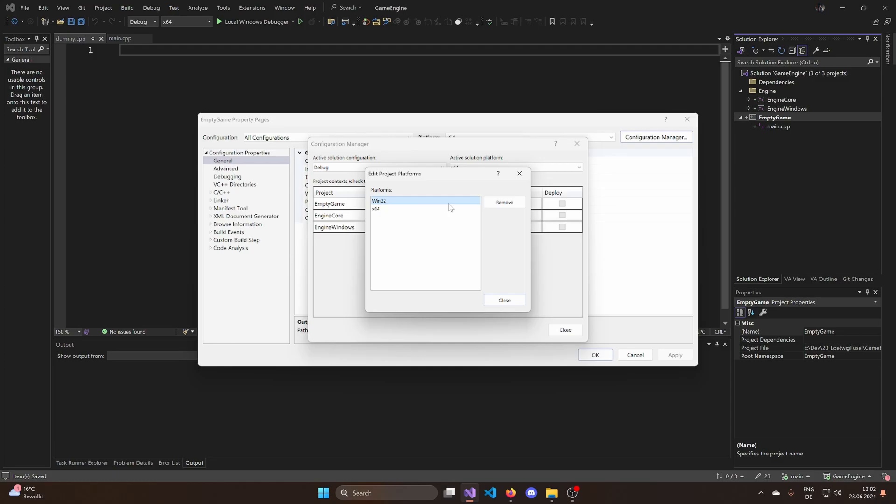
{"action": "left_click", "coordinate": [504, 202]}
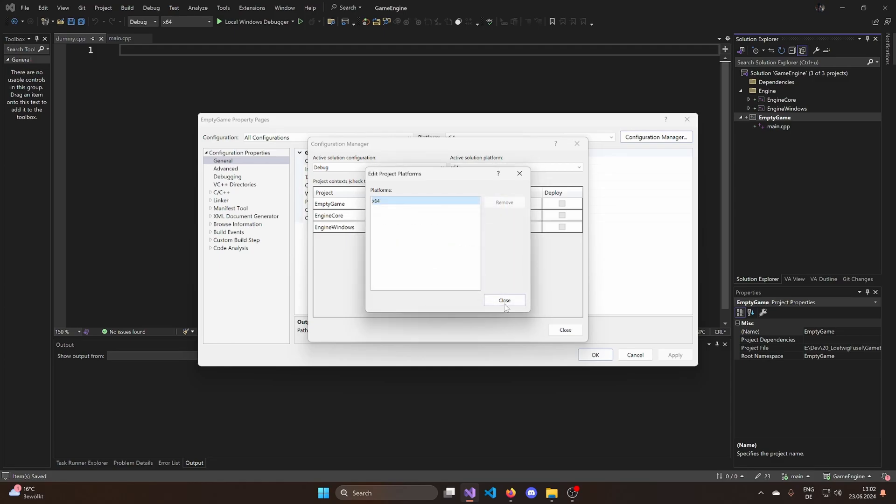
{"action": "left_click", "coordinate": [504, 301]}
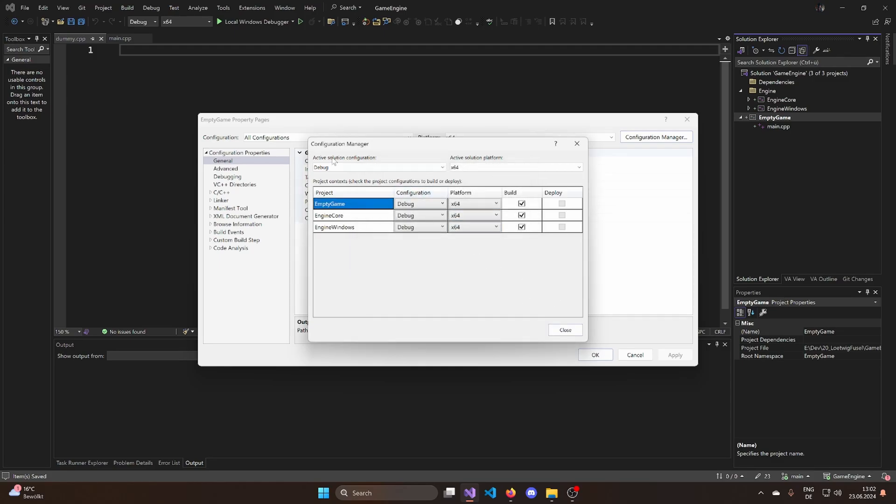
Step: Add a Develop solution configuration copied from Release and close the Configuration Manager
{"action": "left_click", "coordinate": [436, 167]}
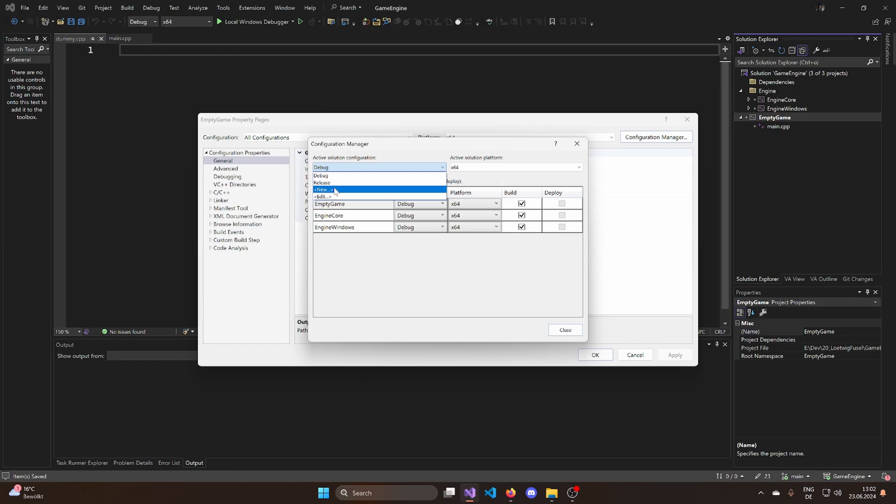
{"action": "left_click", "coordinate": [323, 190]}
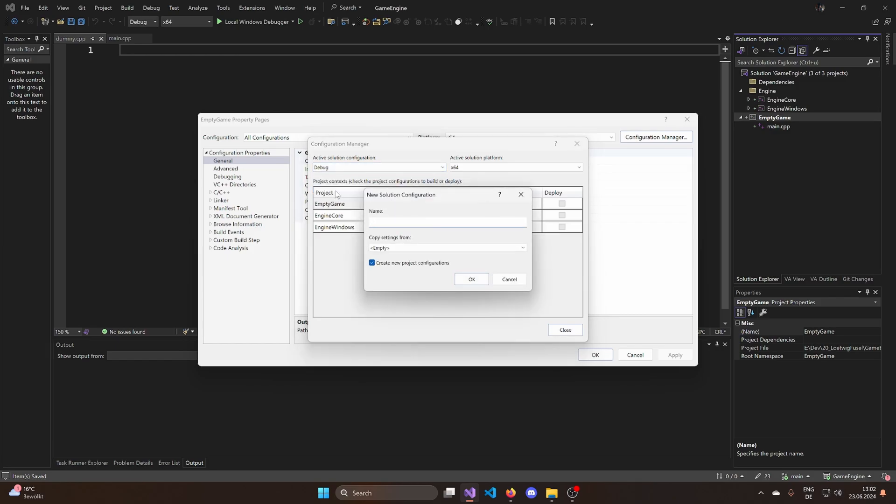
{"action": "type", "text": "Develop"}
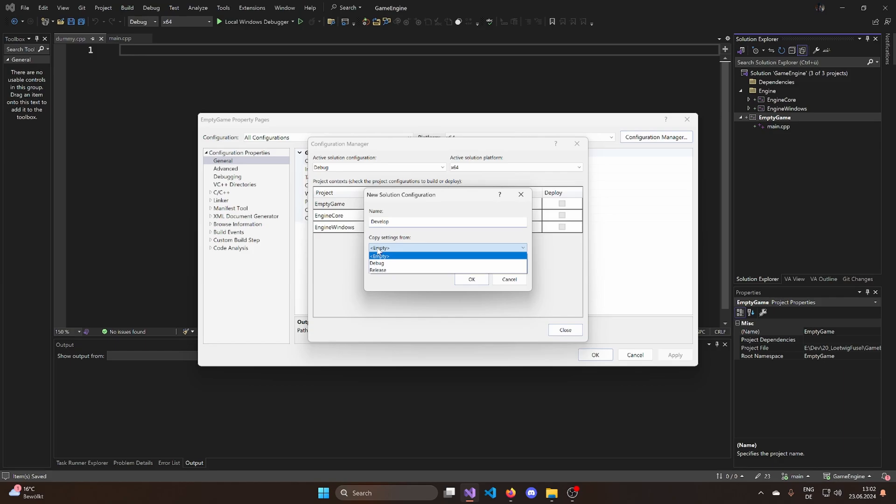
{"action": "left_click", "coordinate": [378, 270]}
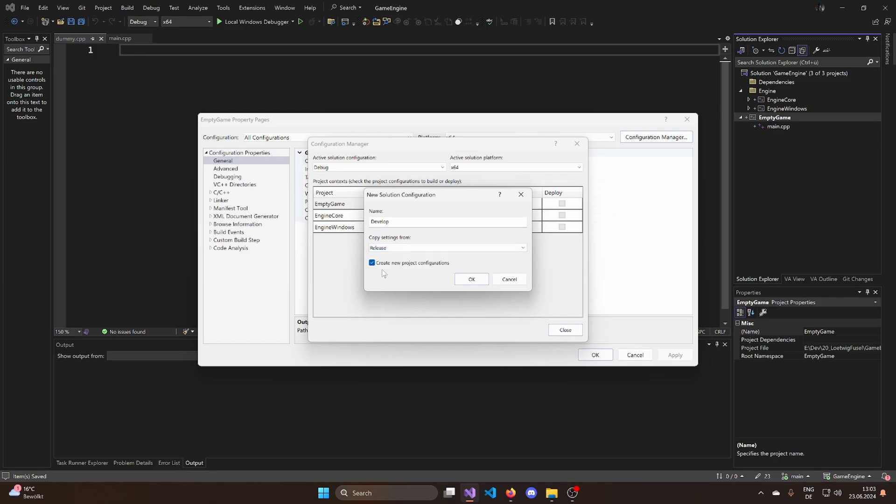
{"action": "left_click", "coordinate": [472, 279]}
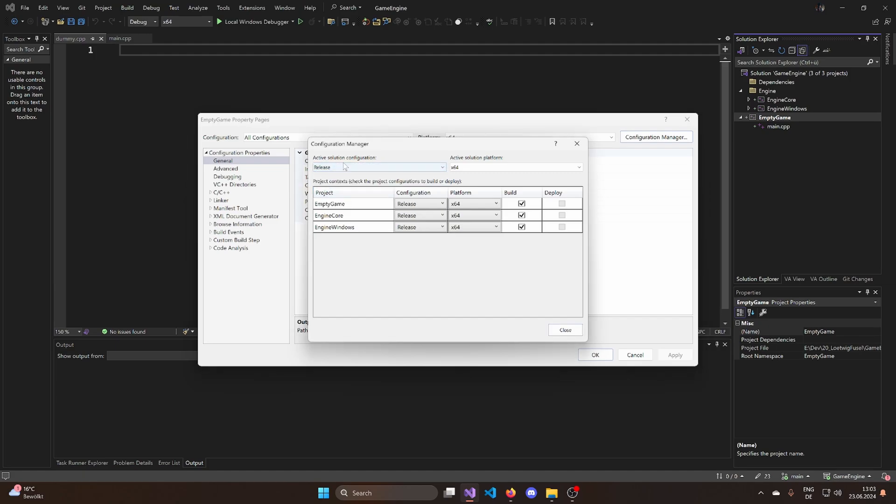
{"action": "mouse_move", "coordinate": [521, 177]}
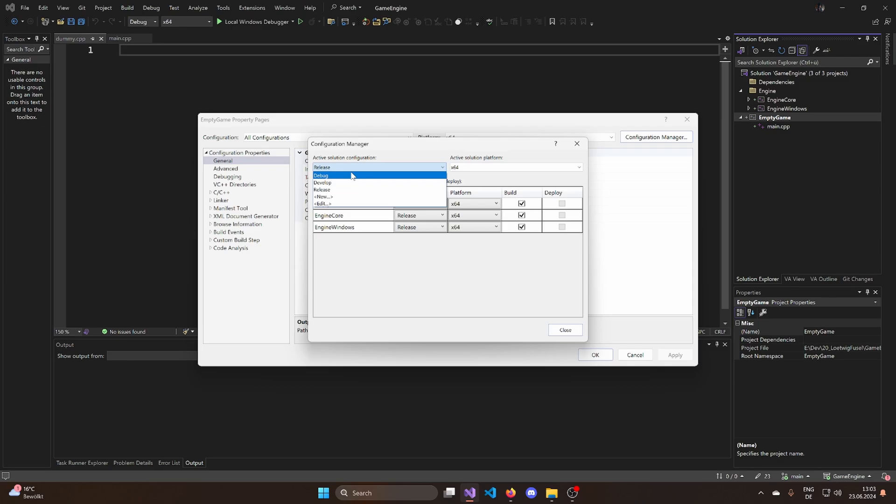
{"action": "left_click", "coordinate": [339, 175]}
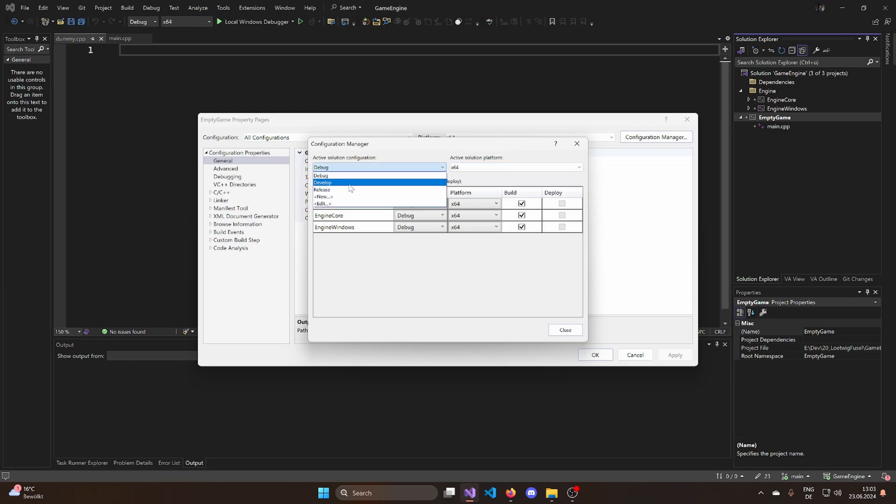
{"action": "left_click", "coordinate": [323, 183]}
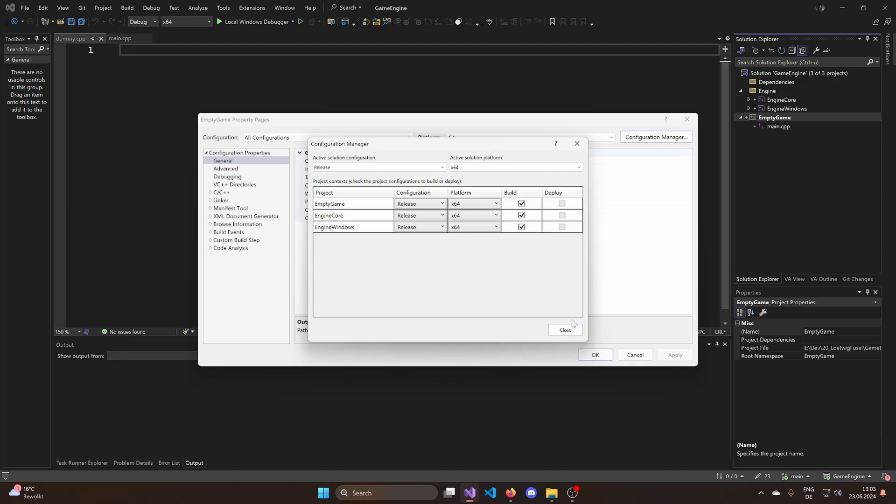
{"action": "left_click", "coordinate": [566, 331]}
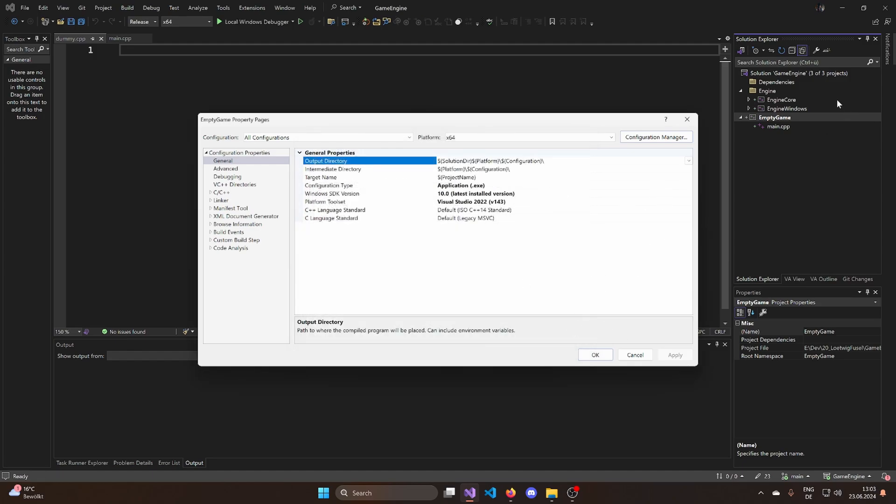
Step: Set EngineWindows' configuration type to a library (DLL) instead of an application
{"action": "left_click", "coordinate": [334, 210]}
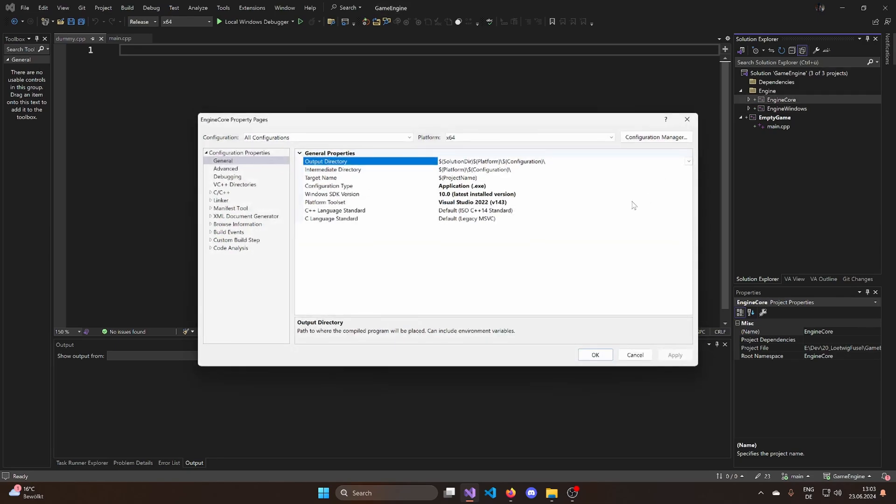
{"action": "left_click", "coordinate": [334, 210]}
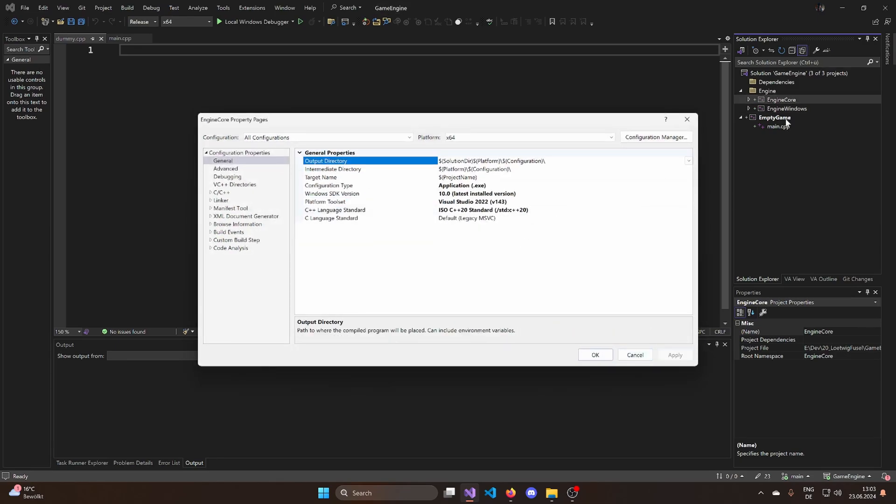
{"action": "left_click", "coordinate": [775, 118]}
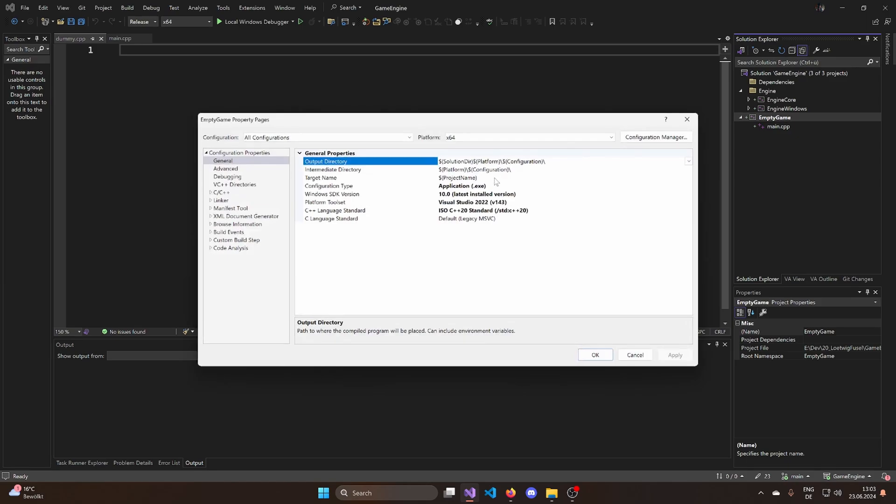
{"action": "left_click", "coordinate": [786, 109]}
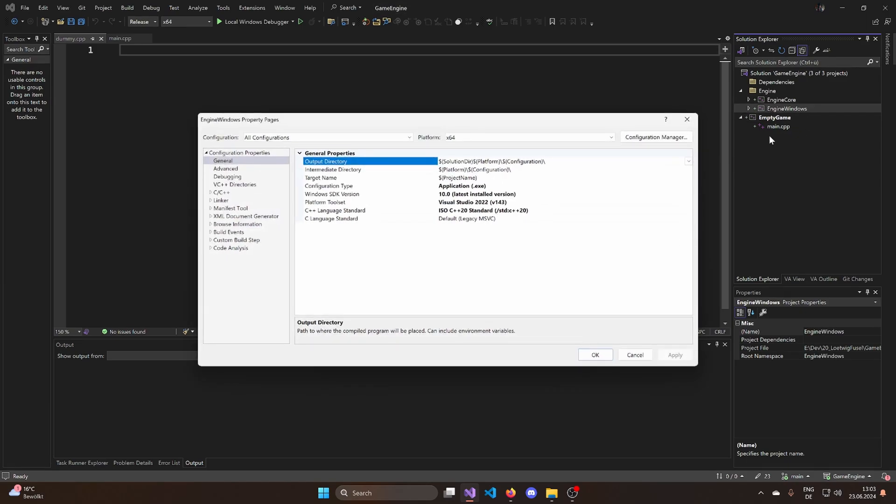
{"action": "left_click", "coordinate": [689, 185]}
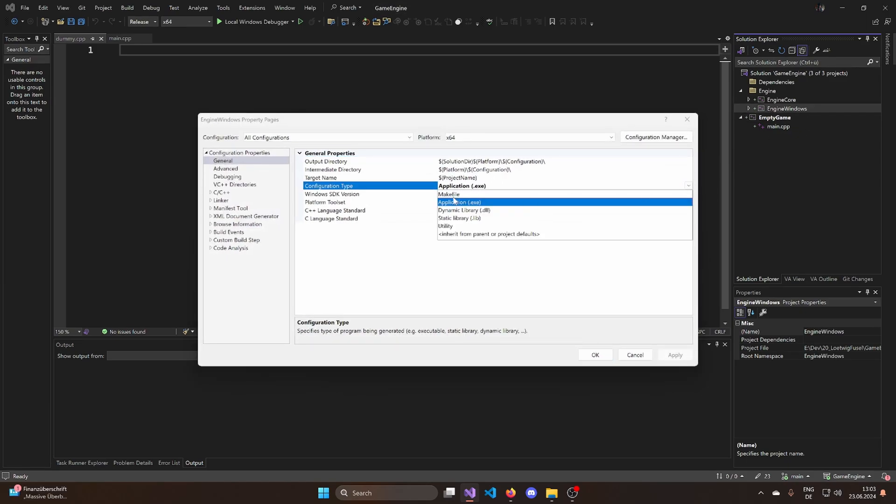
{"action": "left_click", "coordinate": [463, 210]}
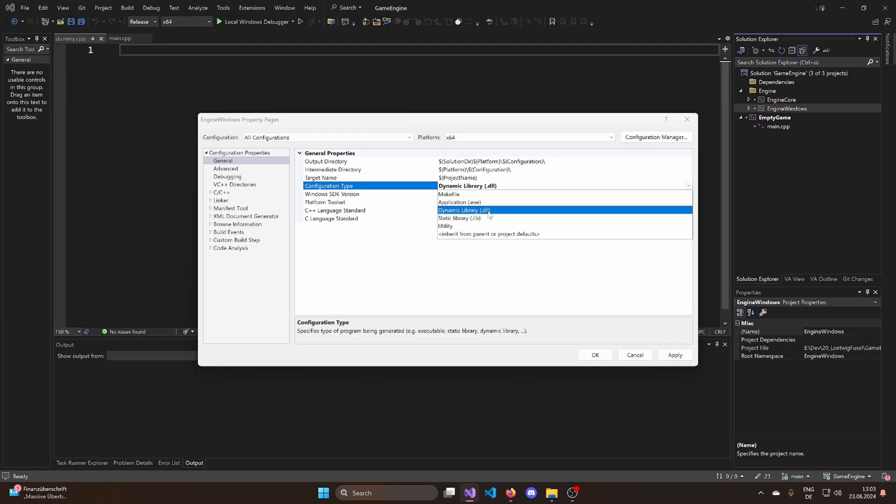
Step: Set EngineCore's configuration type to Static library (.lib)
{"action": "left_click", "coordinate": [459, 218]}
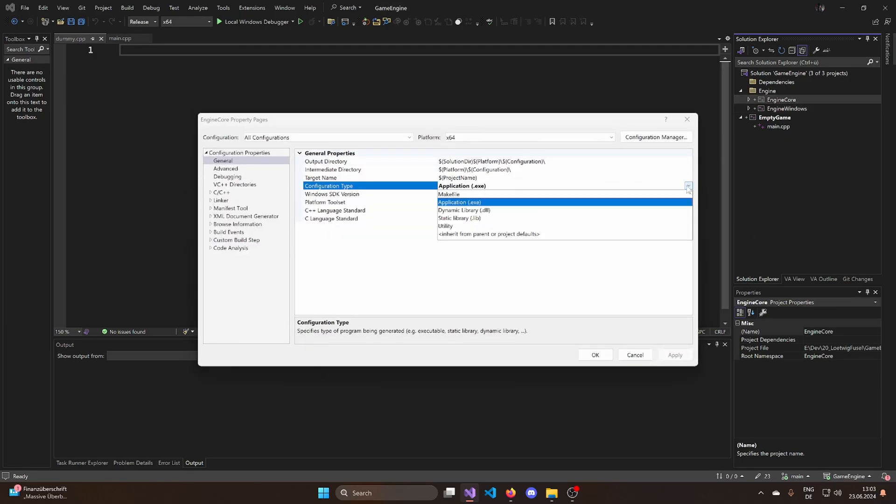
{"action": "left_click", "coordinate": [459, 219]}
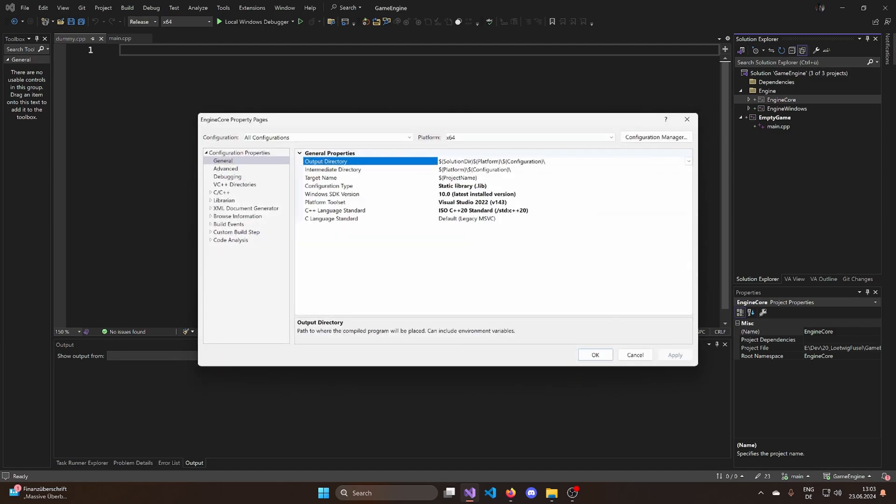
{"action": "left_click", "coordinate": [773, 117]}
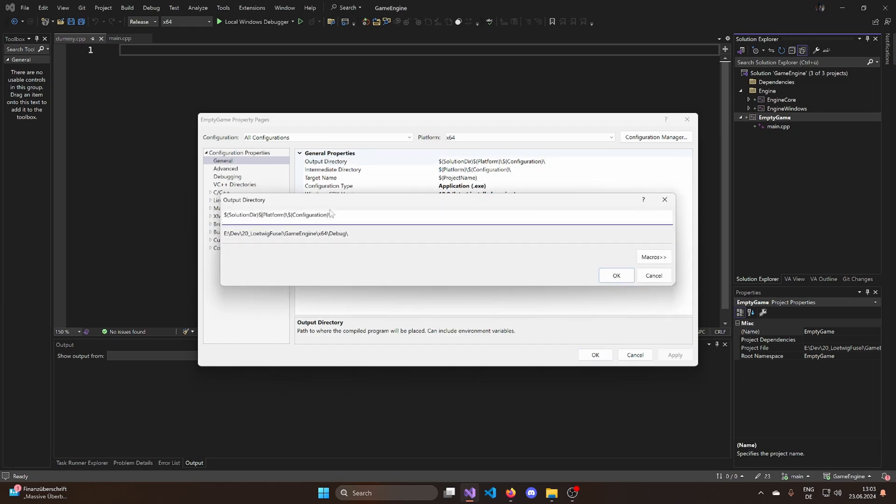
Step: Point EmptyGame's output to build\bin and intermediate files to build\obj using $(ProjectName), and apply
{"action": "type", "text": "build\\bin\\"}
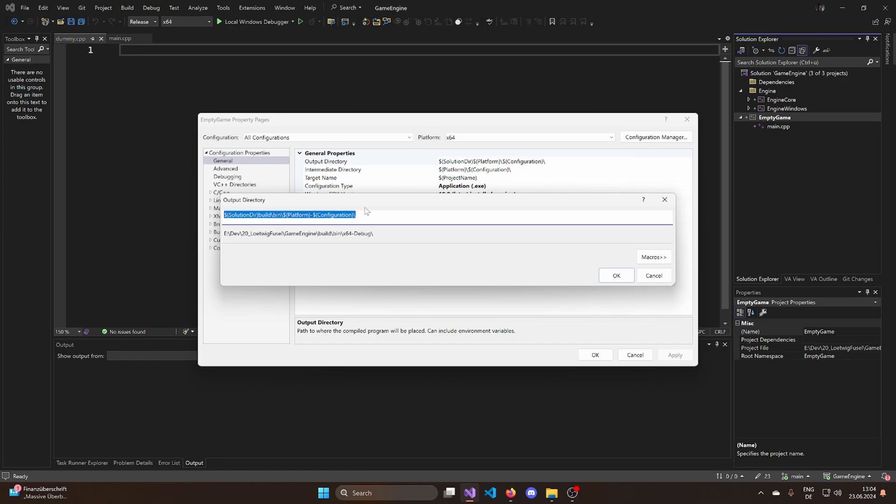
{"action": "left_click", "coordinate": [616, 276]}
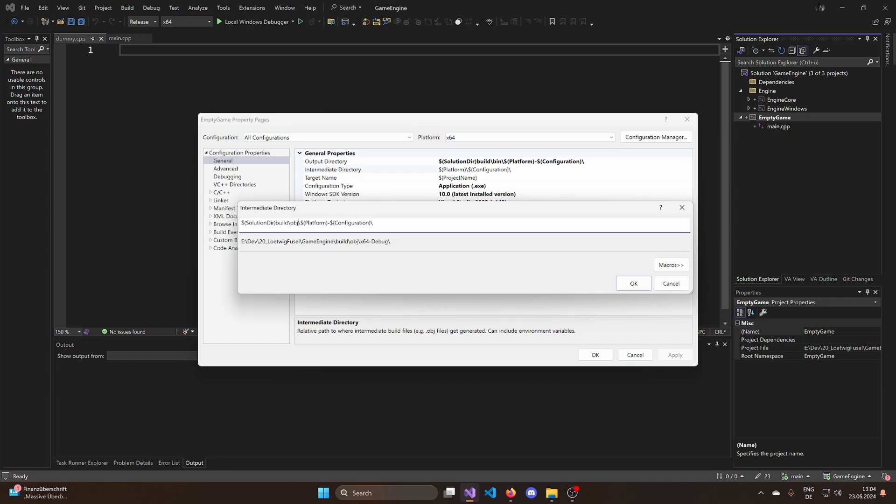
{"action": "type", "text": "$("}
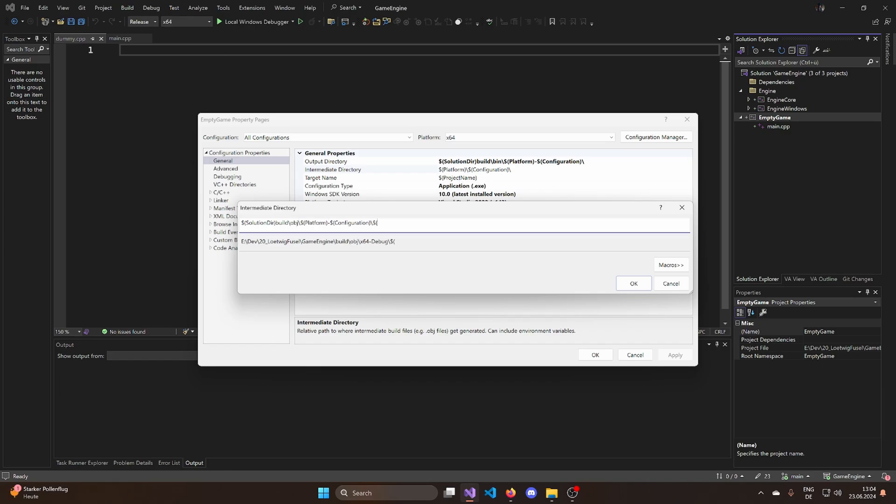
{"action": "type", "text": "ProjectName)\\"}
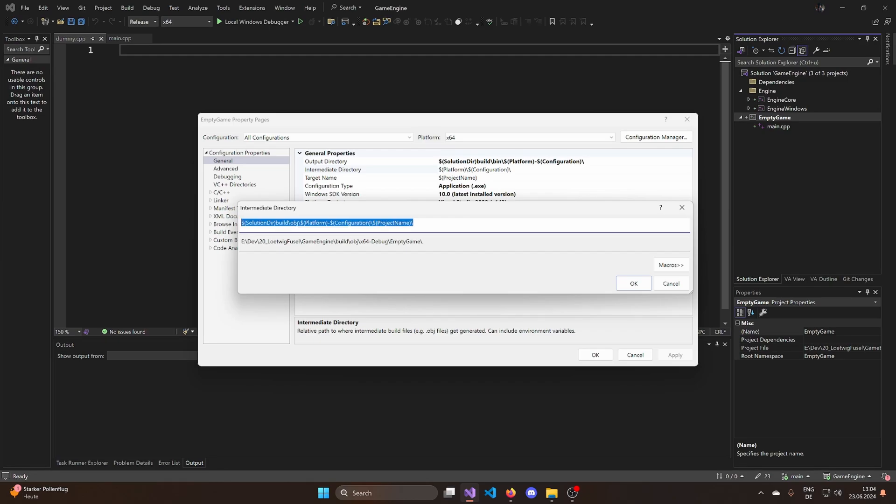
{"action": "left_click", "coordinate": [633, 284]}
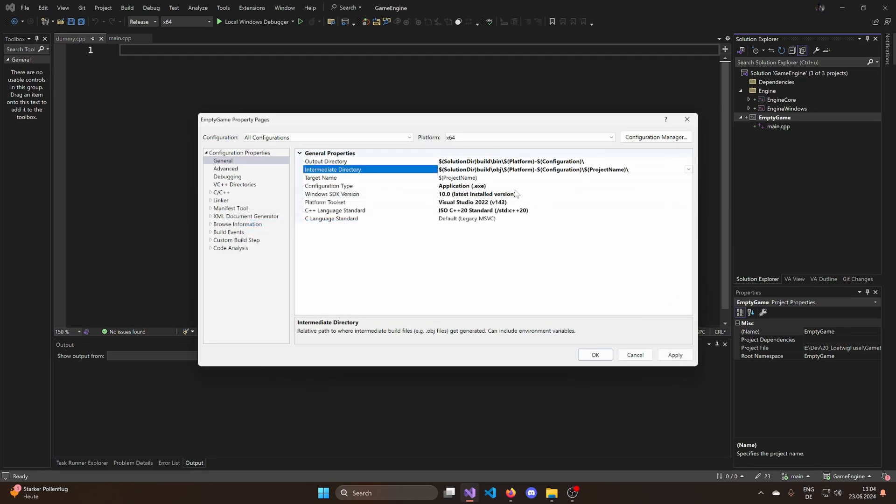
{"action": "left_click", "coordinate": [326, 161]}
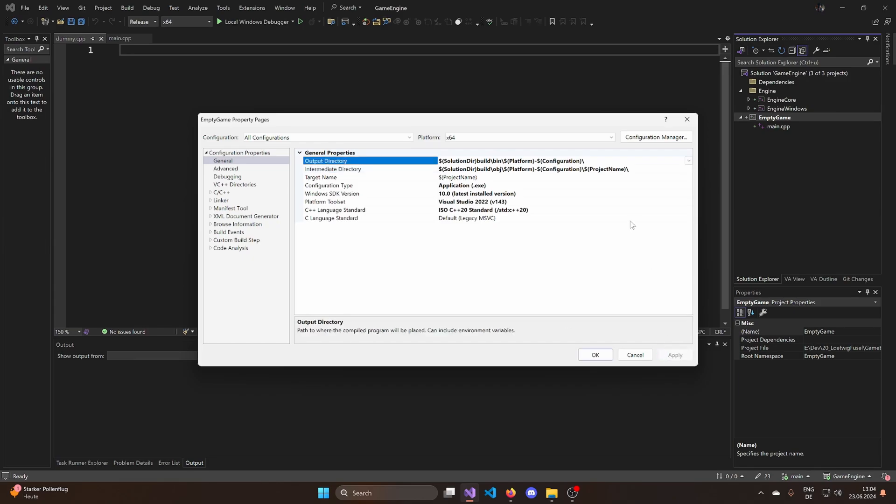
Step: Apply the same build output directories to EngineWindows and EngineCore, then close the property pages
{"action": "left_click", "coordinate": [786, 108]}
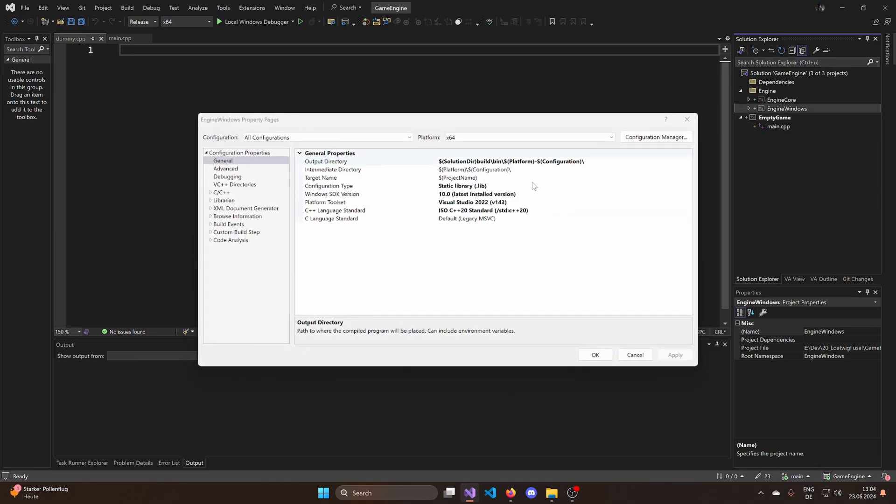
{"action": "left_click", "coordinate": [325, 161]}
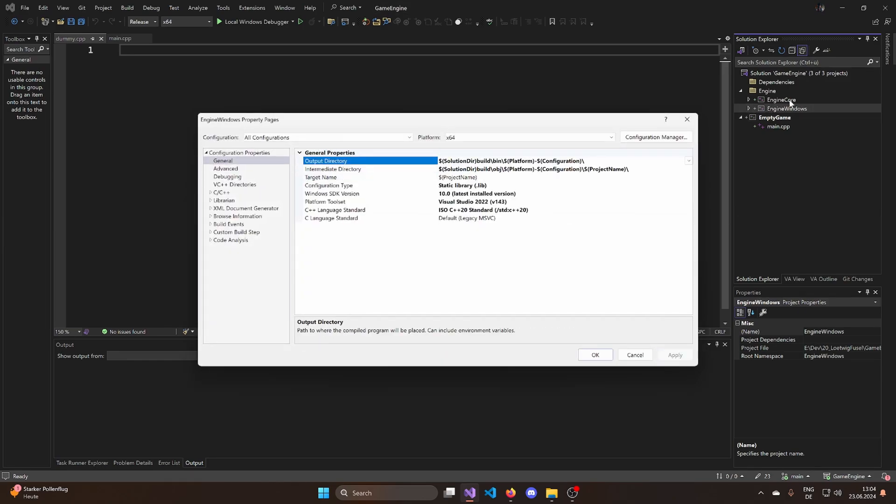
{"action": "left_click", "coordinate": [781, 99]}
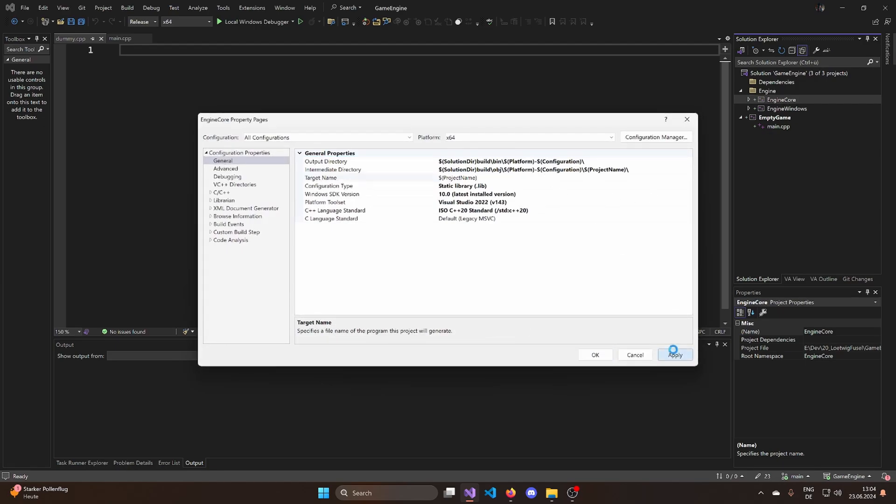
{"action": "left_click", "coordinate": [326, 160]}
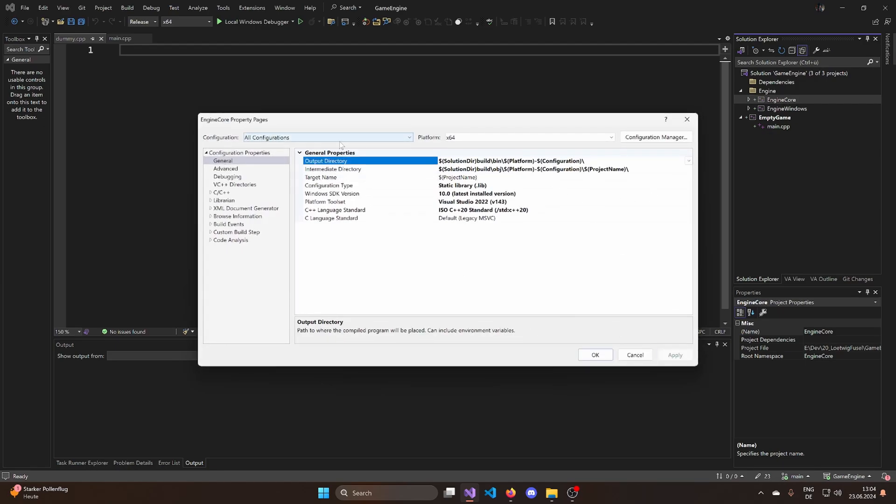
{"action": "left_click", "coordinate": [775, 118]}
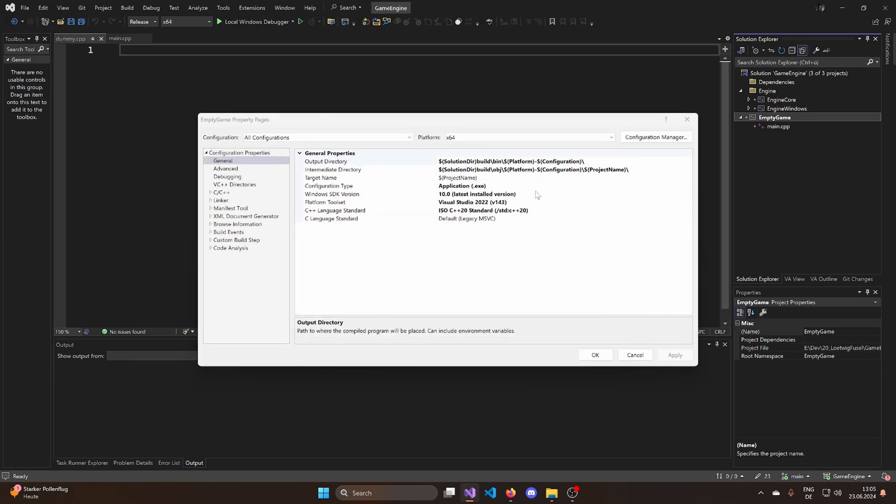
{"action": "mouse_move", "coordinate": [775, 127]}
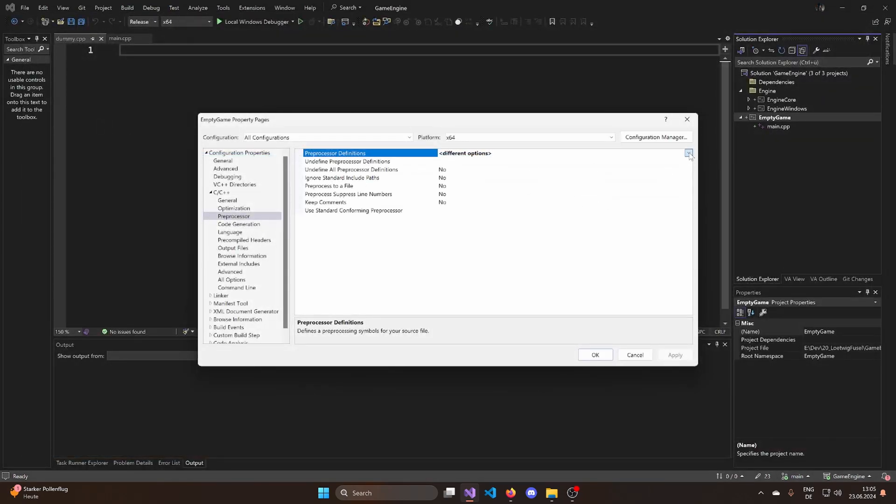
Step: In EmptyGame's Preprocessor Definitions editor, filter macros by 'config' and select the Configuration macro
{"action": "left_click", "coordinate": [689, 153]}
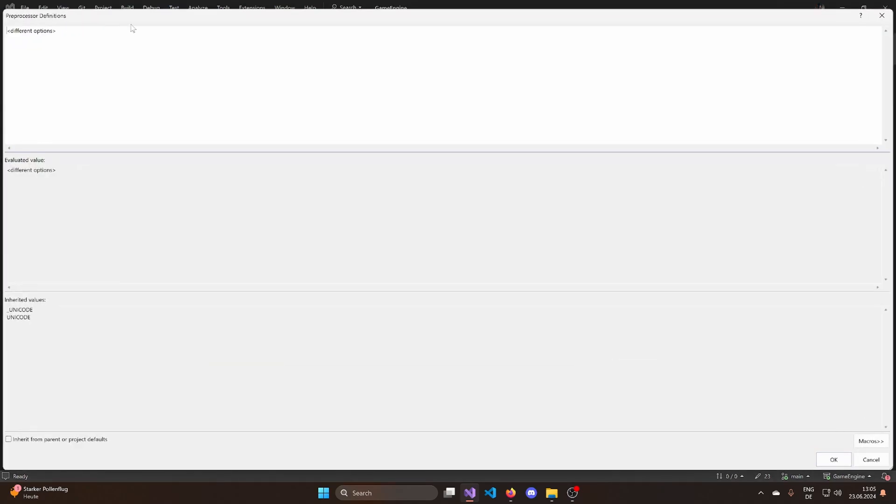
{"action": "type", "text": "r"}
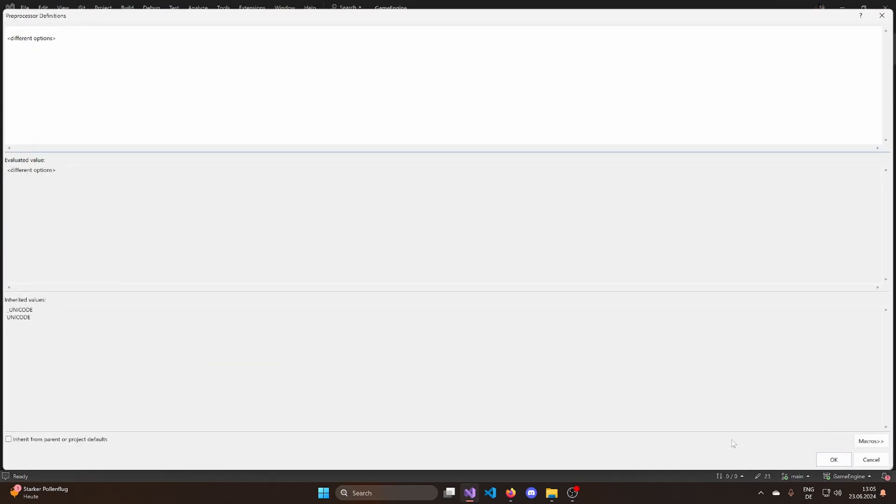
{"action": "left_click", "coordinate": [870, 441]}
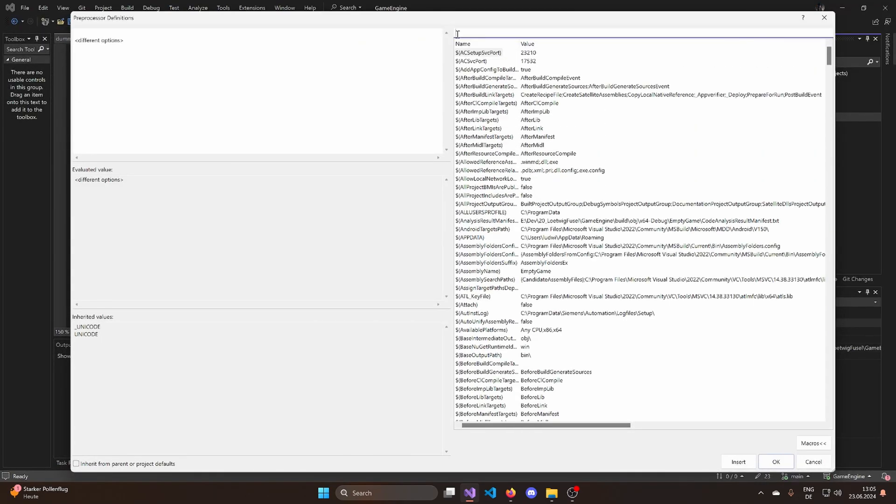
{"action": "type", "text": "config"}
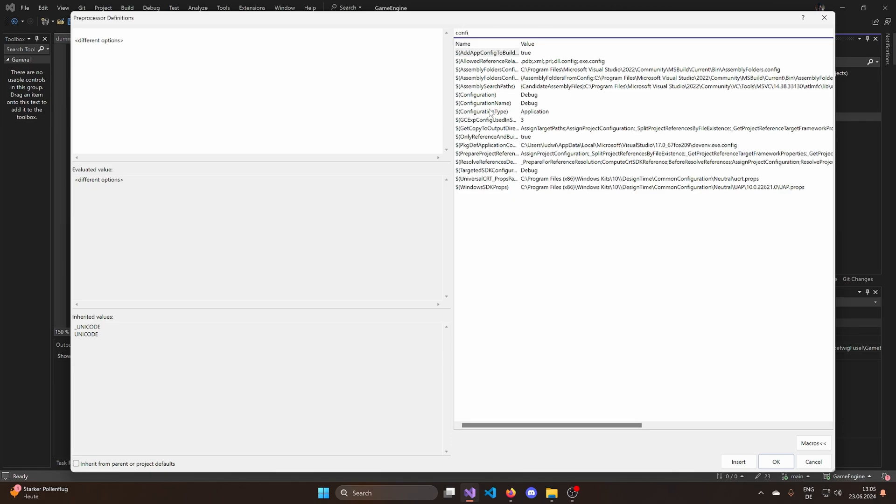
{"action": "left_click", "coordinate": [478, 95]}
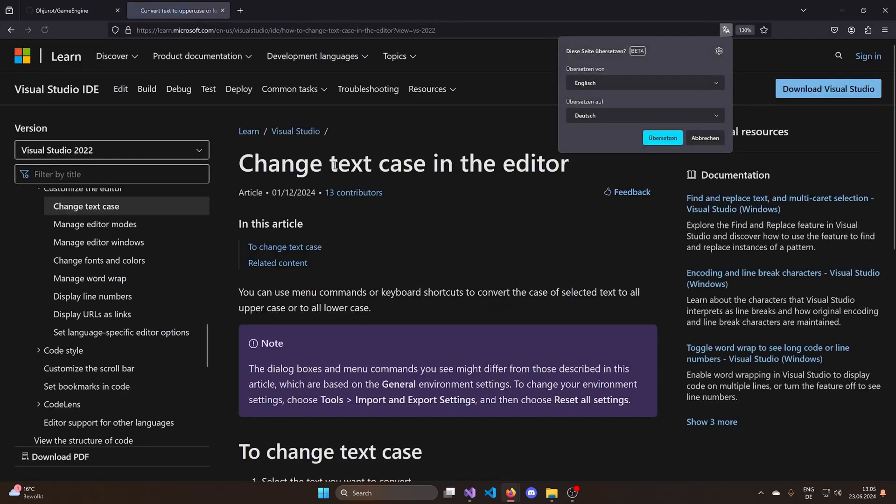
Step: Scroll through the 'Change text case in the editor' Microsoft Learn article in Firefox
{"action": "scroll", "scroll_direction": "down", "scroll_amount": 3}
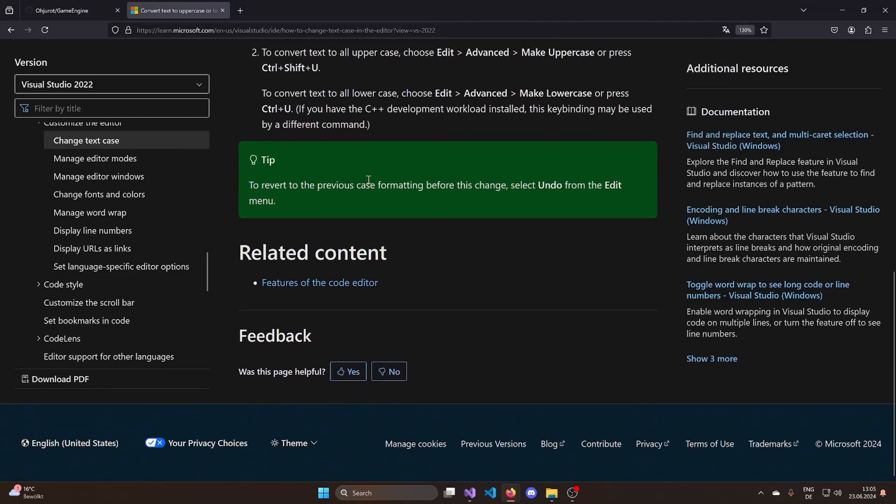
{"action": "scroll", "scroll_direction": "up", "scroll_amount": 3}
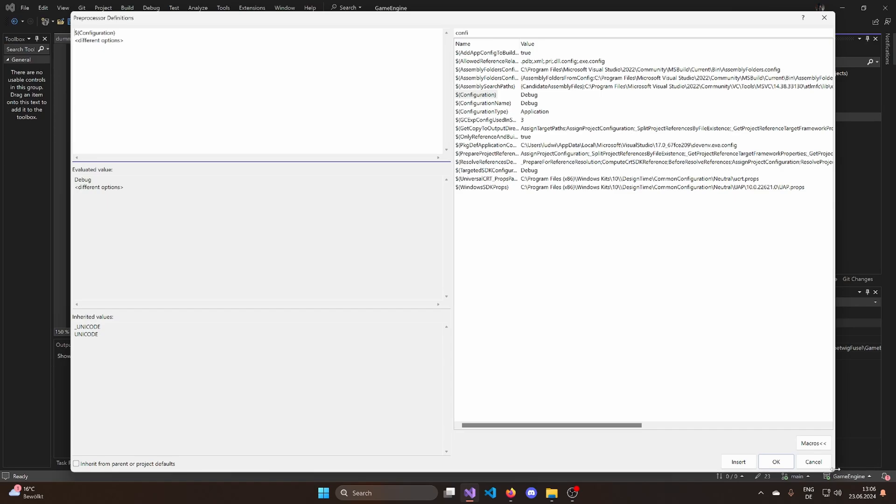
{"action": "mouse_move", "coordinate": [23, 6]}
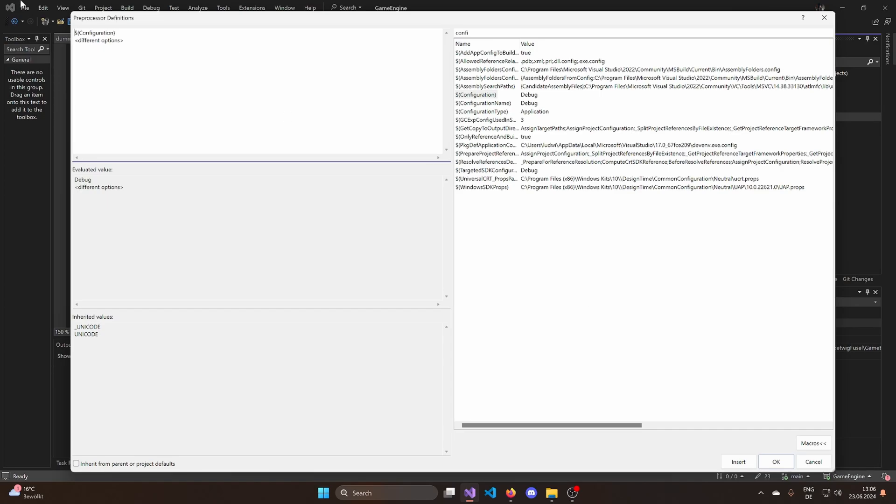
Step: Prefix the $(Configuration) definition with CONF_ so it evaluates to CONF_Debug
{"action": "type", "text": "CONF_"}
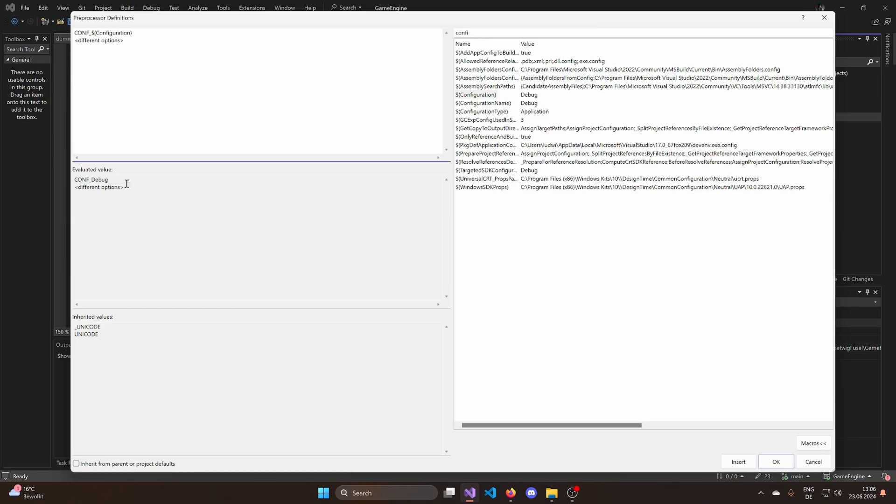
{"action": "mouse_move", "coordinate": [347, 100]}
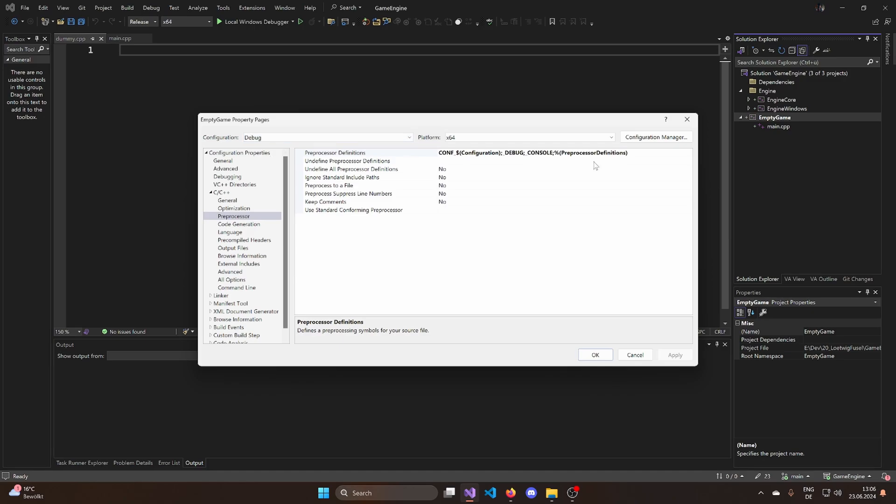
Step: For All Configurations, add OS_WINDOWS to the preprocessor definitions alongside CONF_$(Configuration)
{"action": "left_click", "coordinate": [327, 137]}
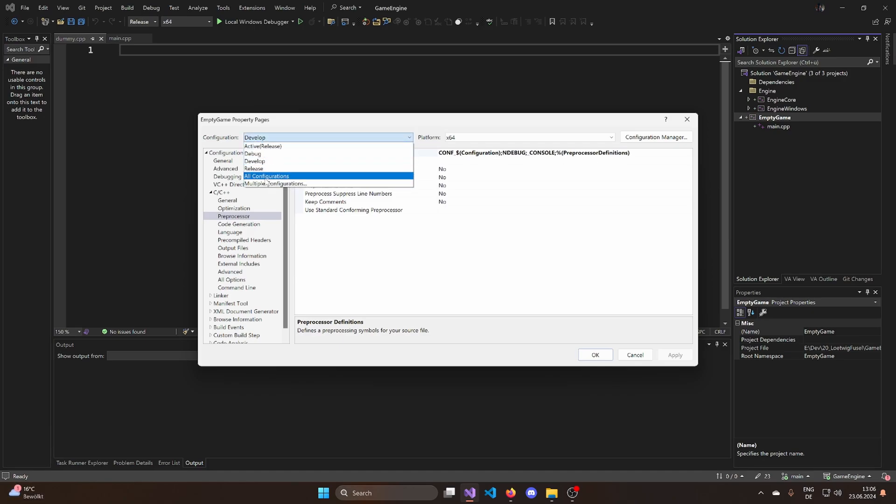
{"action": "left_click", "coordinate": [267, 176]}
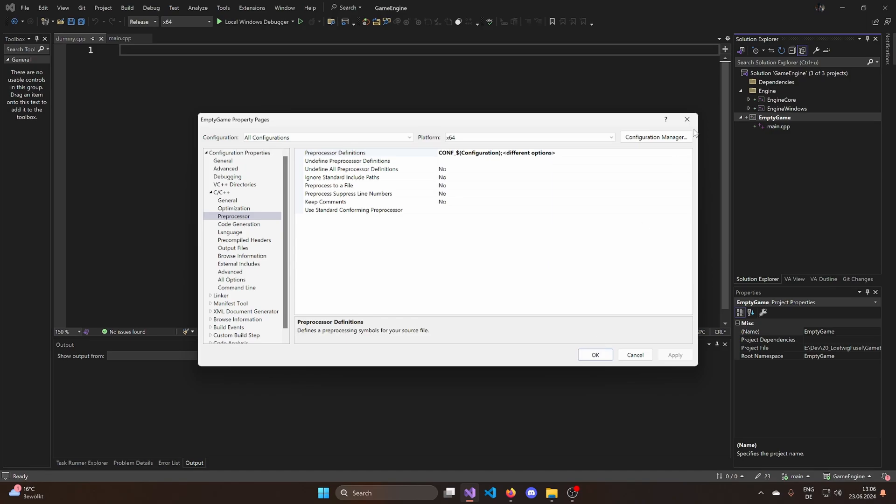
{"action": "left_click", "coordinate": [477, 153]}
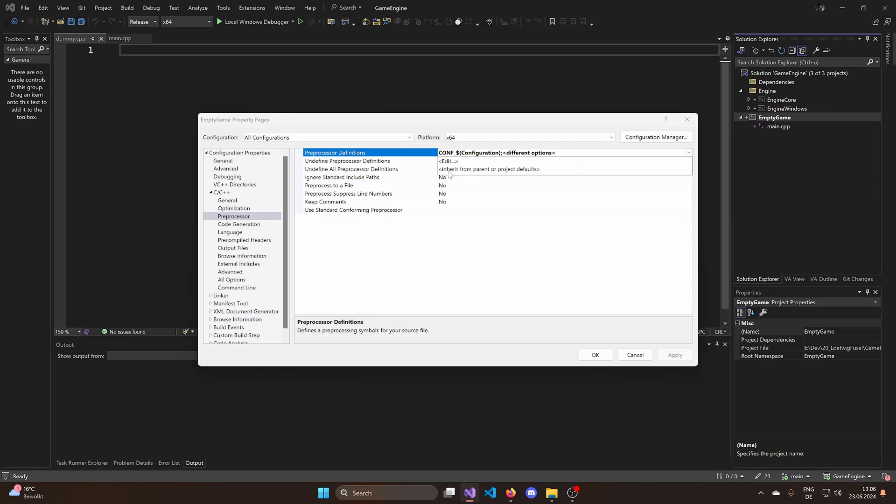
{"action": "left_click", "coordinate": [448, 161]}
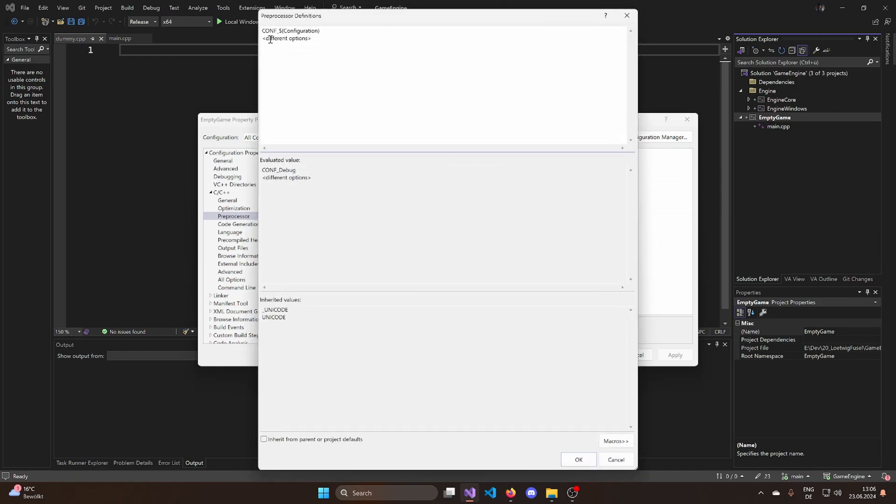
{"action": "type", "text": "o"}
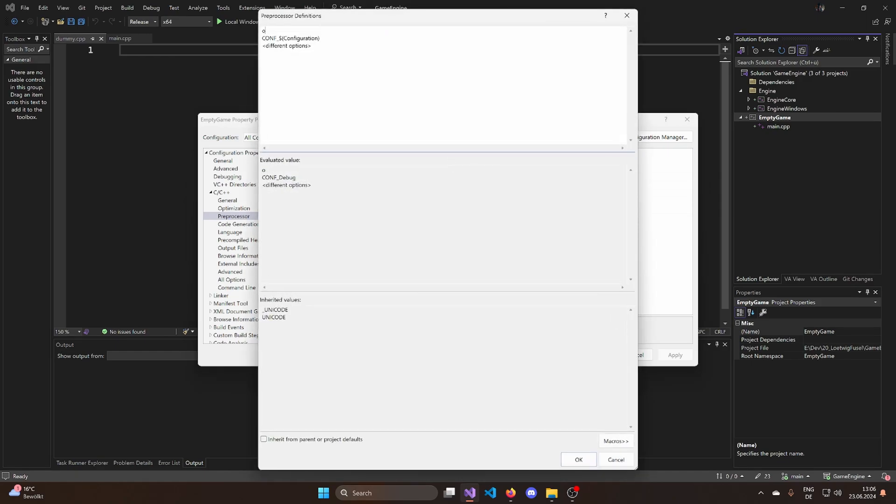
{"action": "type", "text": "OS_"}
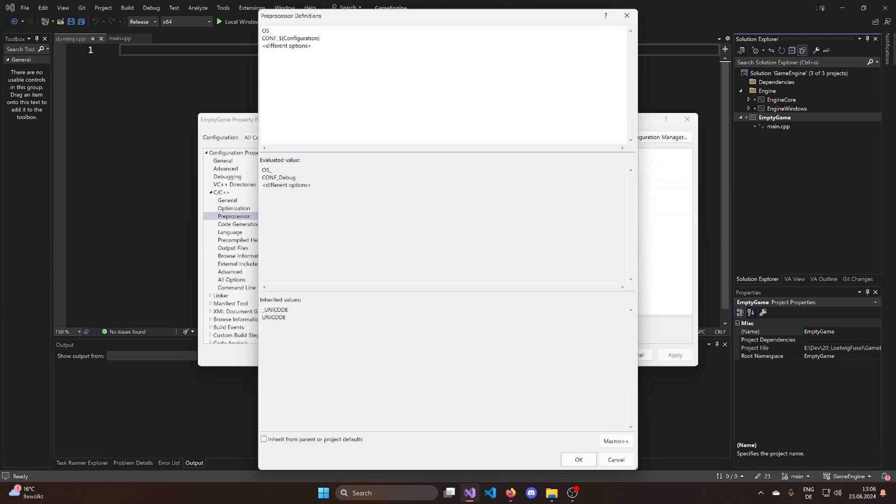
{"action": "type", "text": "WINDOWS;CONF_$(Configuration);<different options>"}
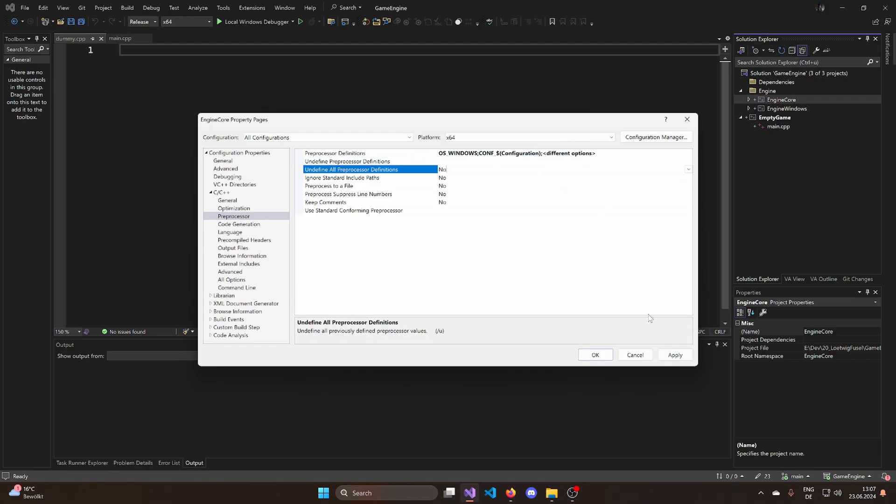
Step: Apply EngineCore's preprocessor definitions, glance at Code Generation settings, and close the property pages
{"action": "left_click", "coordinate": [335, 153]}
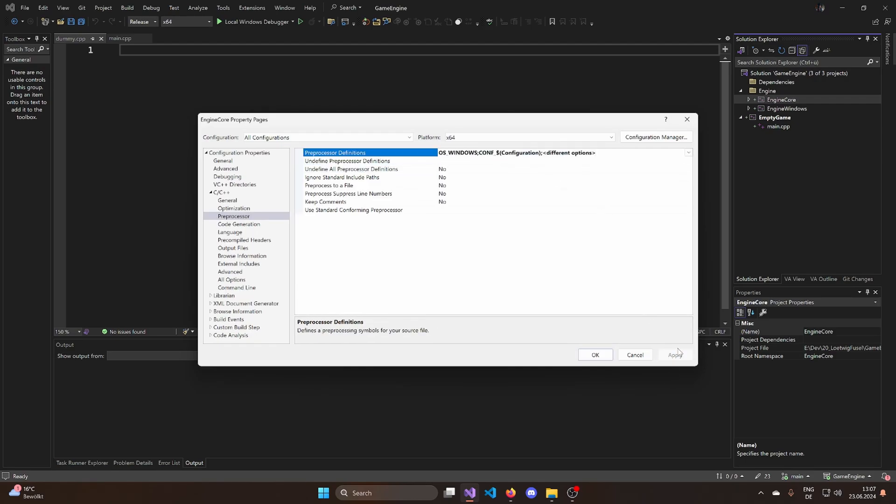
{"action": "mouse_move", "coordinate": [672, 353]}
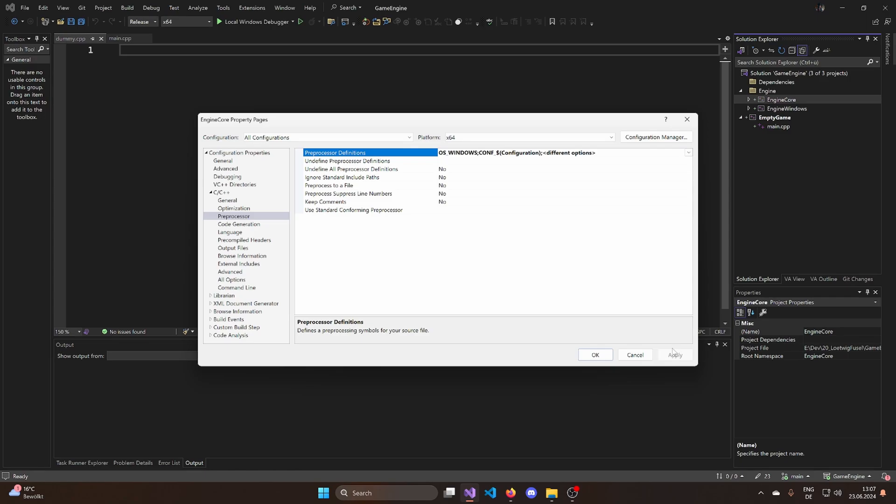
{"action": "mouse_move", "coordinate": [663, 351]}
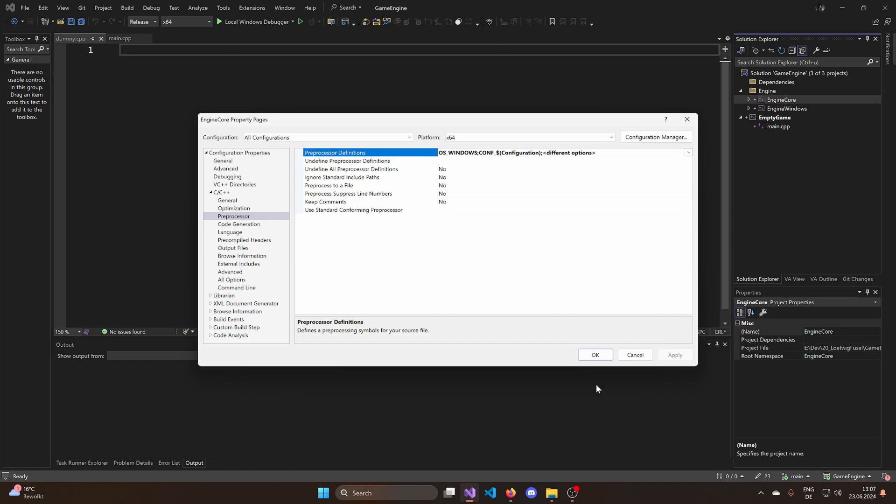
{"action": "mouse_move", "coordinate": [396, 343]}
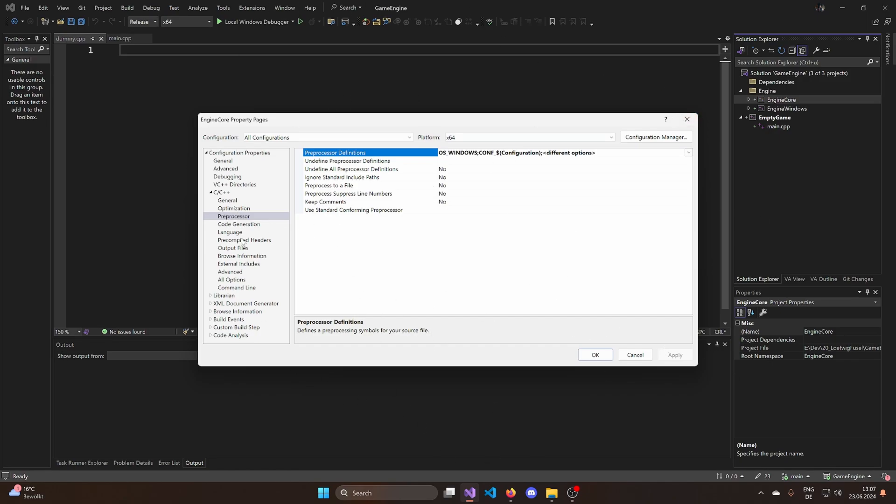
{"action": "left_click", "coordinate": [239, 224]}
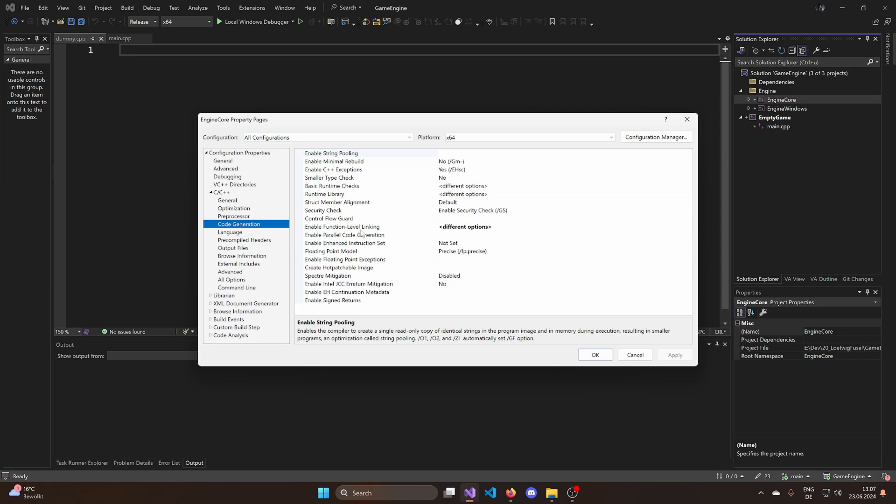
{"action": "left_click", "coordinate": [223, 192]}
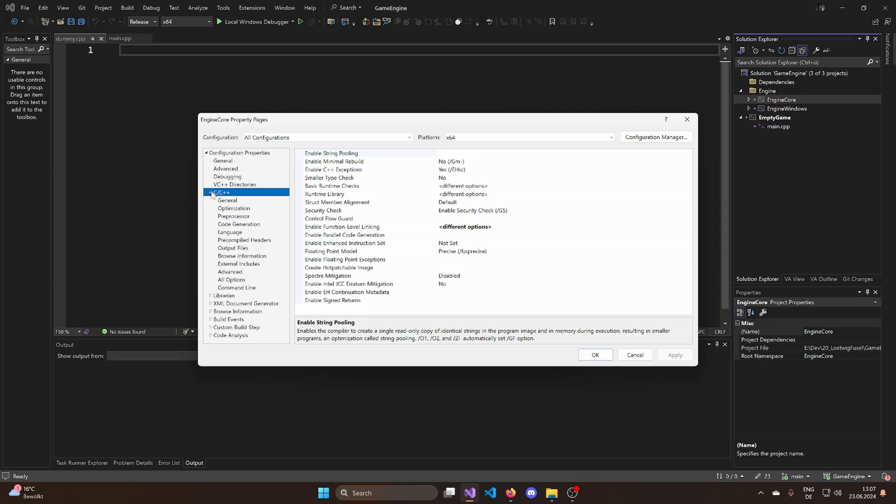
{"action": "left_click", "coordinate": [211, 192]}
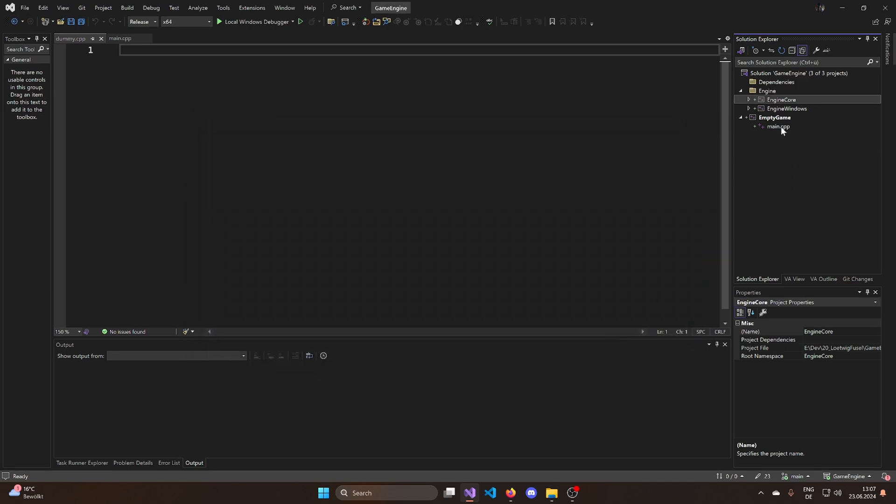
{"action": "mouse_move", "coordinate": [782, 127]}
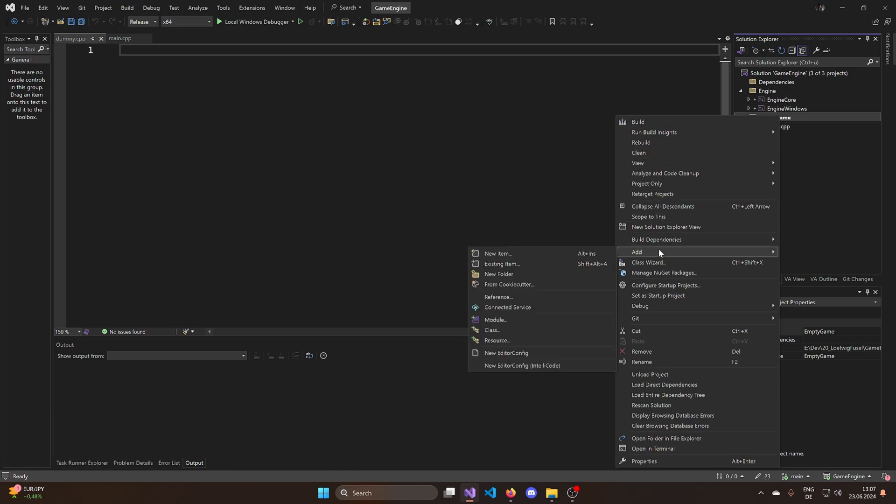
Step: Open Properties for the EmptyGame project from Solution Explorer's context menu
{"action": "left_click", "coordinate": [499, 297]}
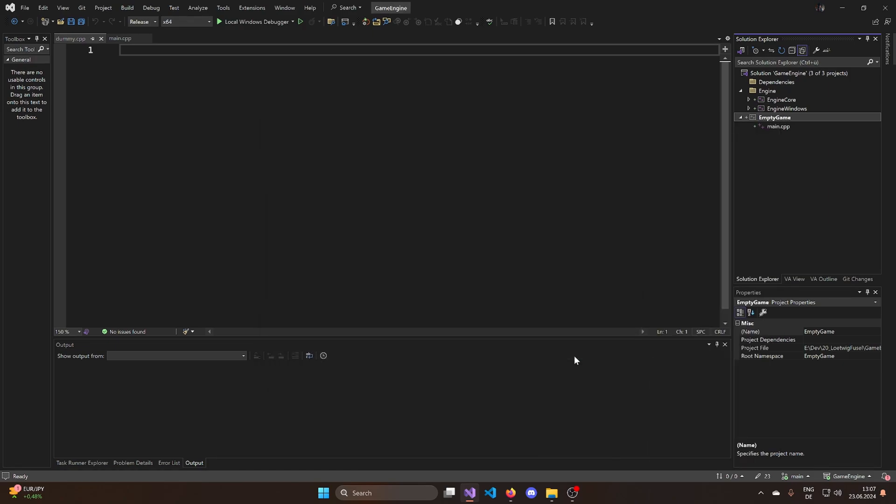
{"action": "mouse_move", "coordinate": [451, 346]}
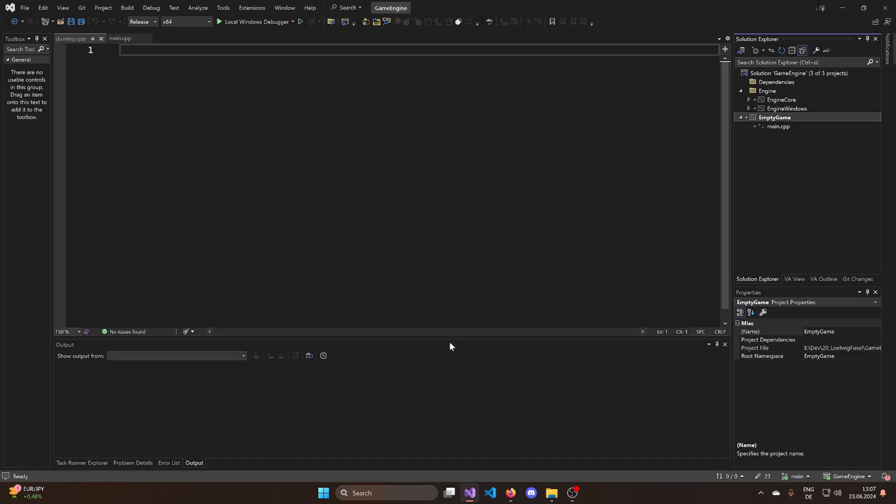
{"action": "right_click", "coordinate": [779, 117]}
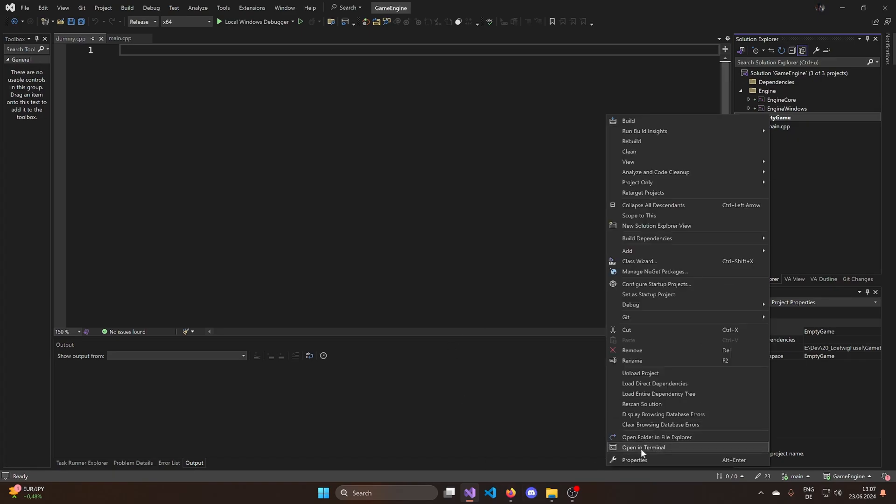
{"action": "left_click", "coordinate": [634, 459]}
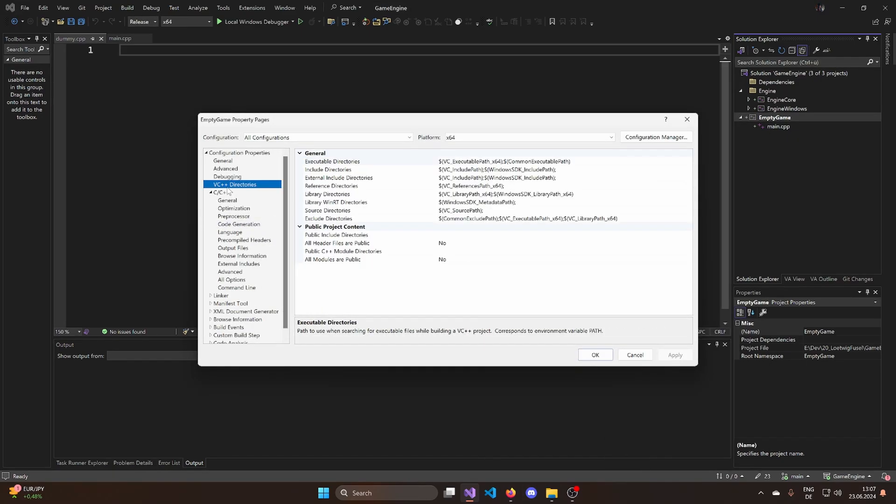
Step: Set Include Directories to $(SolutionDir)src\;$(IncludePath), apply and close the property pages
{"action": "left_click", "coordinate": [329, 169]}
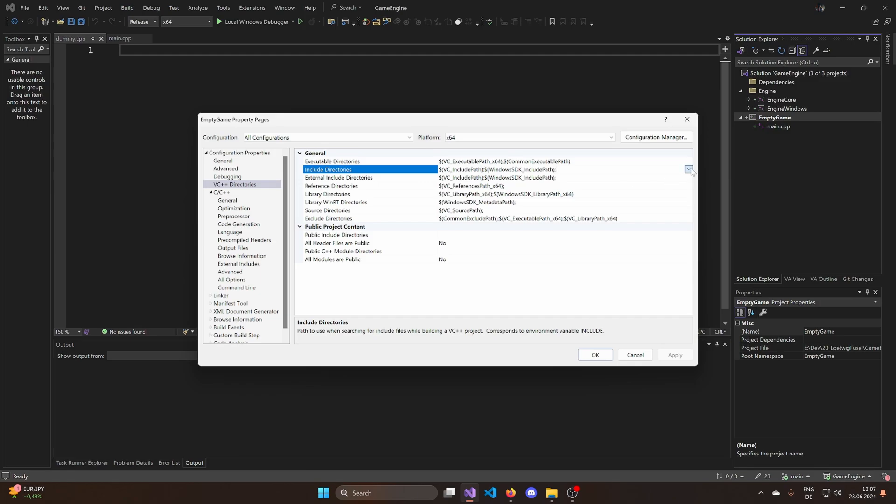
{"action": "left_click", "coordinate": [689, 169]}
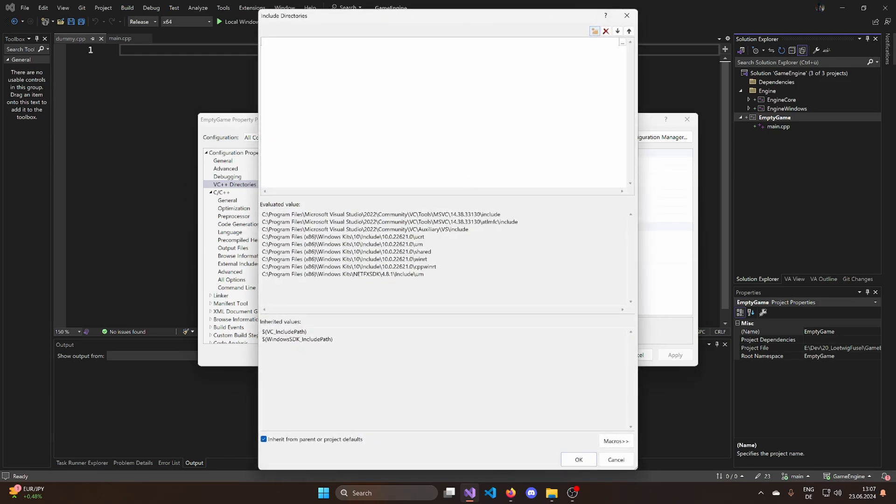
{"action": "type", "text": "$(Solut"}
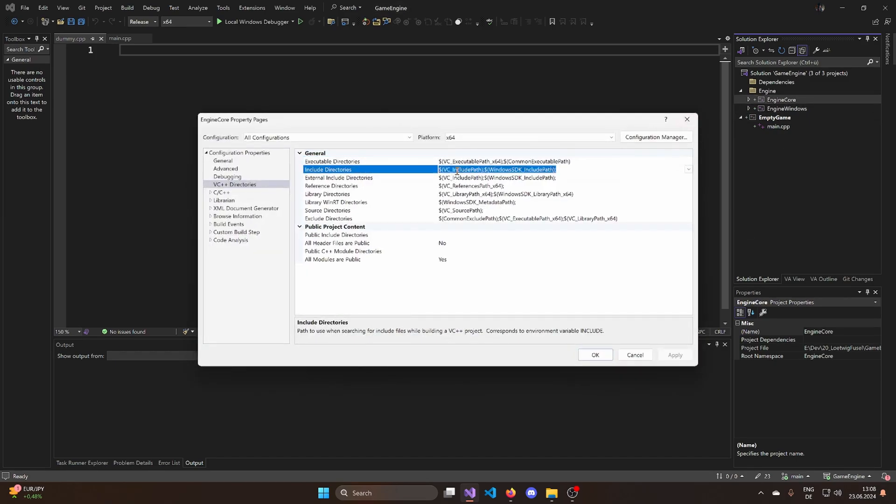
{"action": "left_click", "coordinate": [675, 355]}
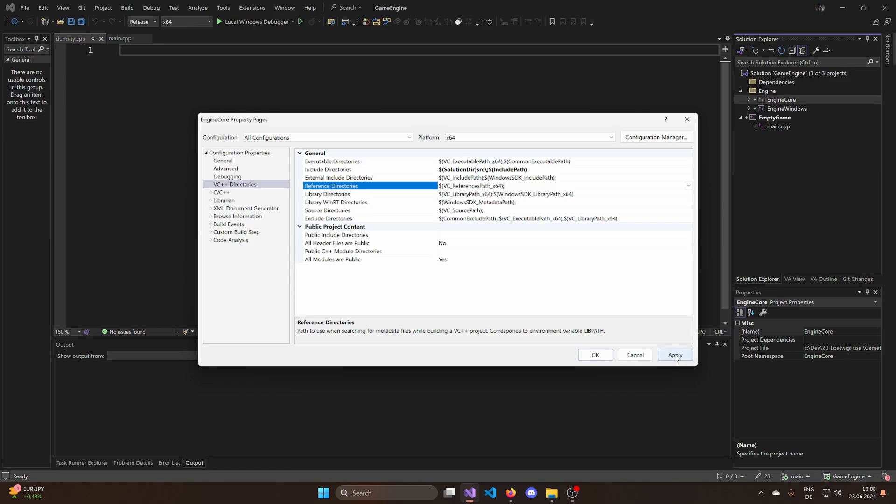
{"action": "left_click", "coordinate": [595, 355]}
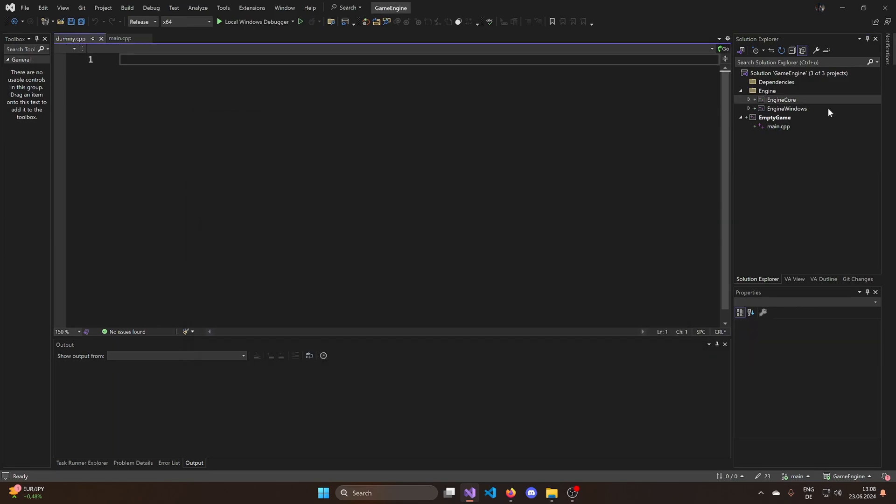
Step: Add a new header file Engine.h to the EngineCore project
{"action": "left_click", "coordinate": [777, 127]}
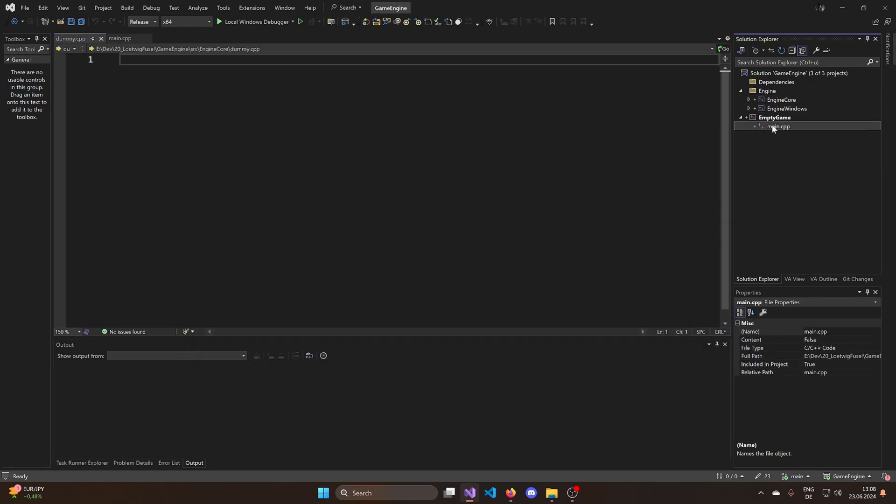
{"action": "left_click", "coordinate": [780, 99]}
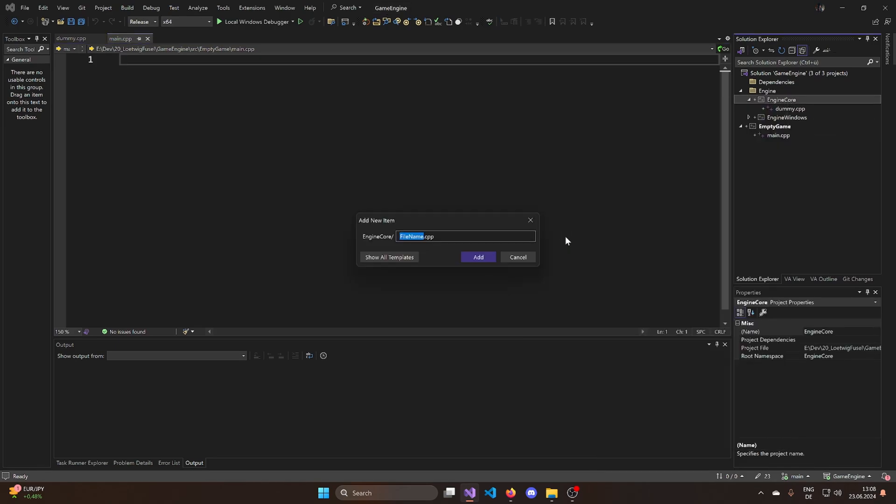
{"action": "type", "text": "Engine.h"}
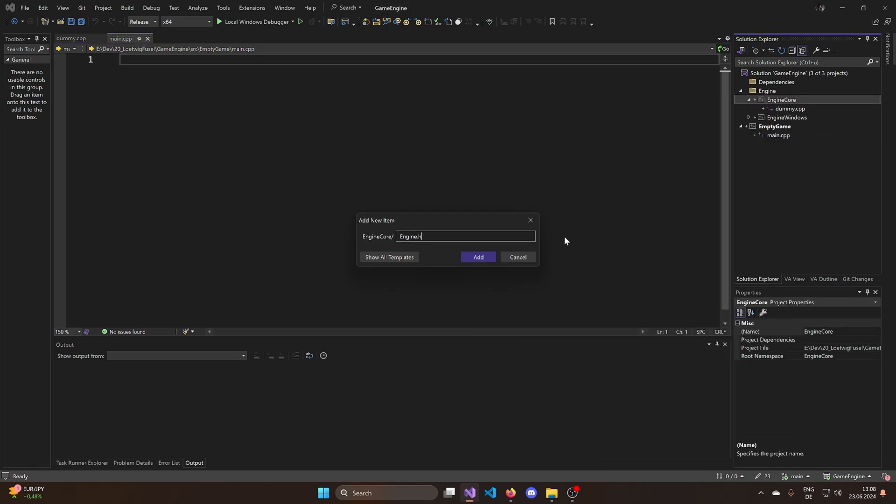
{"action": "left_click", "coordinate": [478, 257]}
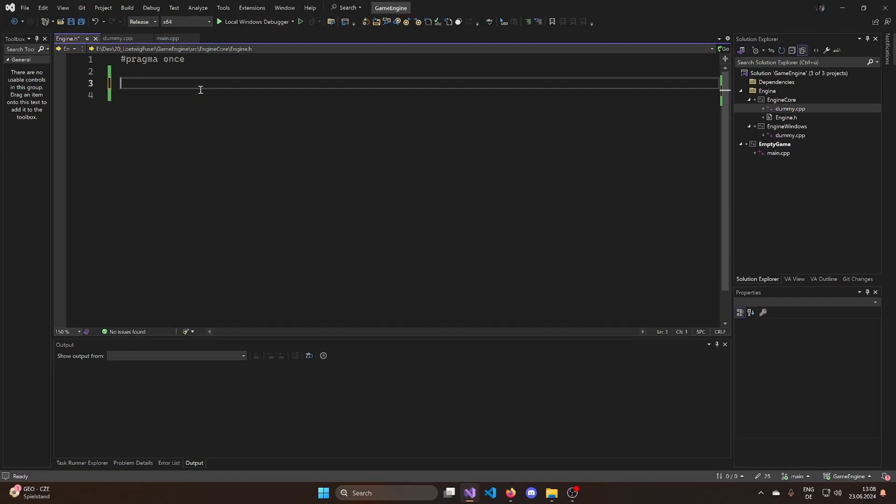
Step: Declare const char* GetMsg(); in Engine.h
{"action": "type", "text": "const c"}
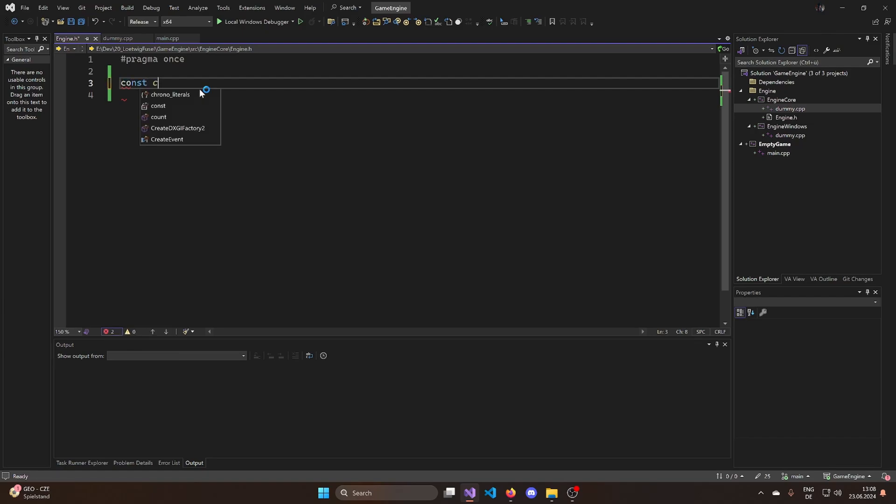
{"action": "type", "text": "har* Ge"}
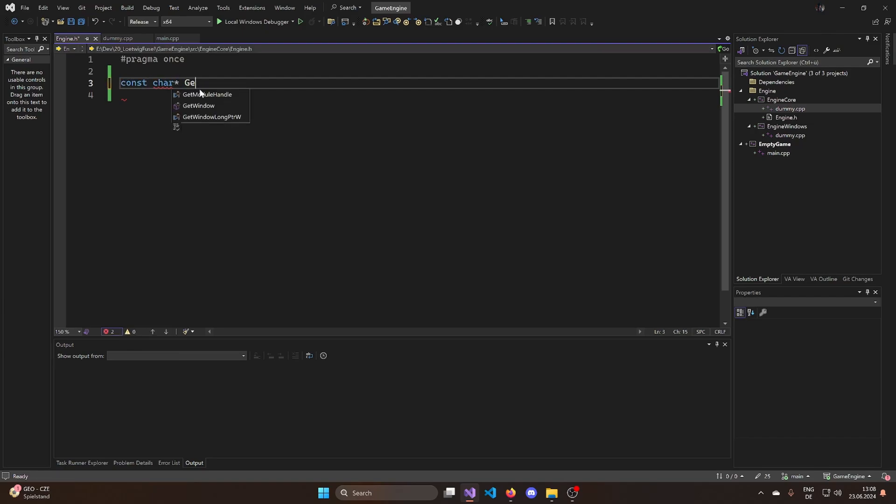
{"action": "type", "text": "tMsg();"}
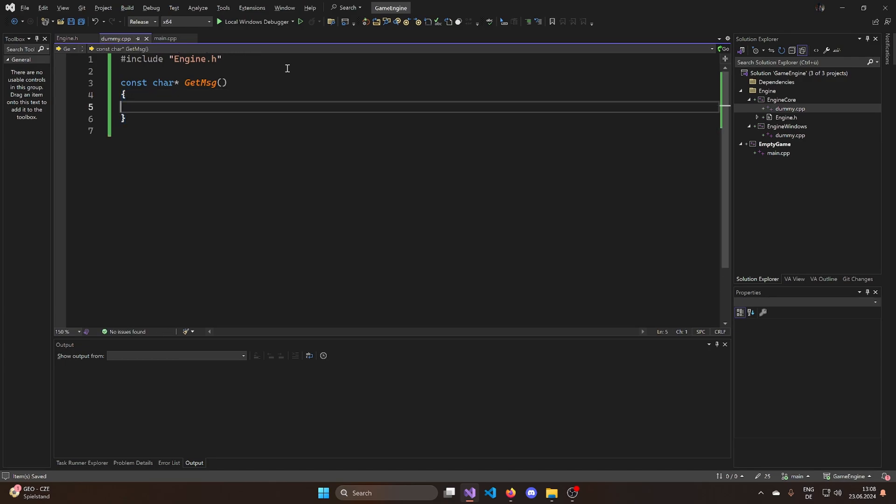
Step: Make GetMsg in dummy.cpp return "Hello World!"
{"action": "type", "text": "return \"Hello \""}
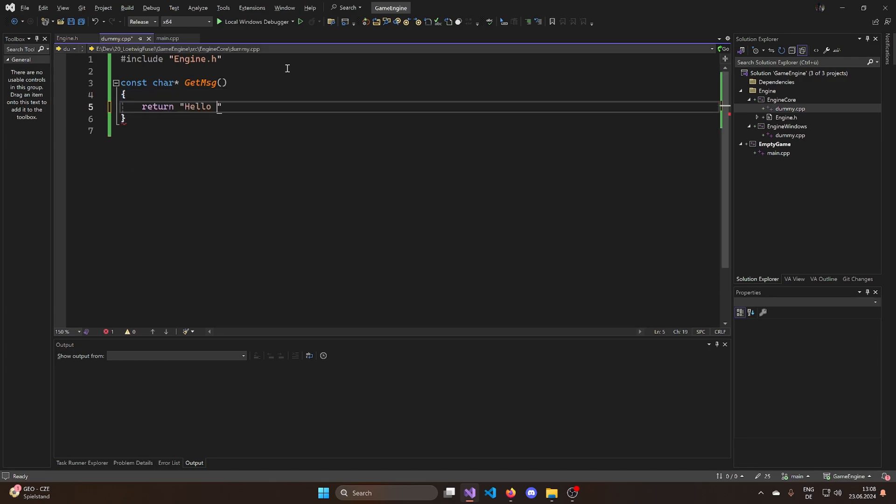
{"action": "type", "text": "World!\";"}
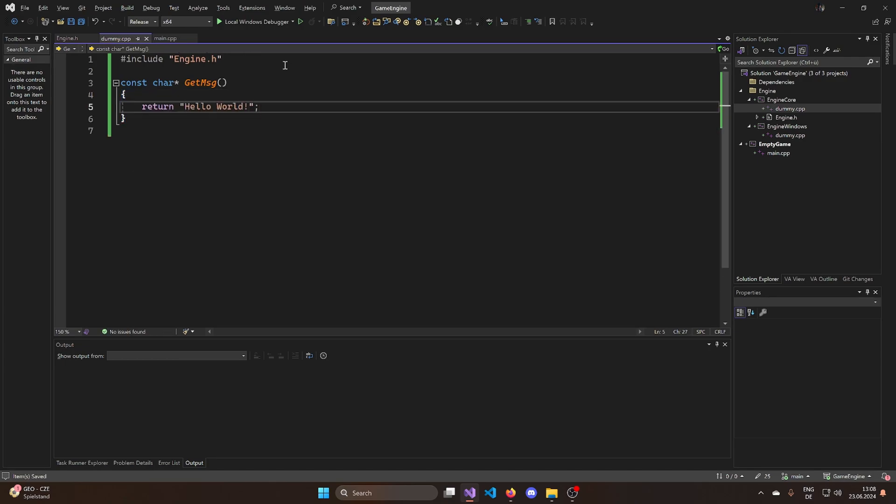
Step: Include EngineCore/Engine.h and iostream at the top of main.cpp
{"action": "left_click", "coordinate": [168, 39]}
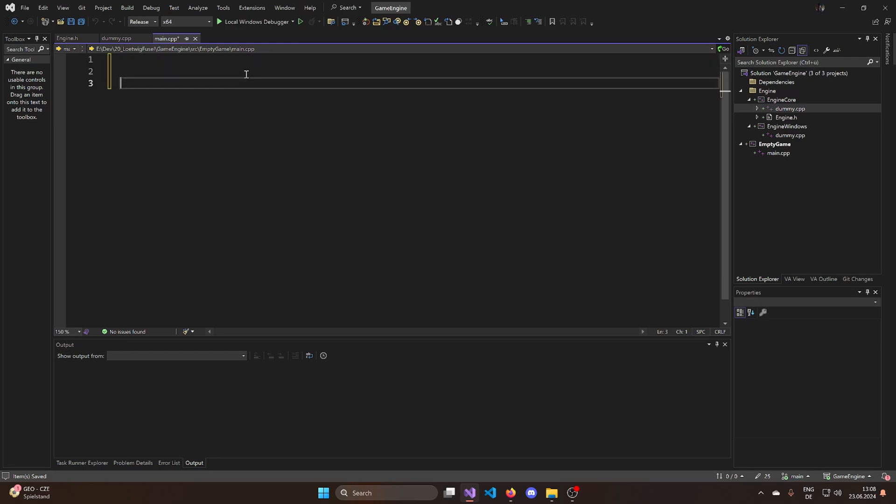
{"action": "type", "text": "#include <Engine>"}
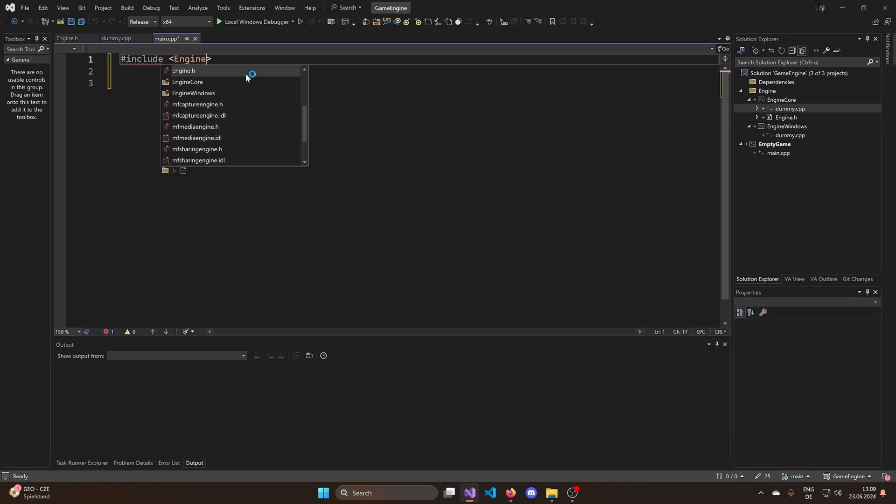
{"action": "left_click", "coordinate": [187, 82]}
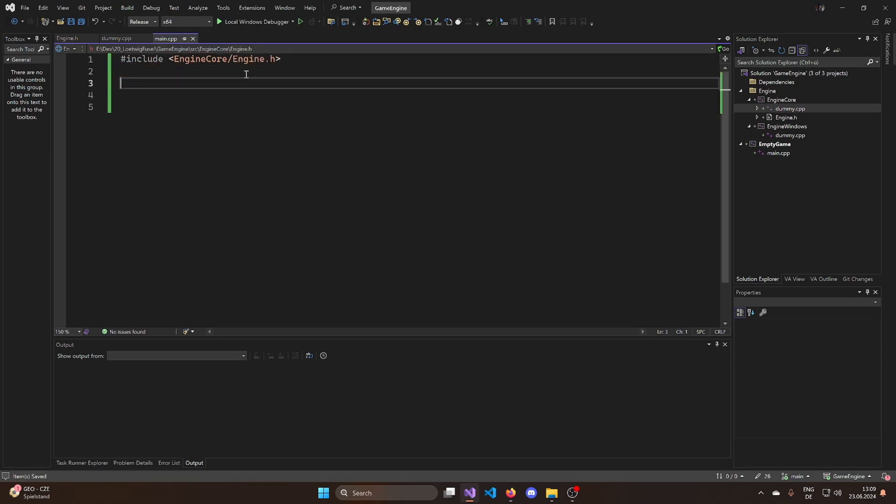
{"action": "type", "text": "#include <iostream>"}
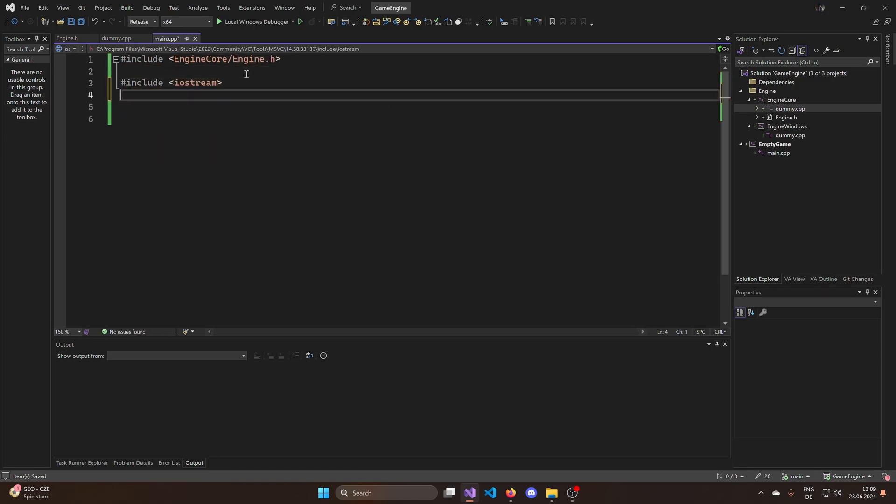
Step: Write int main() that prints GetMsg() through std::cout
{"action": "type", "text": "int main()"}
{"action": "type", "text": "}"}
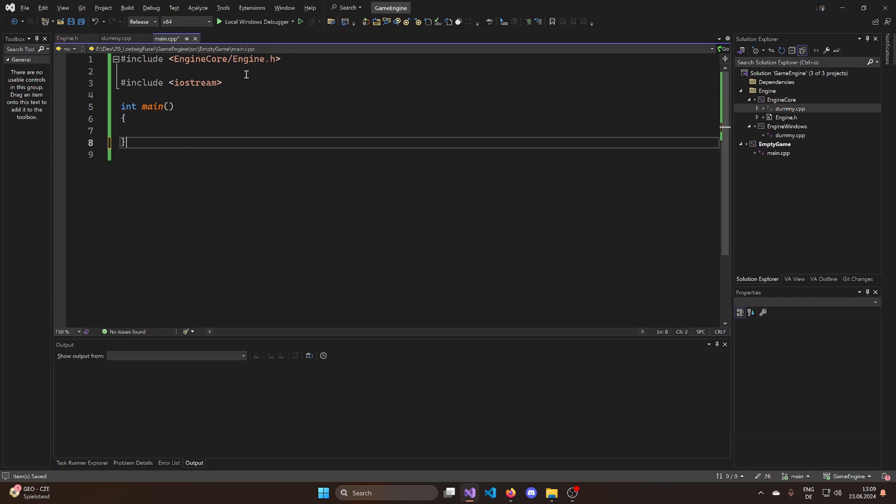
{"action": "type", "text": "std::cout"}
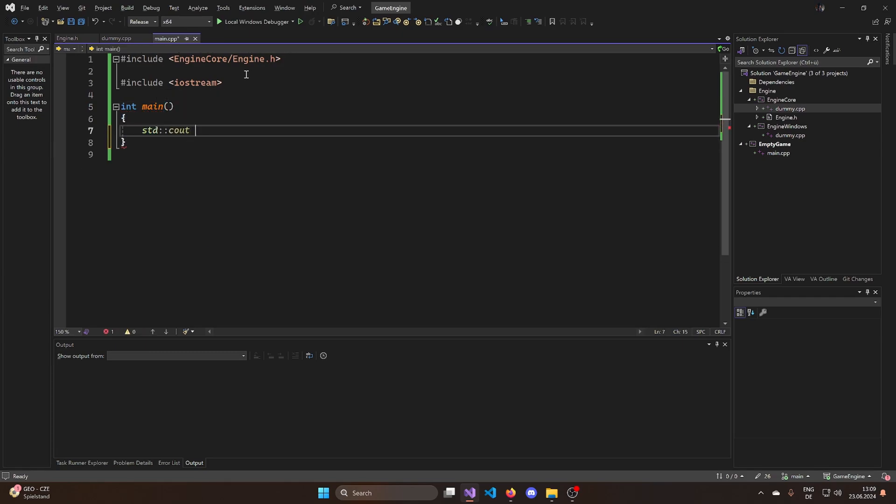
{"action": "type", "text": "<< GetMsg()"}
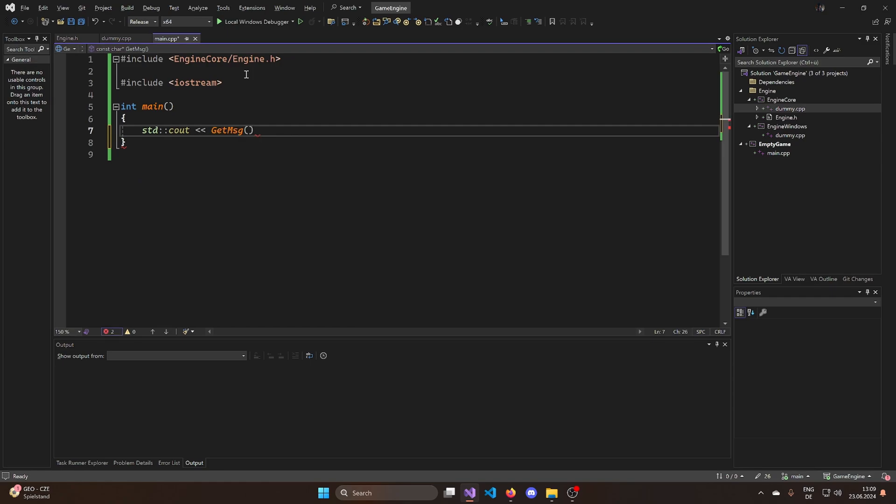
{"action": "type", "text": ";"}
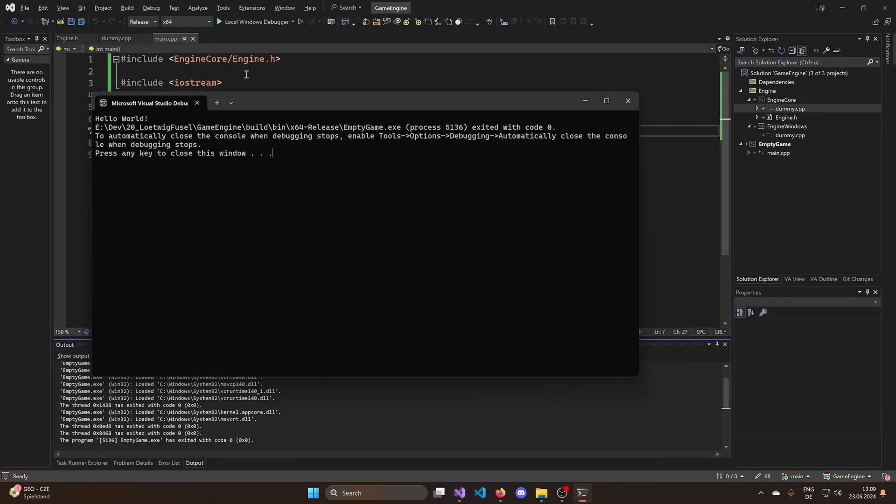
Step: Run EmptyGame with the Local Windows Debugger, see "Hello World!", then switch to VS Code
{"action": "left_click", "coordinate": [145, 23]}
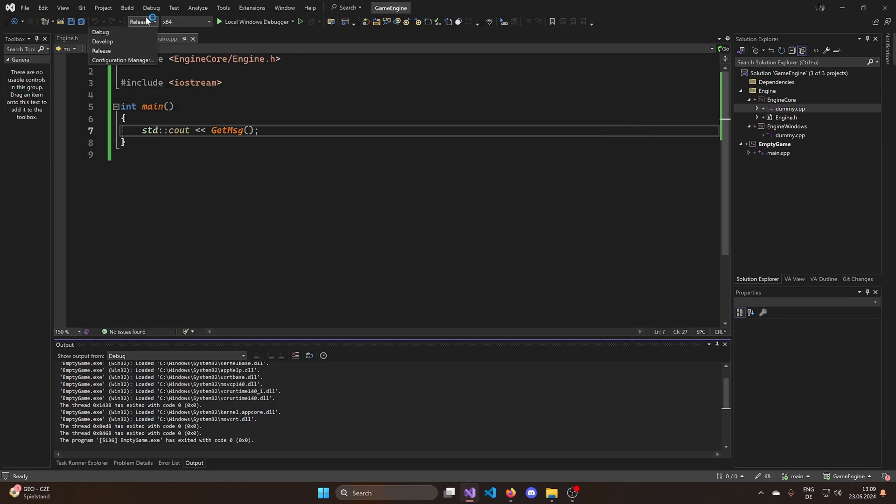
{"action": "left_click", "coordinate": [101, 32]}
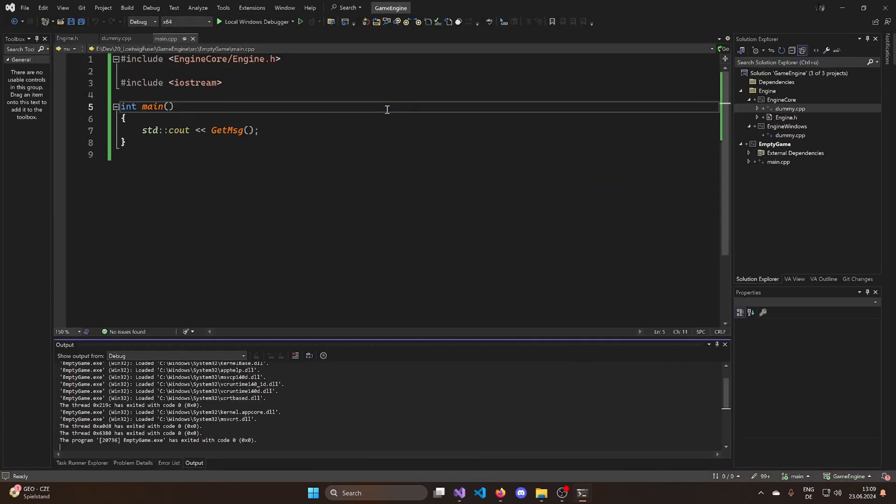
{"action": "left_click", "coordinate": [220, 23]}
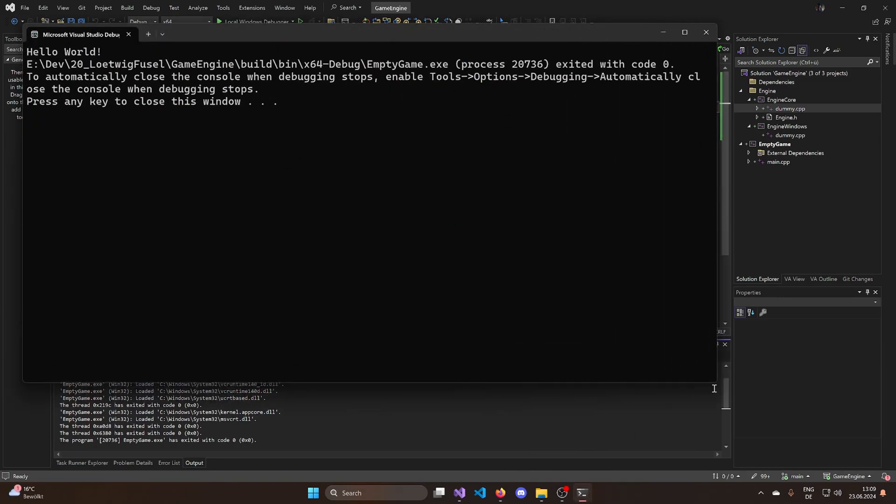
{"action": "left_click", "coordinate": [129, 34]}
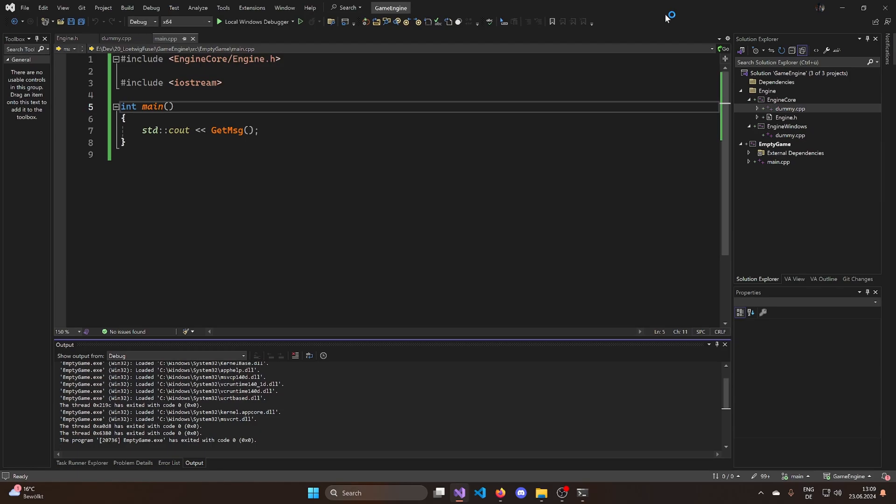
{"action": "left_click", "coordinate": [780, 99]}
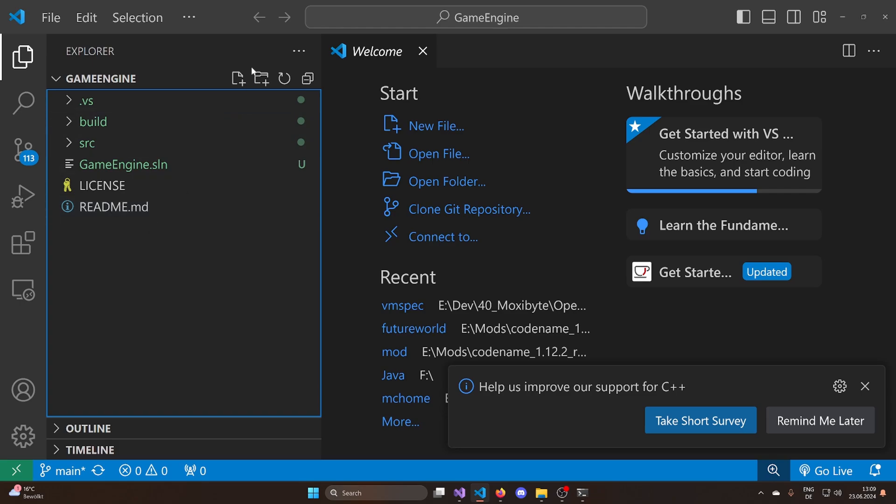
Step: Create .gitignore in the repository root with "# Visual studio" and /.vs
{"action": "left_click", "coordinate": [238, 79]}
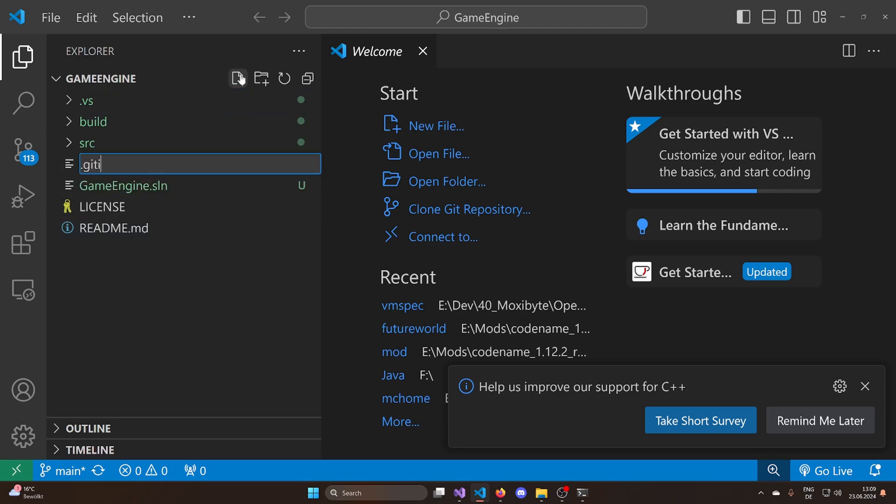
{"action": "key", "text": "Enter"}
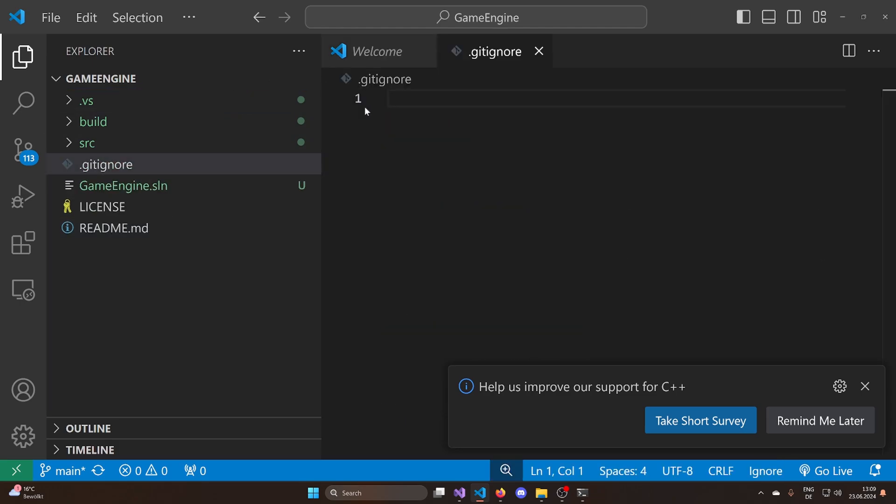
{"action": "type", "text": "# Vi"}
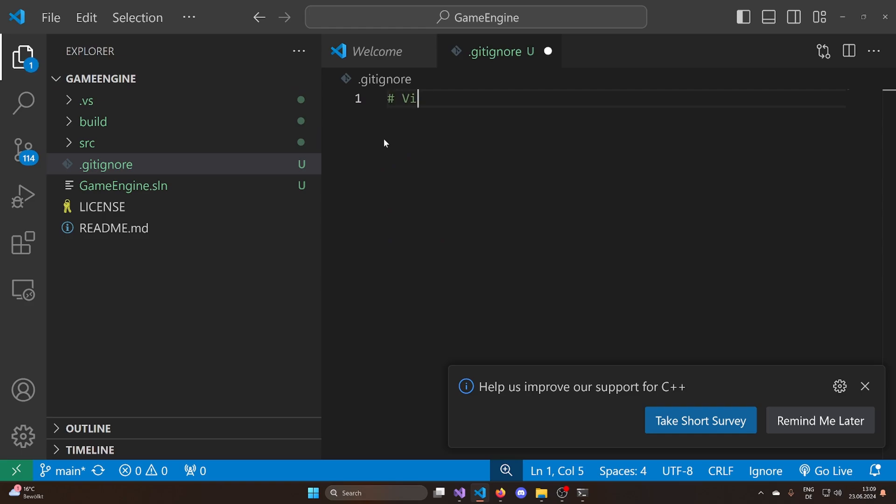
{"action": "type", "text": "sual studio"}
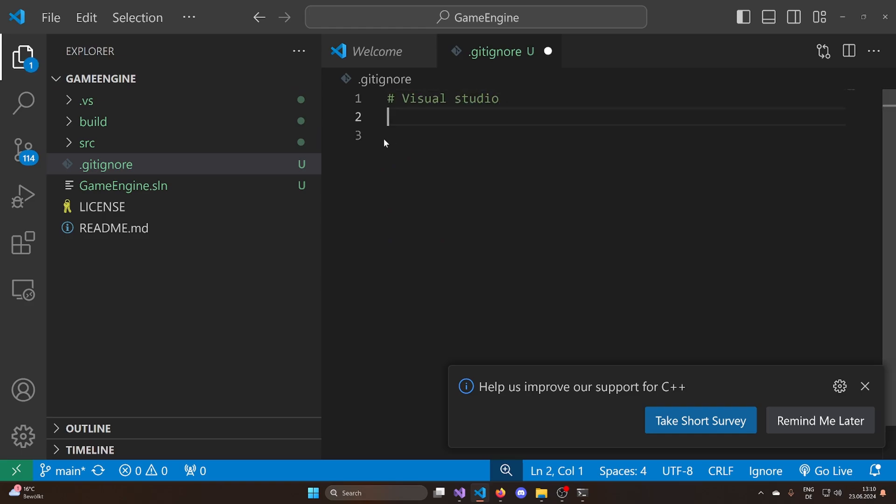
{"action": "type", "text": "/.vs"}
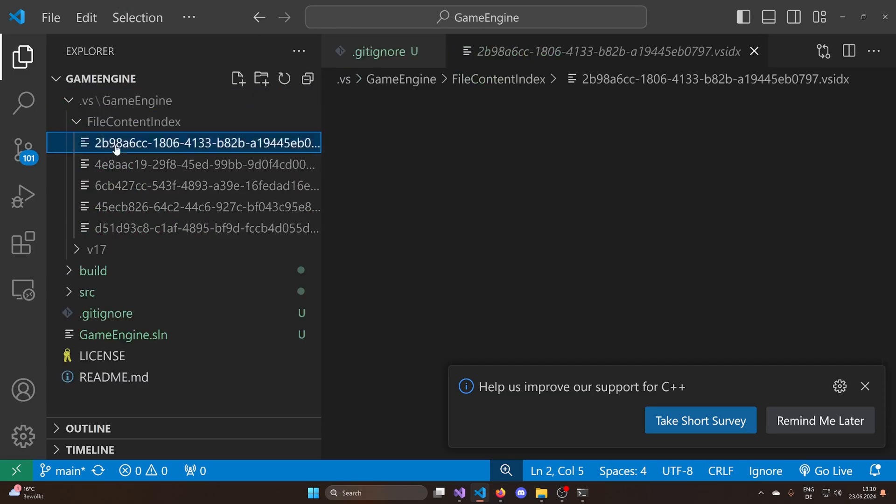
Step: Add a "# Build output" rule ignoring /build to .gitignore
{"action": "left_click", "coordinate": [96, 250]}
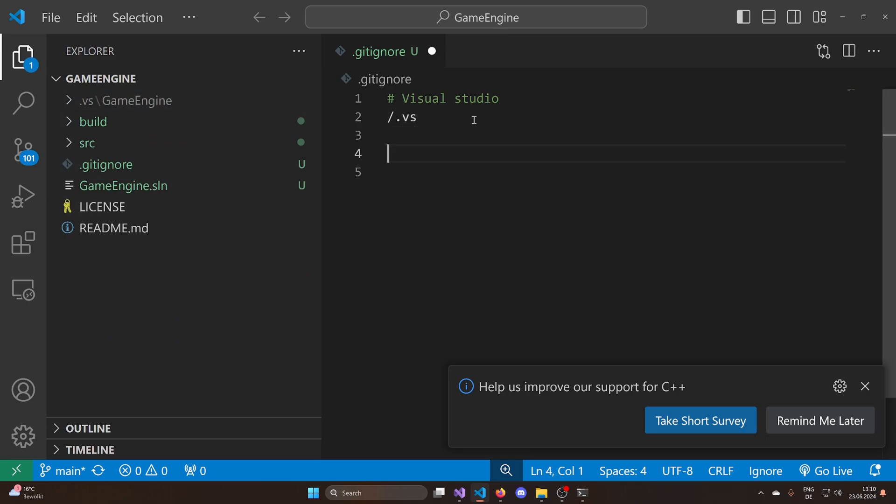
{"action": "type", "text": "# Build ou"}
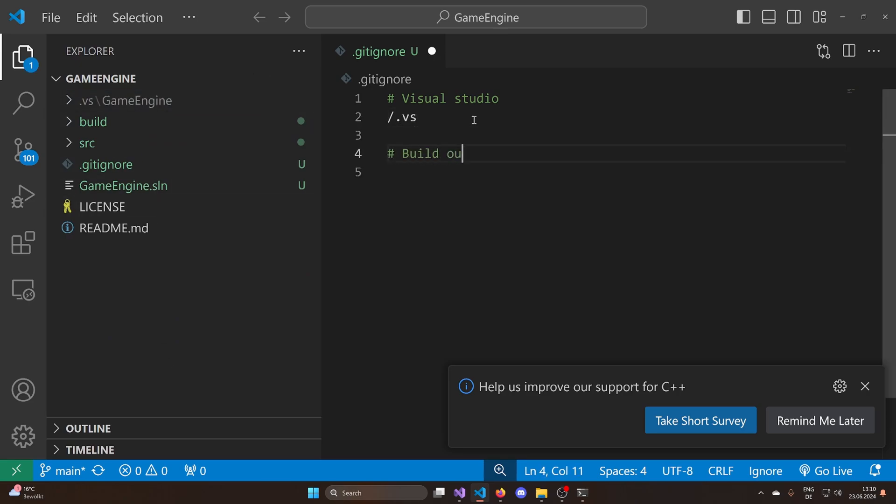
{"action": "type", "text": "tput"}
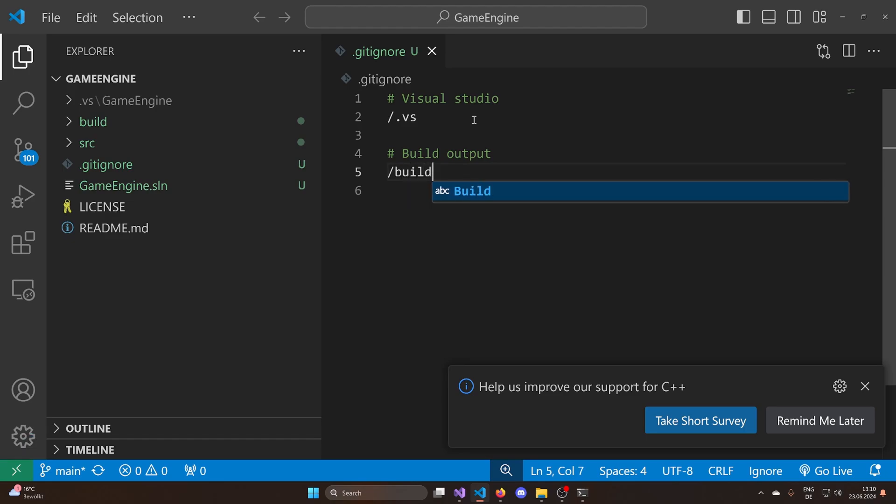
Step: Inspect the build, src and EmptyGame folders in the tree to check what is ignored
{"action": "left_click", "coordinate": [94, 122]}
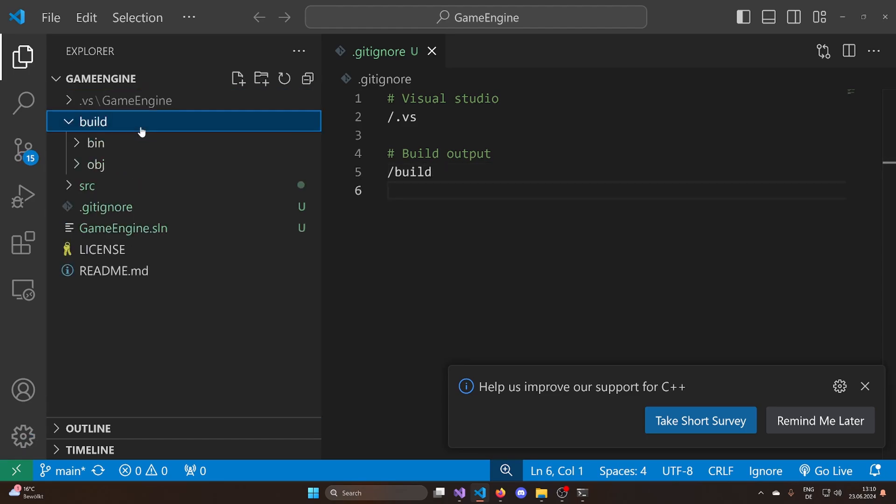
{"action": "left_click", "coordinate": [95, 142]}
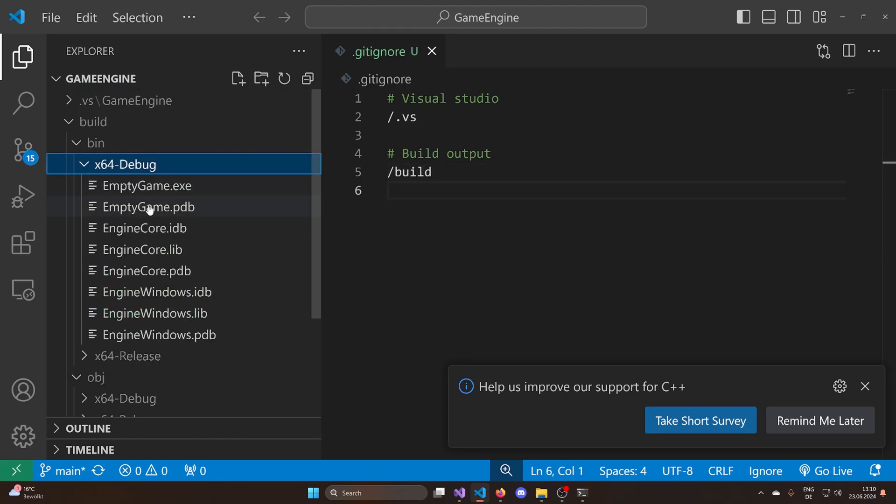
{"action": "left_click", "coordinate": [88, 122]}
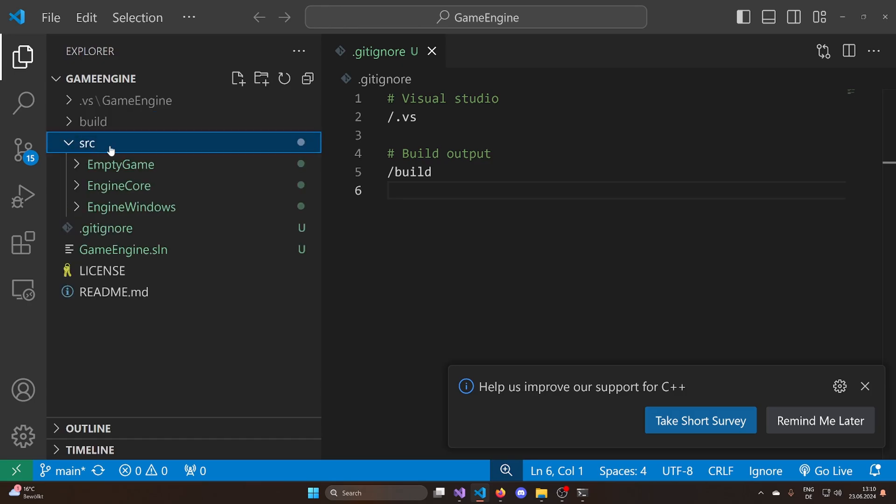
{"action": "left_click", "coordinate": [86, 143]}
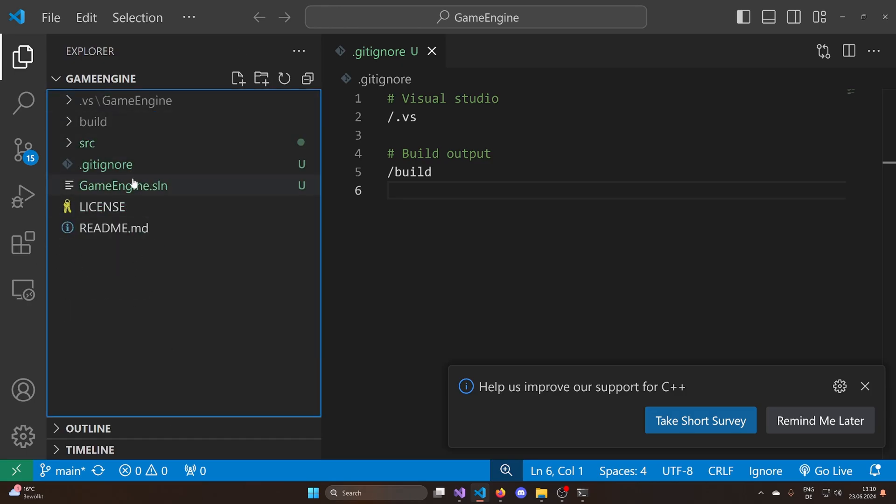
{"action": "left_click", "coordinate": [106, 164]}
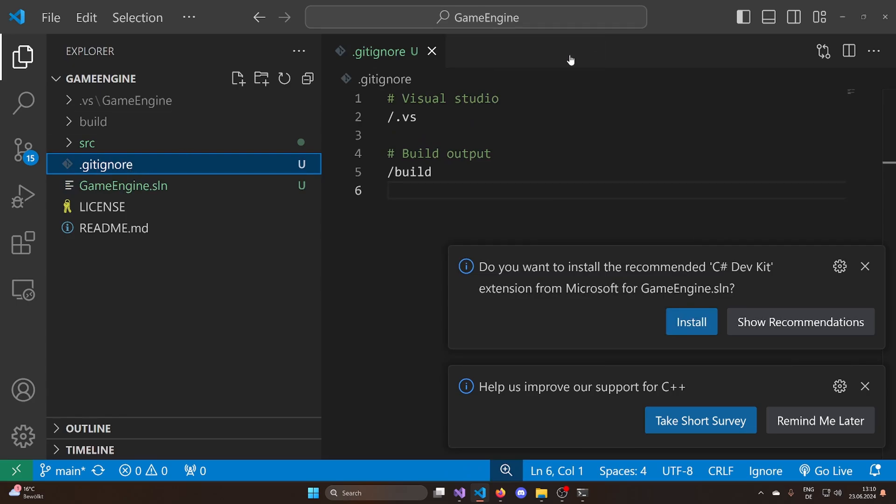
{"action": "left_click", "coordinate": [87, 144]}
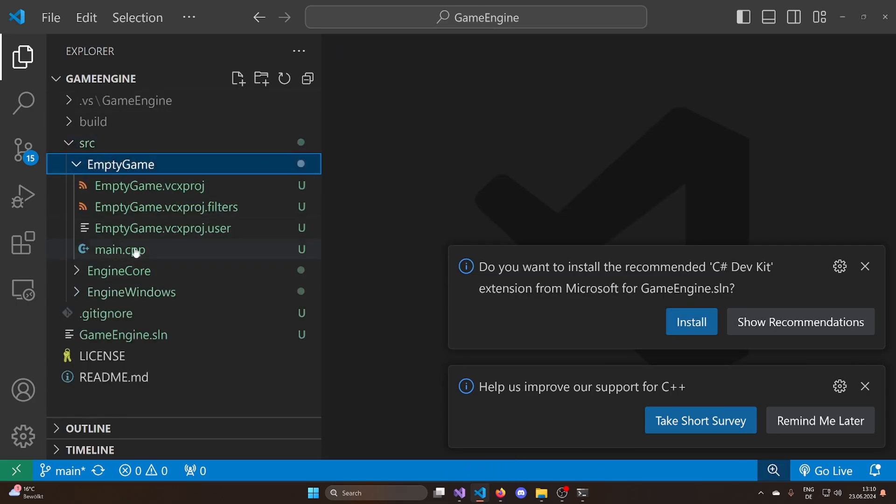
{"action": "left_click", "coordinate": [118, 271]}
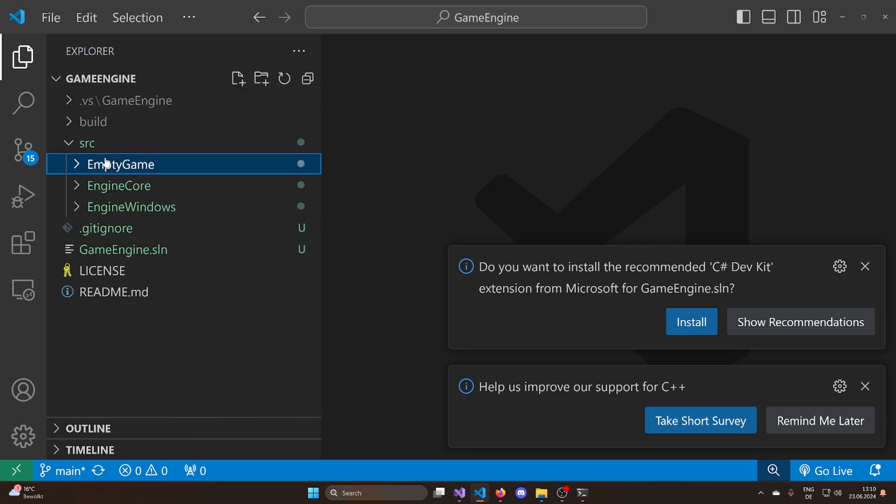
{"action": "left_click", "coordinate": [86, 144]}
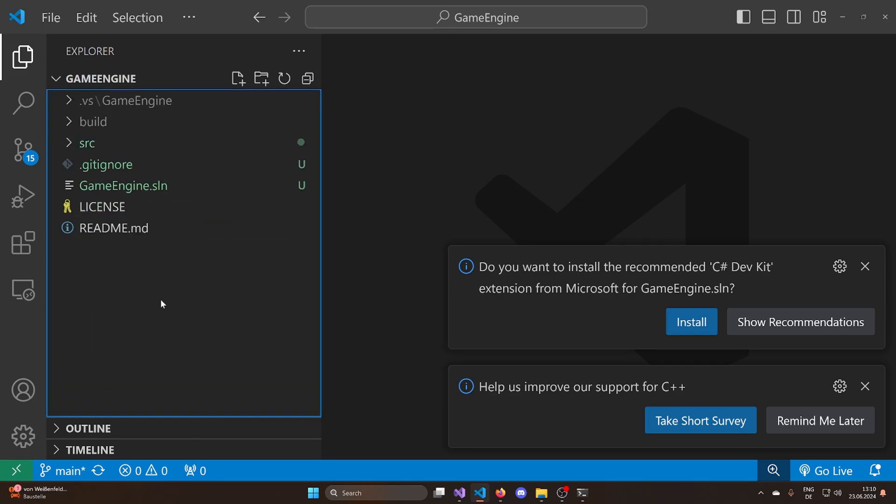
{"action": "mouse_move", "coordinate": [22, 147]}
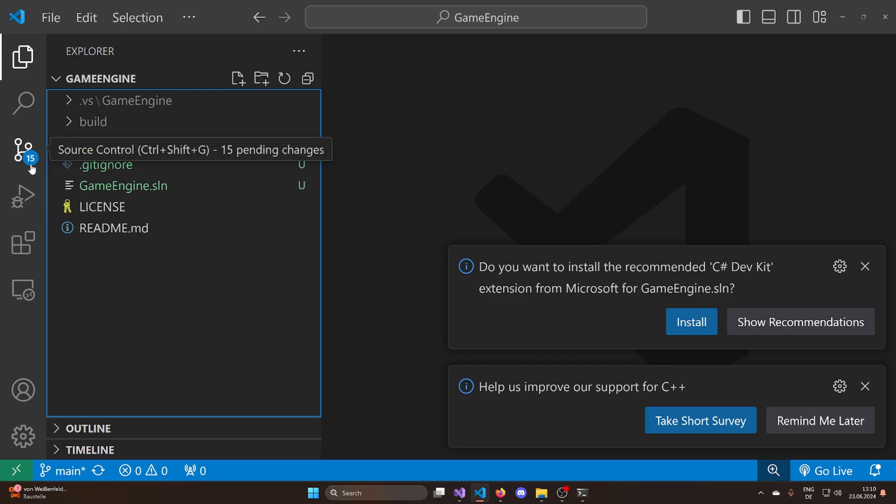
Step: Commit all changes with message "Setup of pr…" and sync them to the remote
{"action": "left_click", "coordinate": [22, 151]}
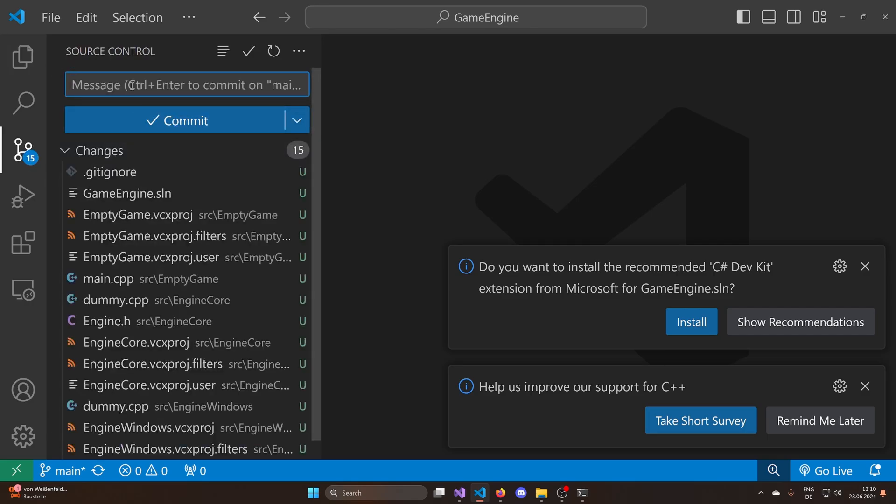
{"action": "type", "text": "Setup of pr"}
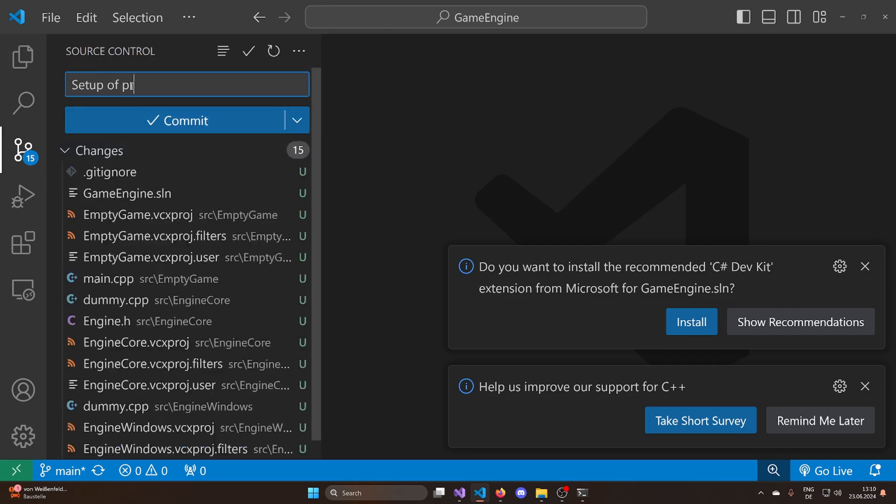
{"action": "left_click", "coordinate": [177, 119]}
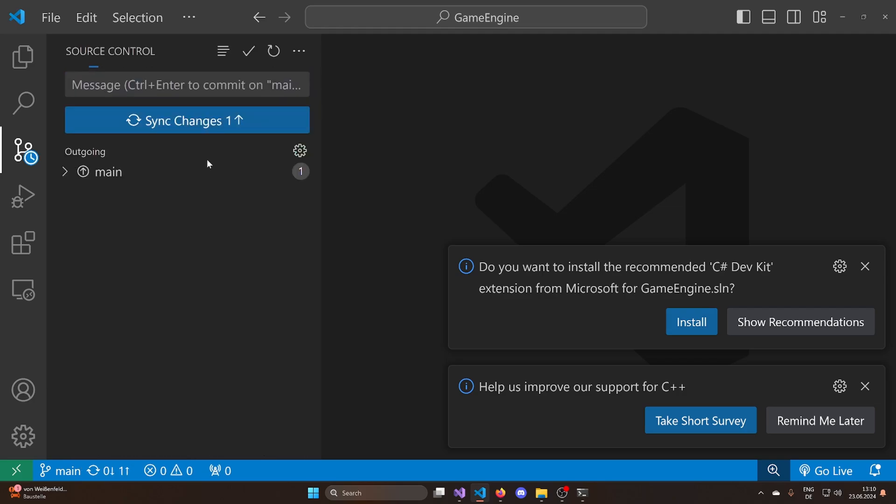
{"action": "left_click", "coordinate": [187, 121]}
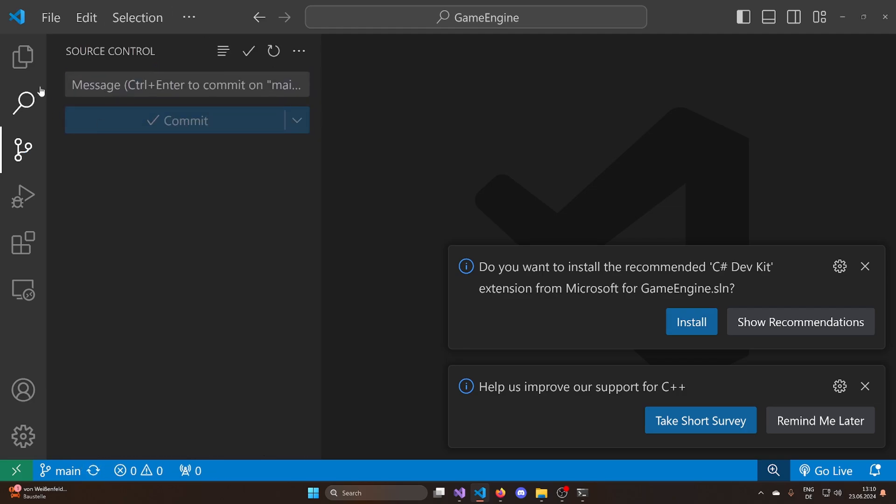
Step: Return to the Explorer view and switch back to Visual Studio
{"action": "left_click", "coordinate": [21, 55]}
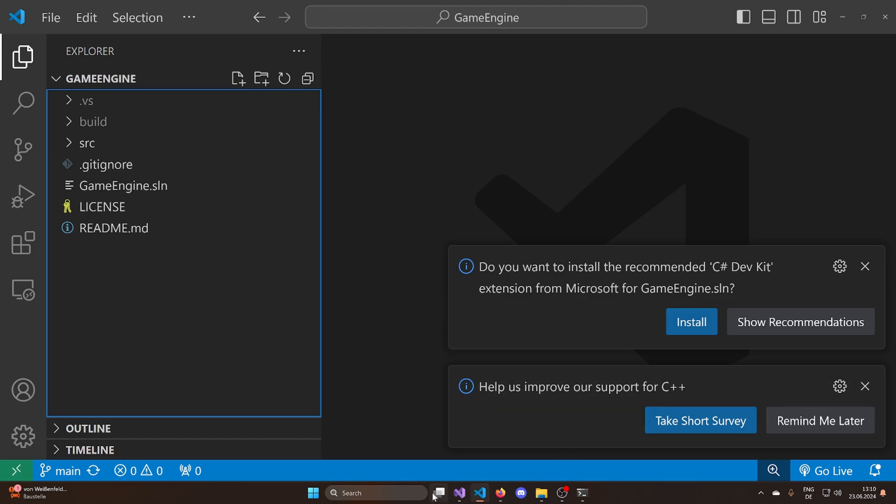
{"action": "left_click", "coordinate": [460, 493]}
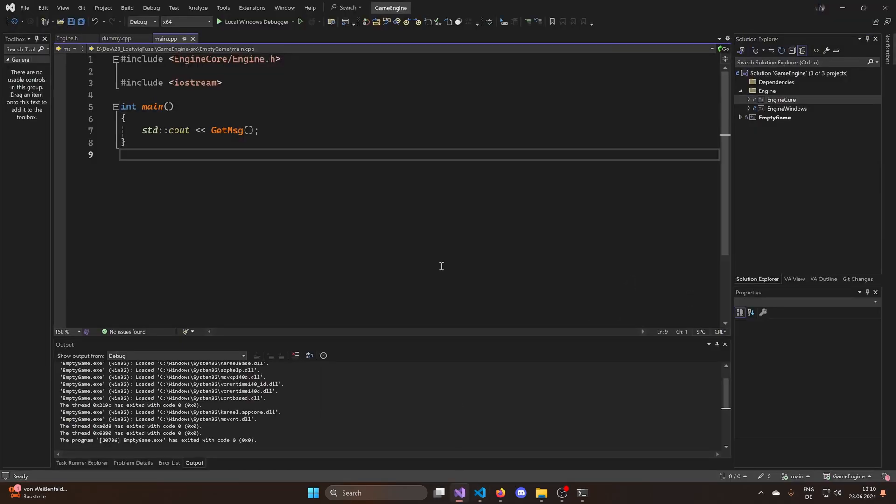